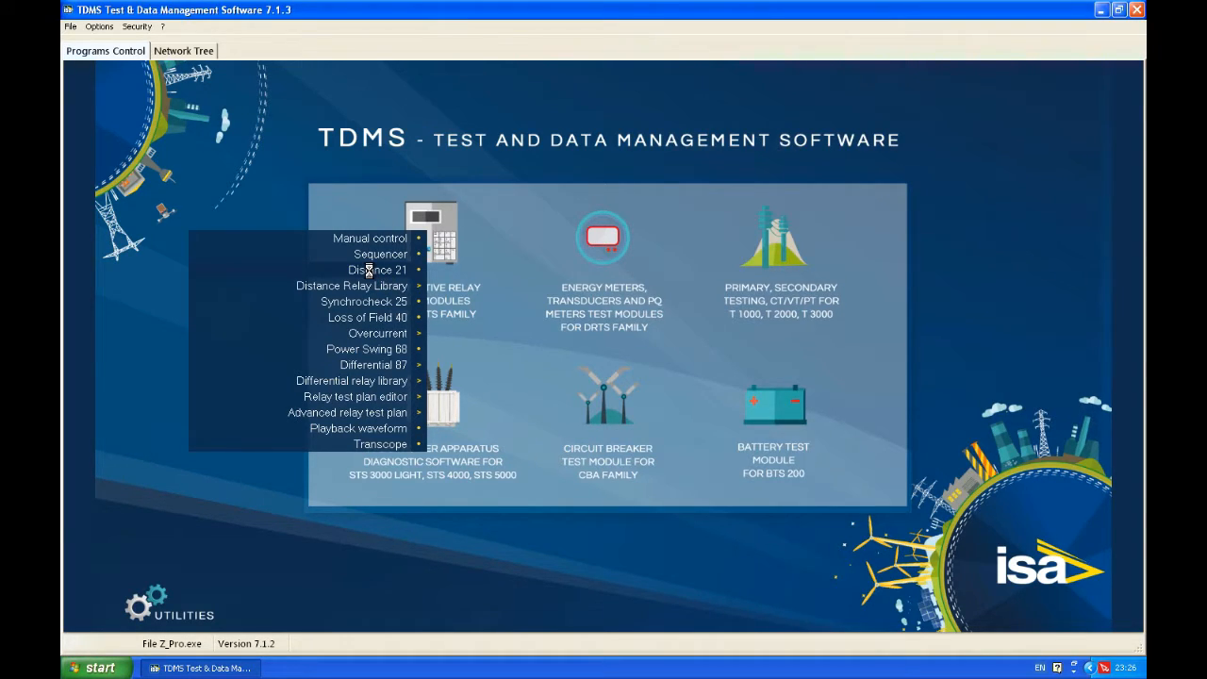
Launch the Distance 21 relay test program from the protective relay menu
click(378, 269)
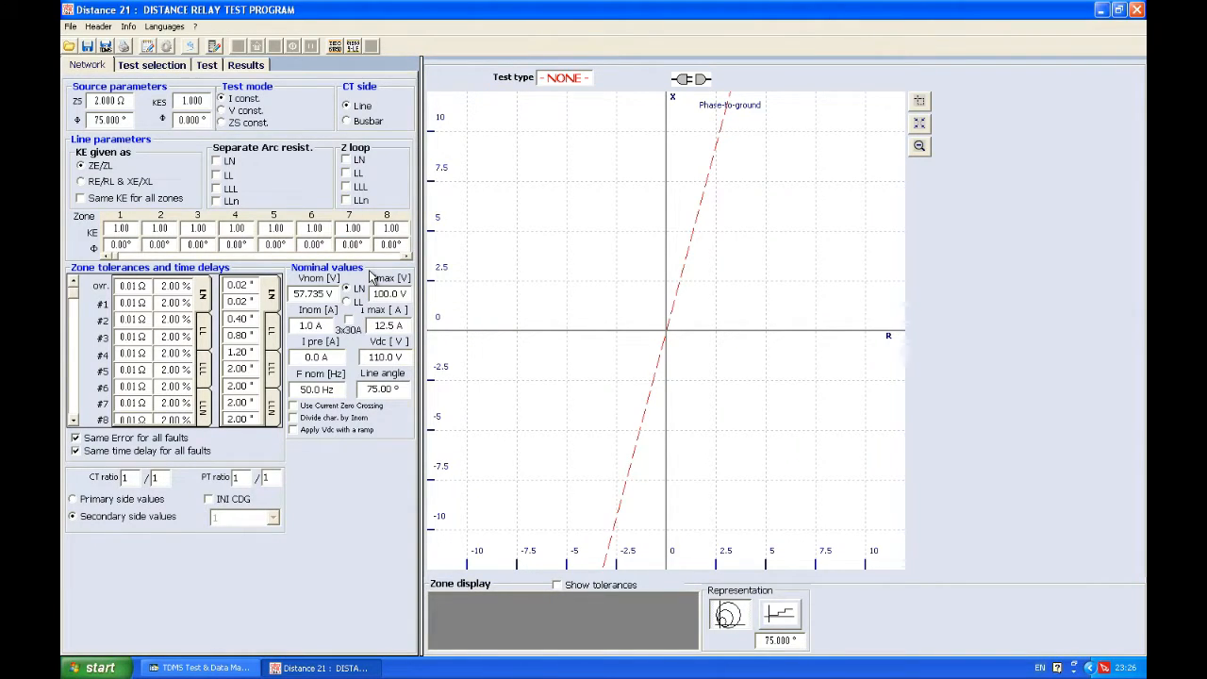
mouse_move(408, 55)
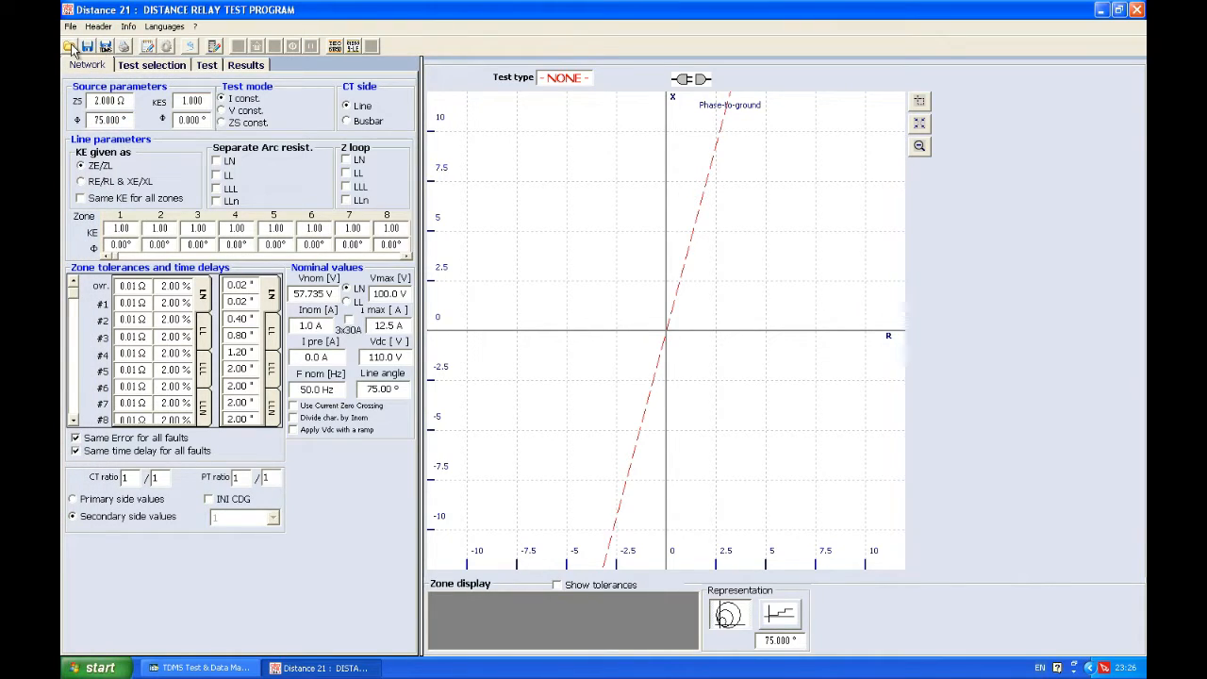
mouse_move(72, 45)
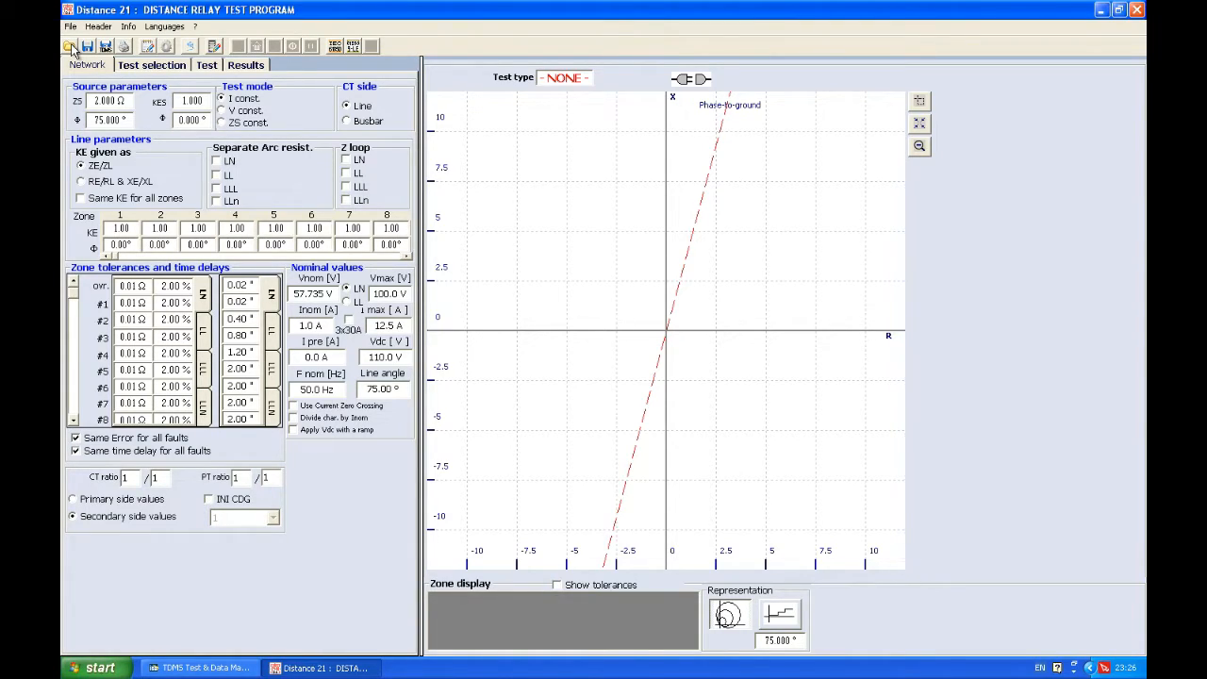
Load the saved 'Result' test file from the Desktop so its shots and zone plot appear
click(68, 45)
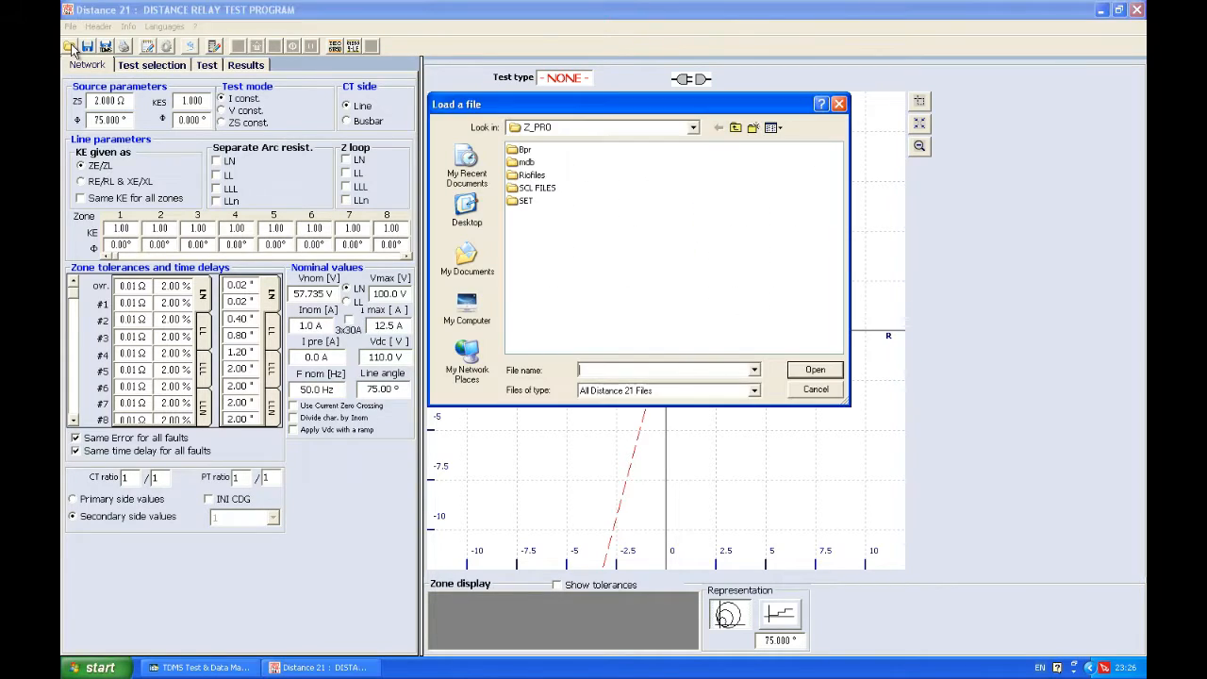
click(466, 207)
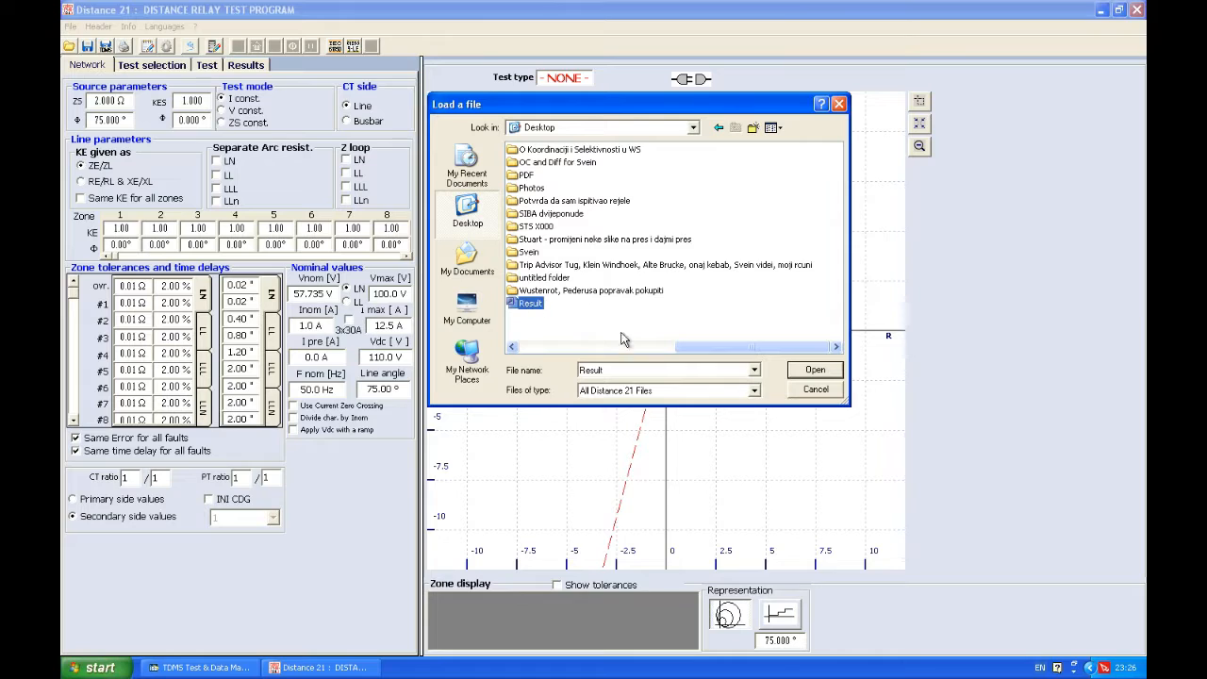
click(813, 368)
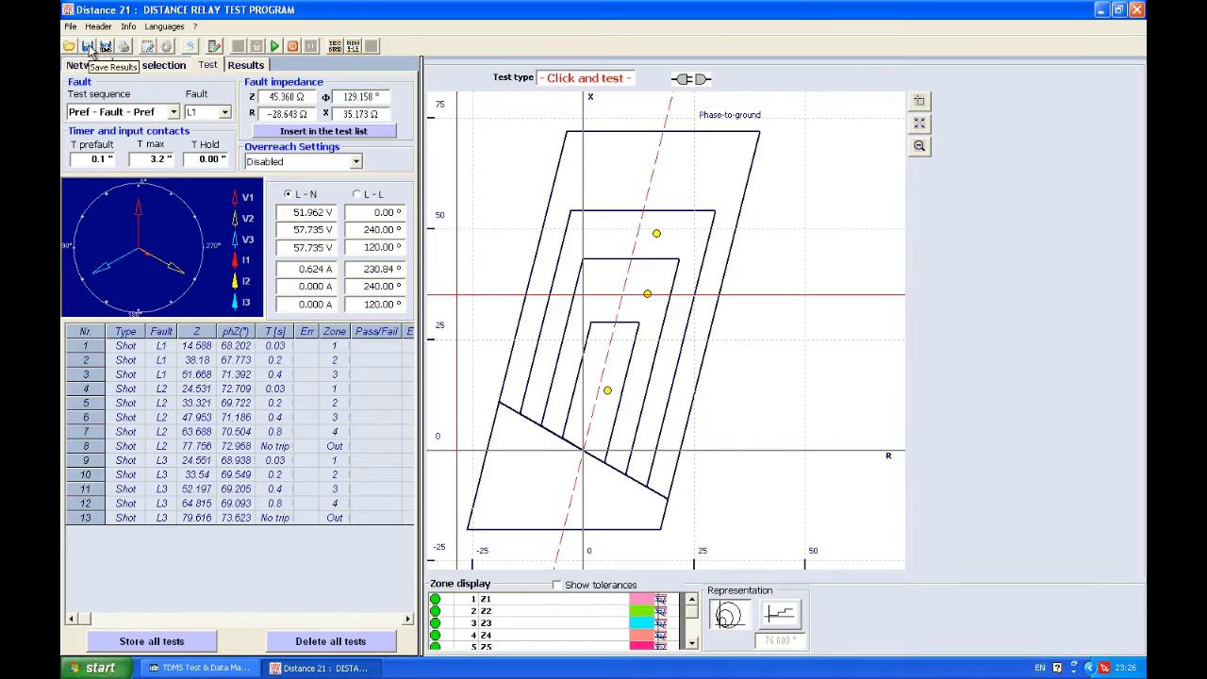
Save the test results as an MDB database file named Result1 on the Desktop
click(87, 45)
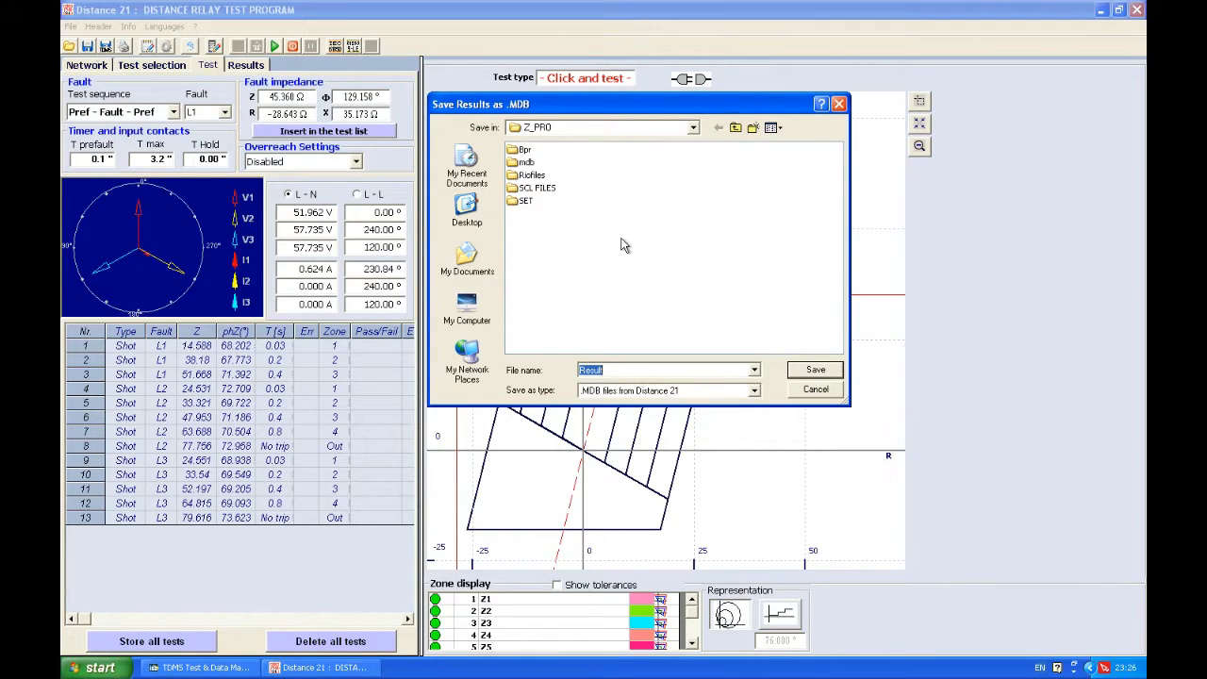
click(468, 210)
text(1)
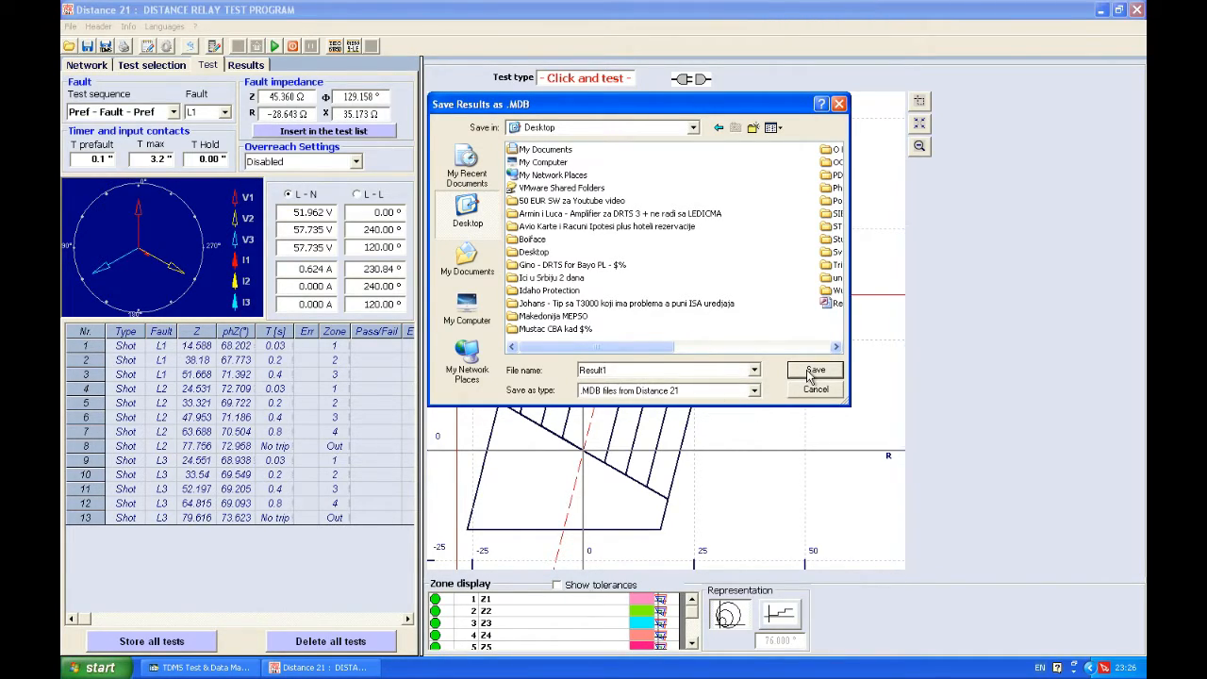
click(815, 370)
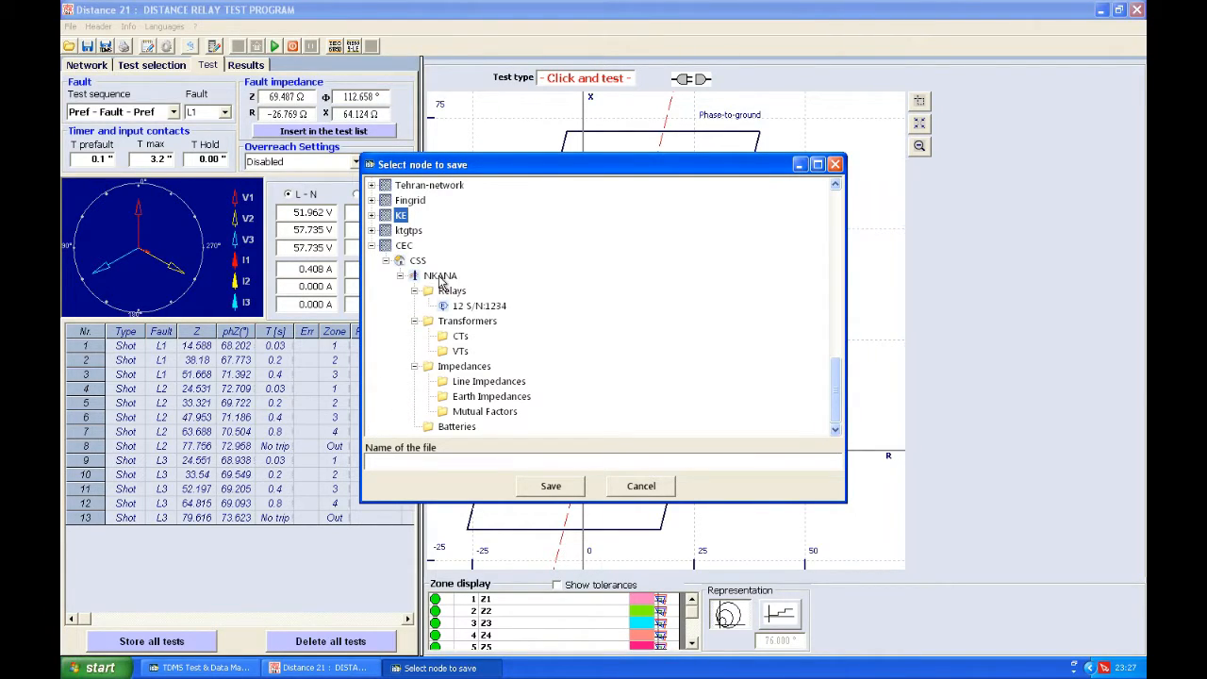
Store the results under the NKANA relay node with file name 'First-On' and return to TDMS
click(442, 276)
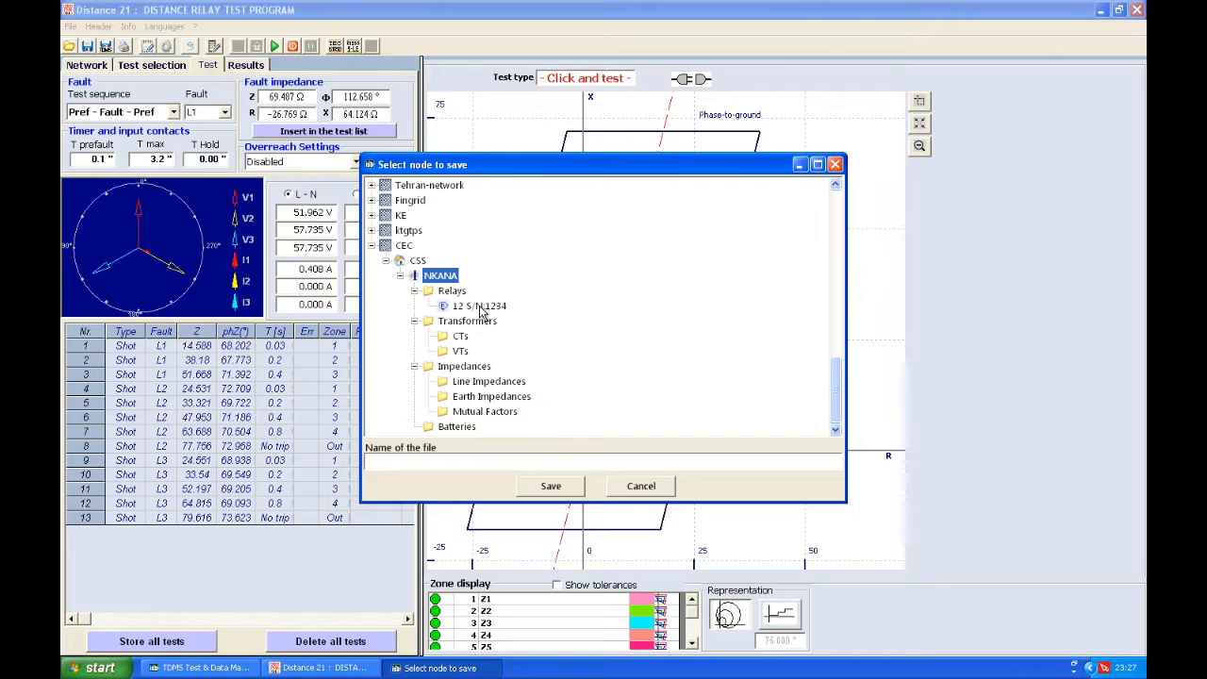
click(479, 306)
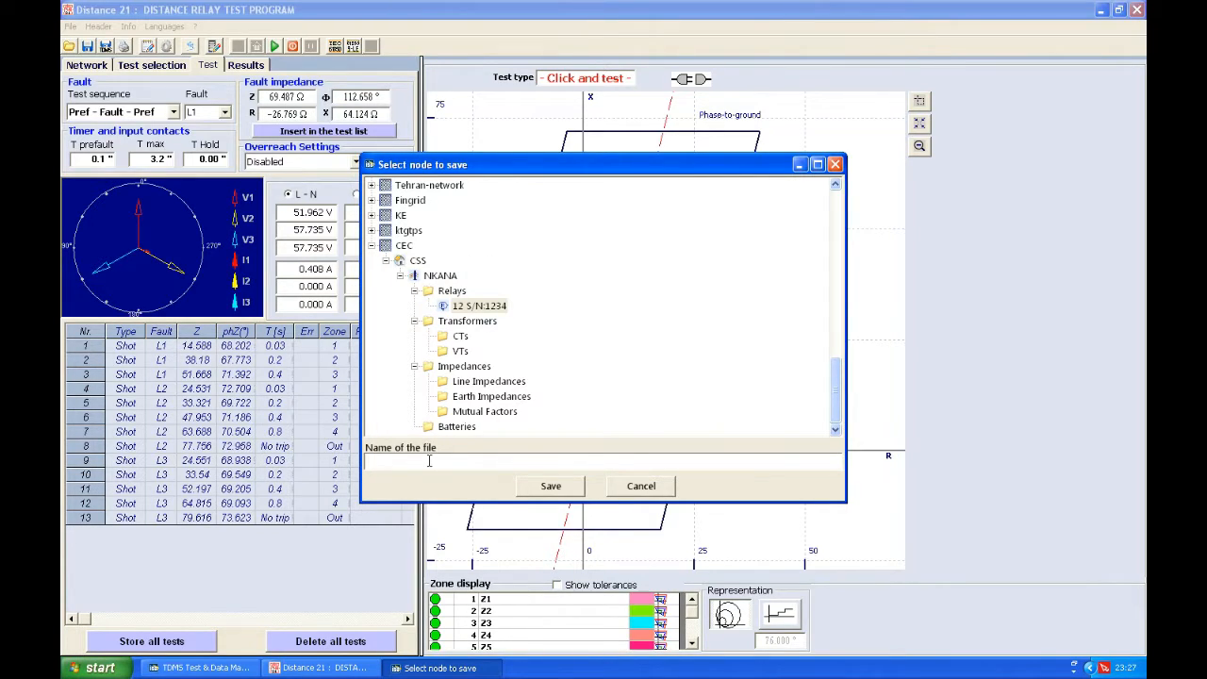
text(First)
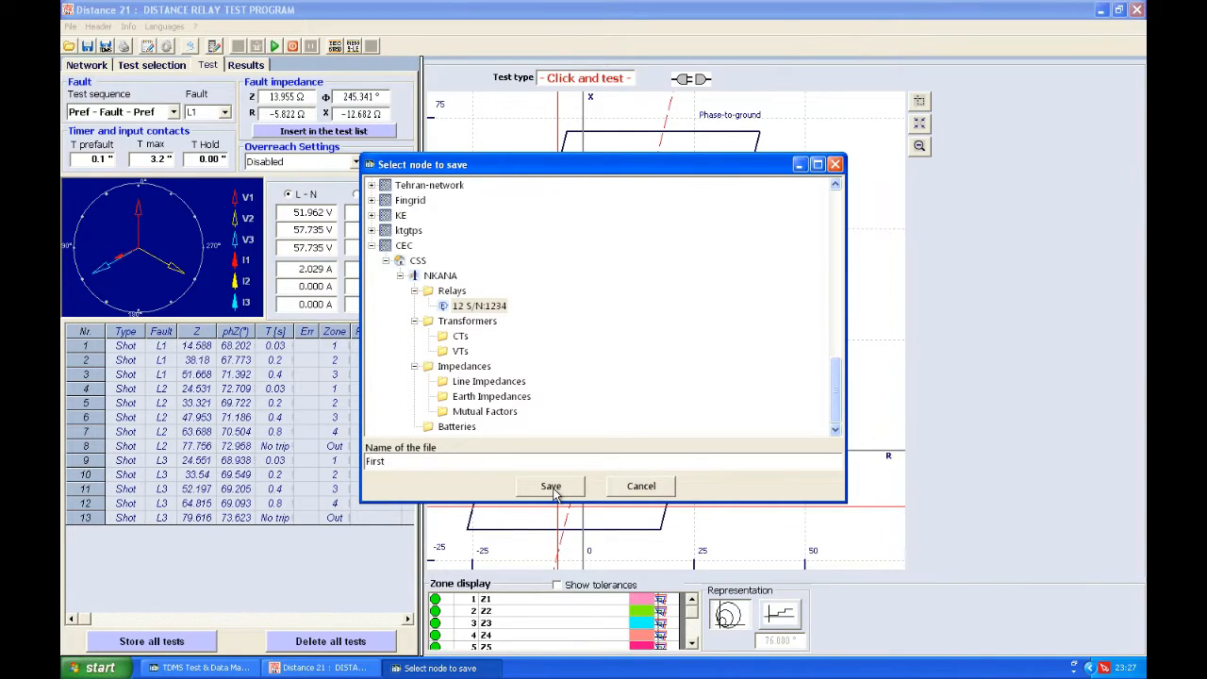
text(-On)
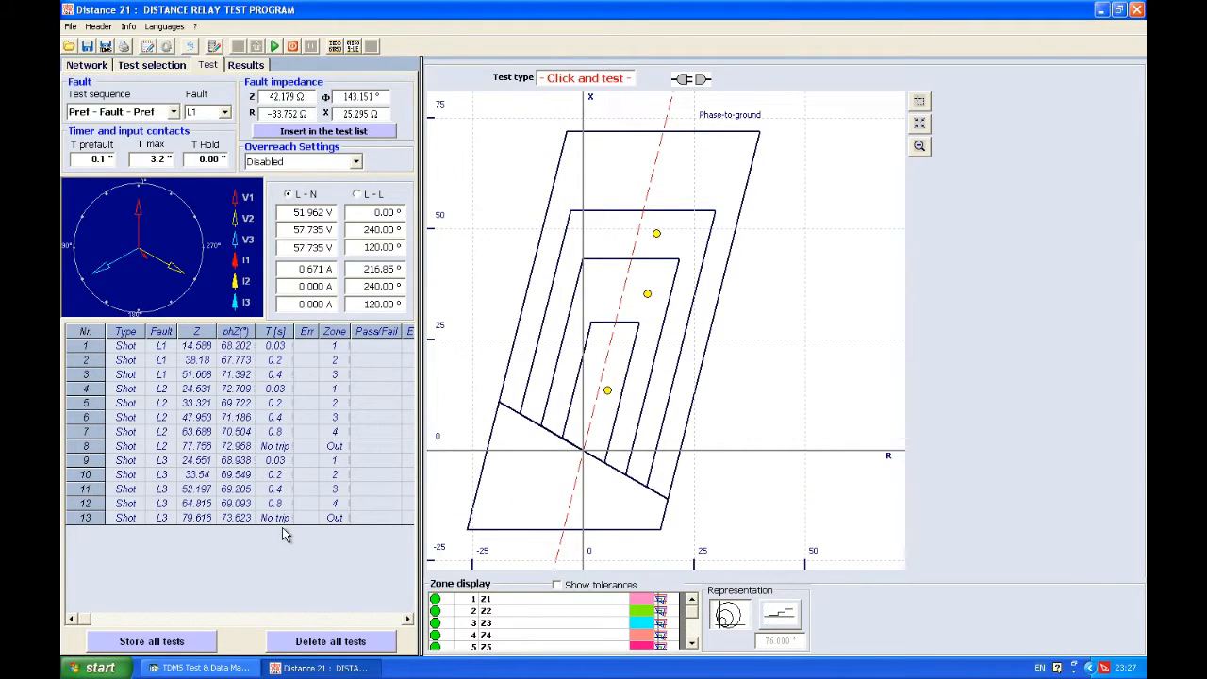
click(200, 667)
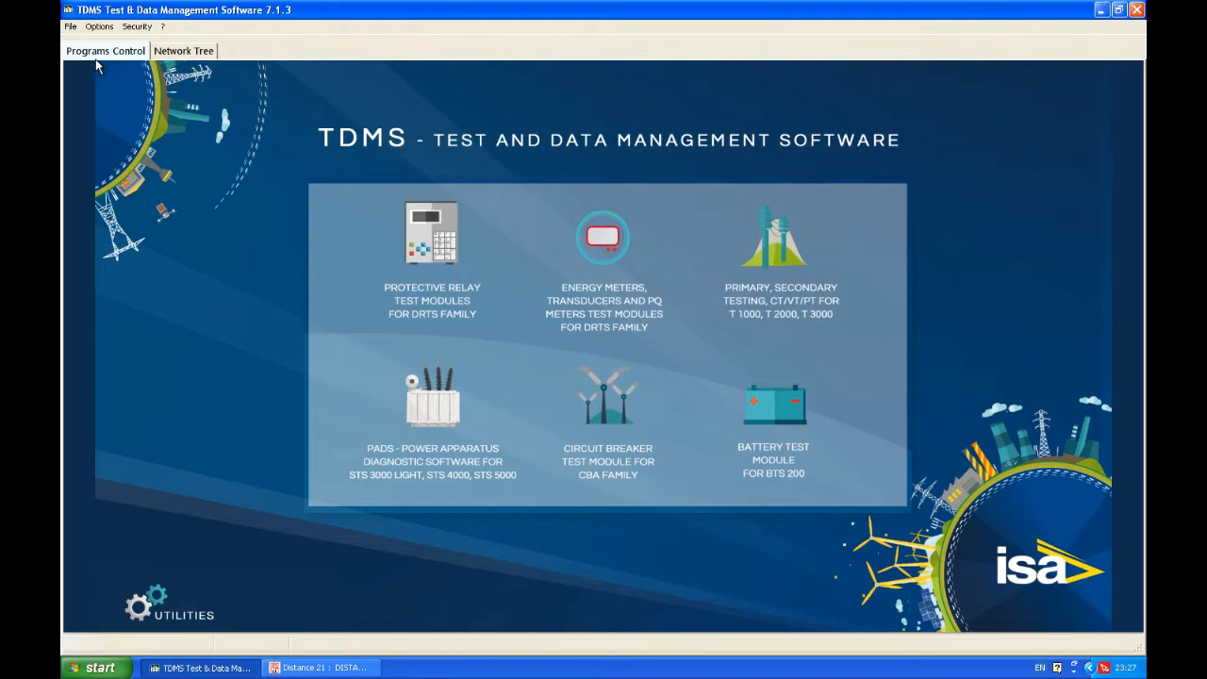
Show the NKANA relay's stored tests in the network tree and close the Distance 21 window
click(183, 51)
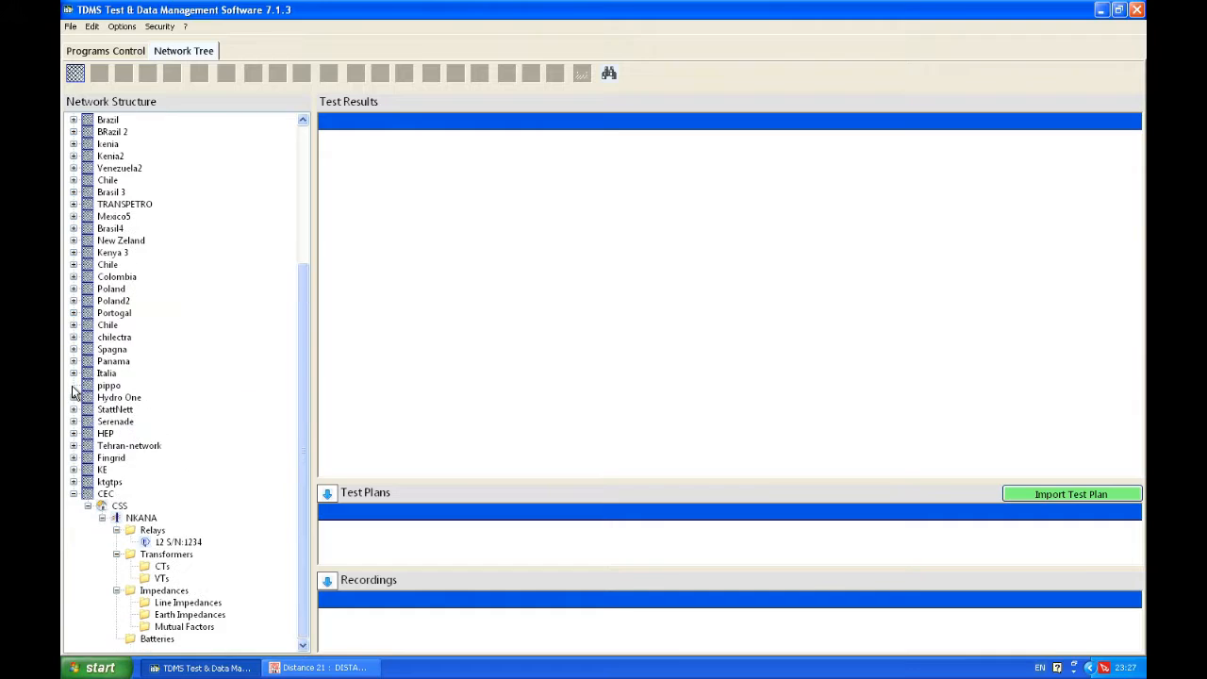
click(177, 542)
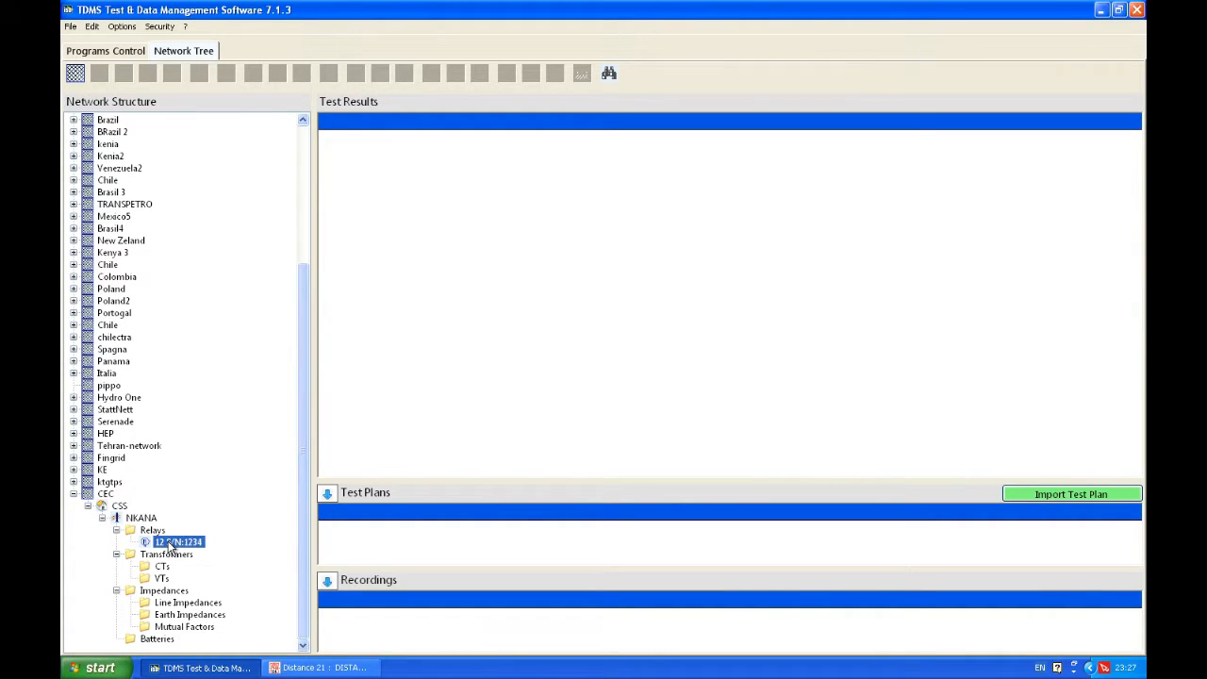
click(177, 541)
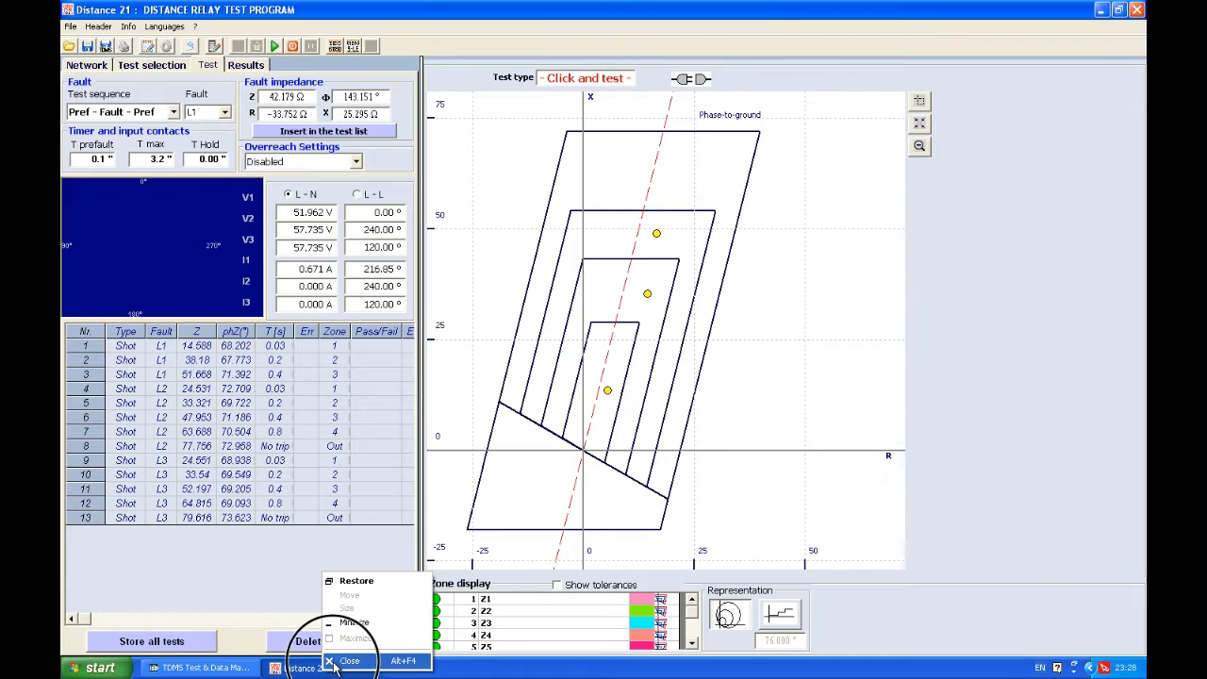
click(349, 660)
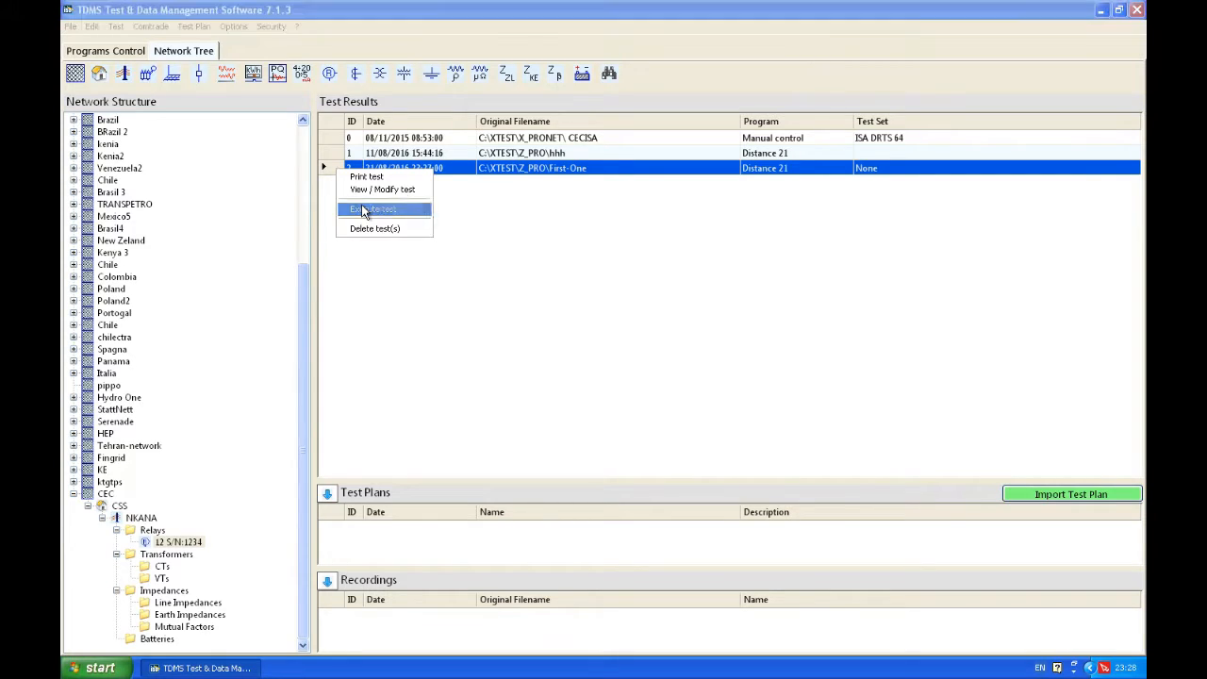
Reopen the stored Distance 21 test with its shot list and zone plot
click(373, 207)
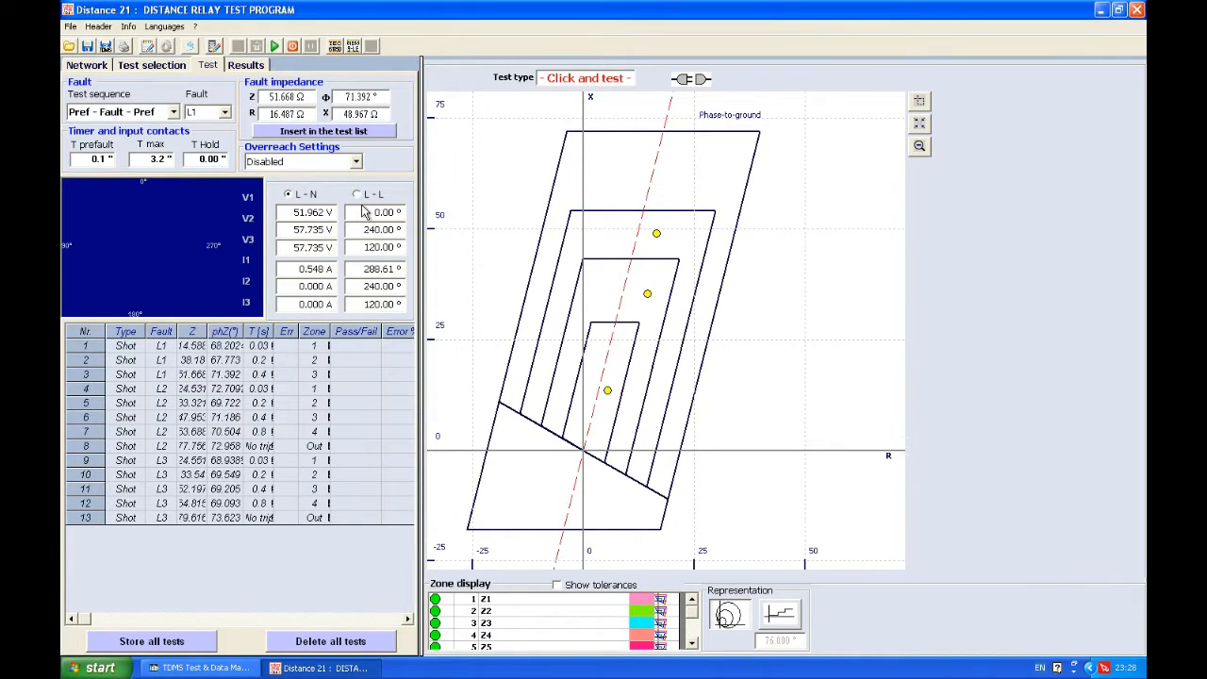
mouse_move(262, 151)
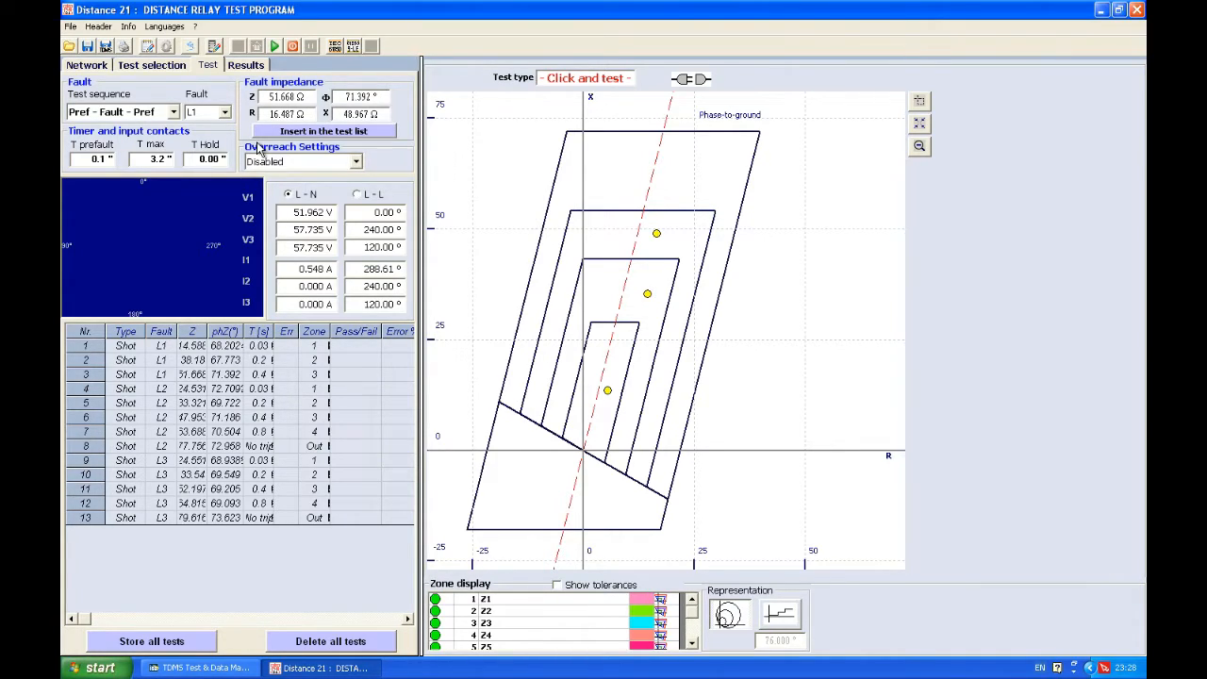
mouse_move(193, 108)
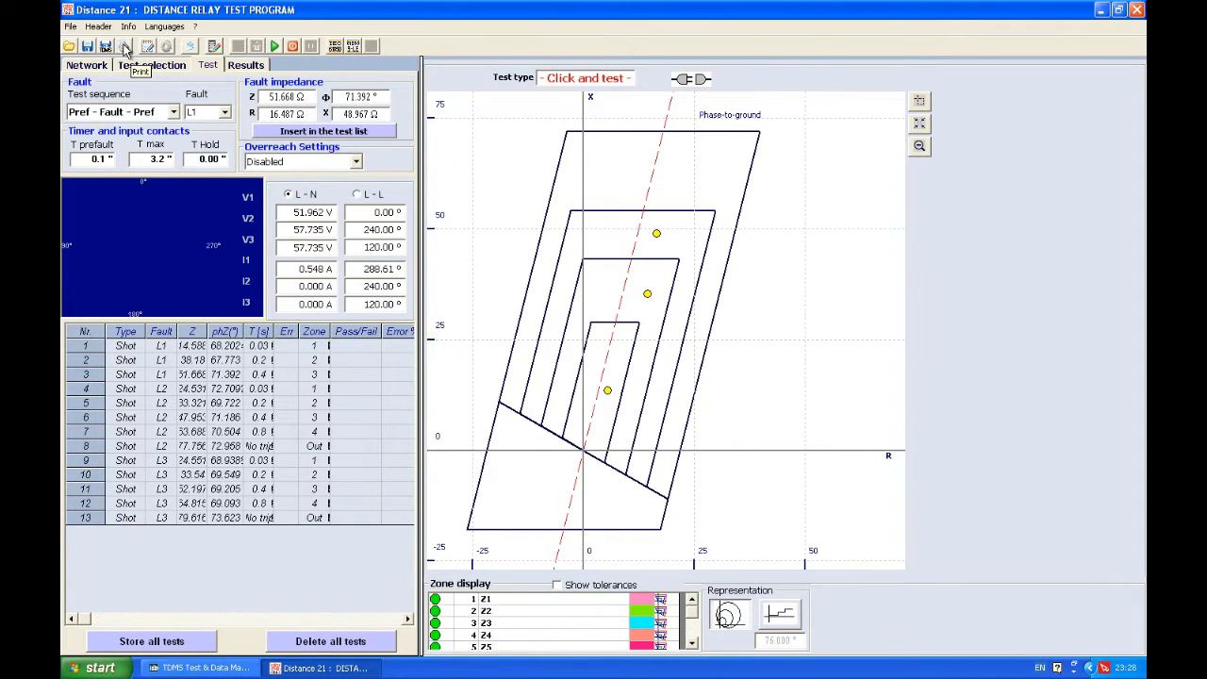
Generate a report print preview with Show Graph and Include Notes Page ticked
click(124, 45)
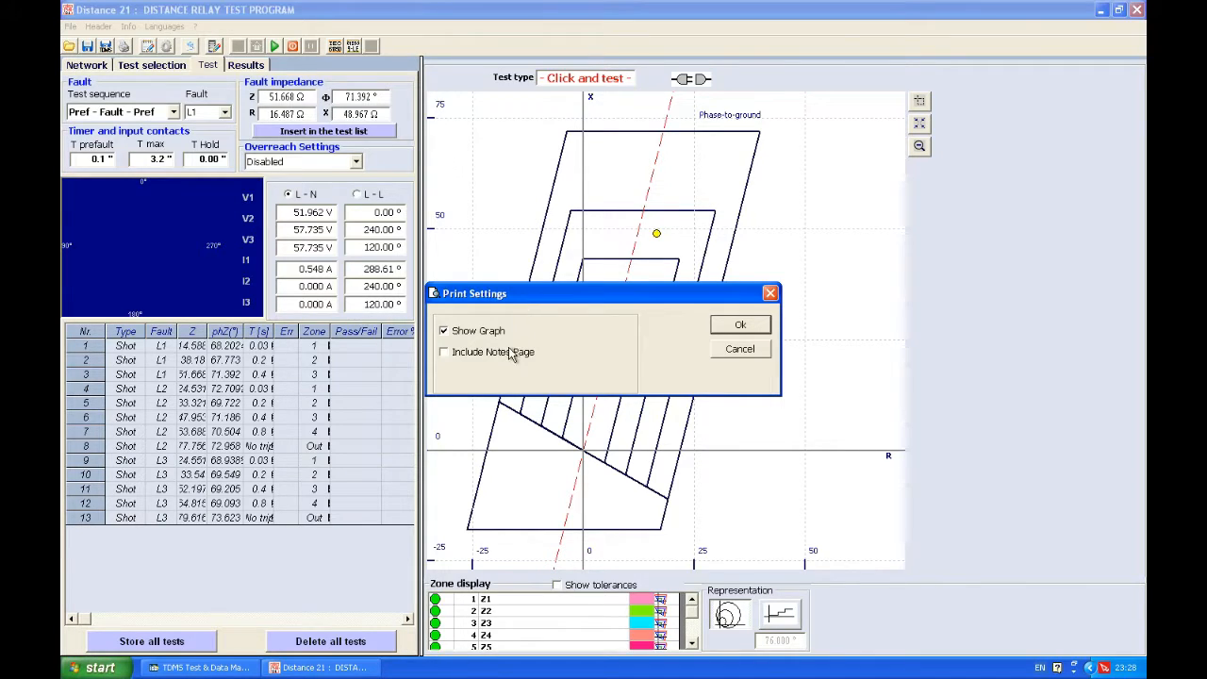
click(443, 353)
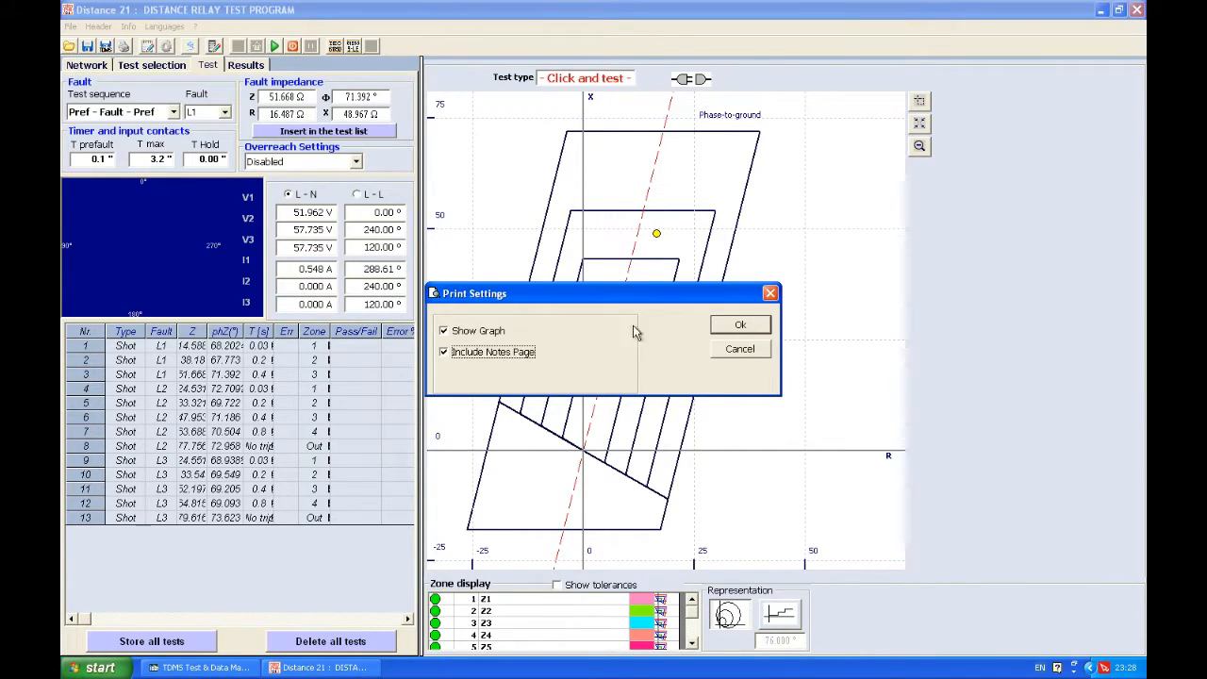
click(739, 324)
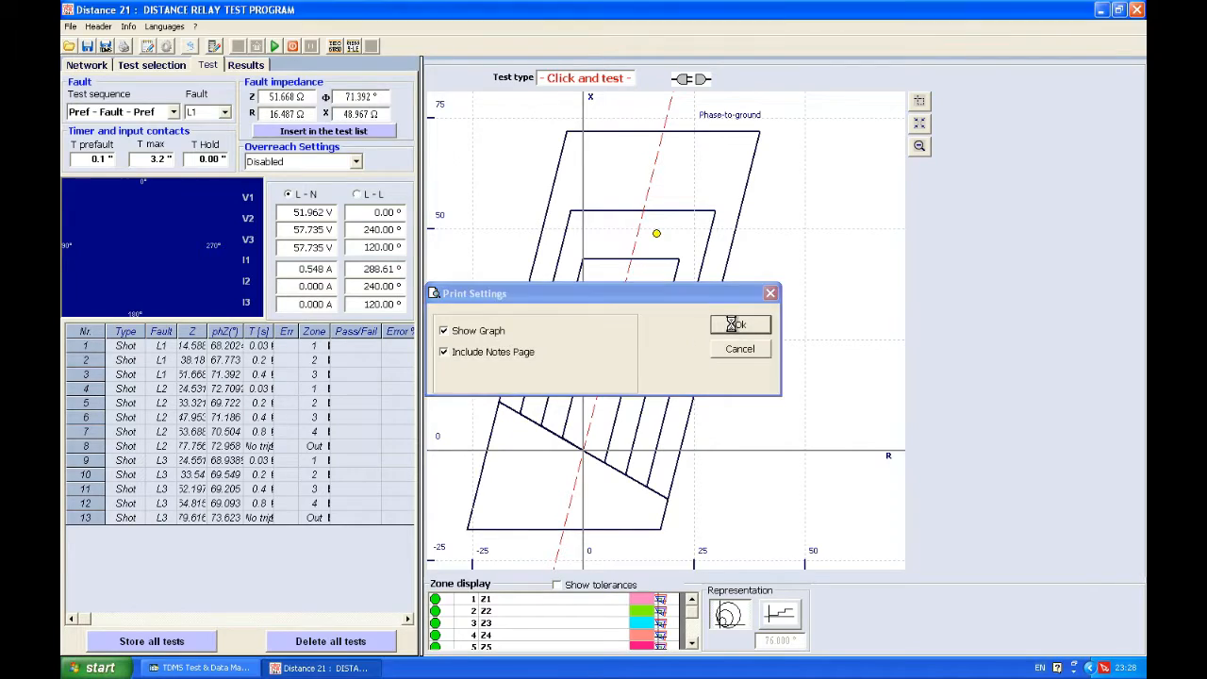
click(738, 324)
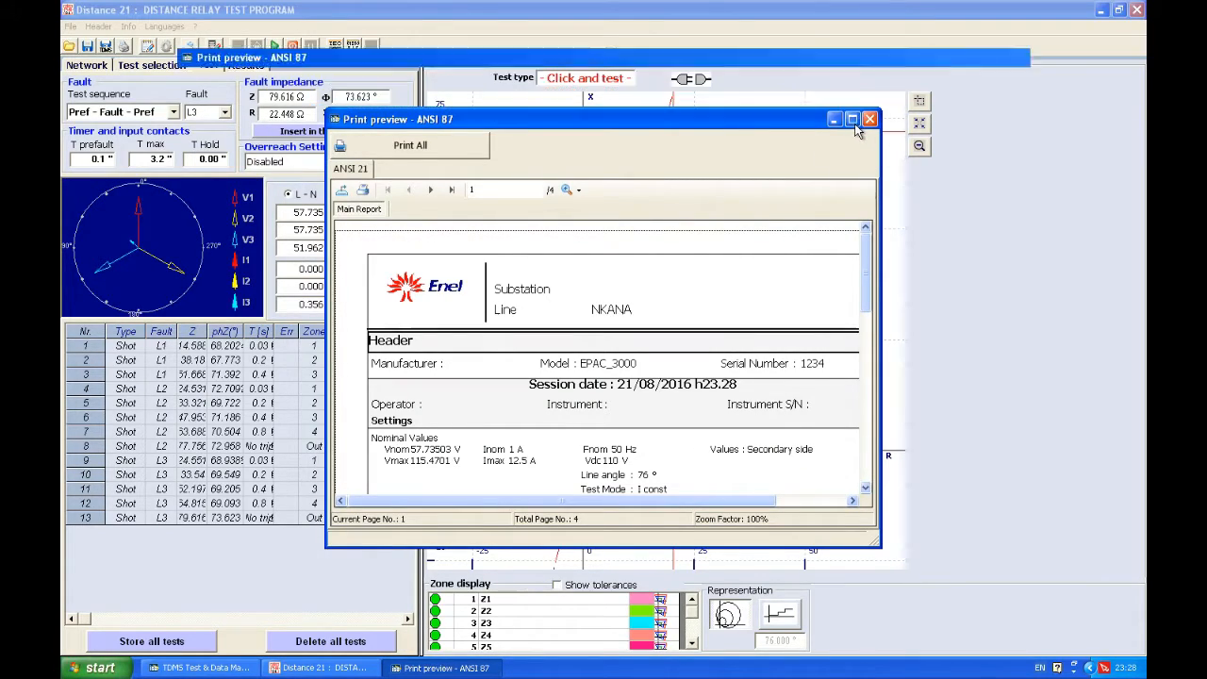
Maximize the preview and page through to page 4, the L3 phase graph, shots and notes
click(853, 119)
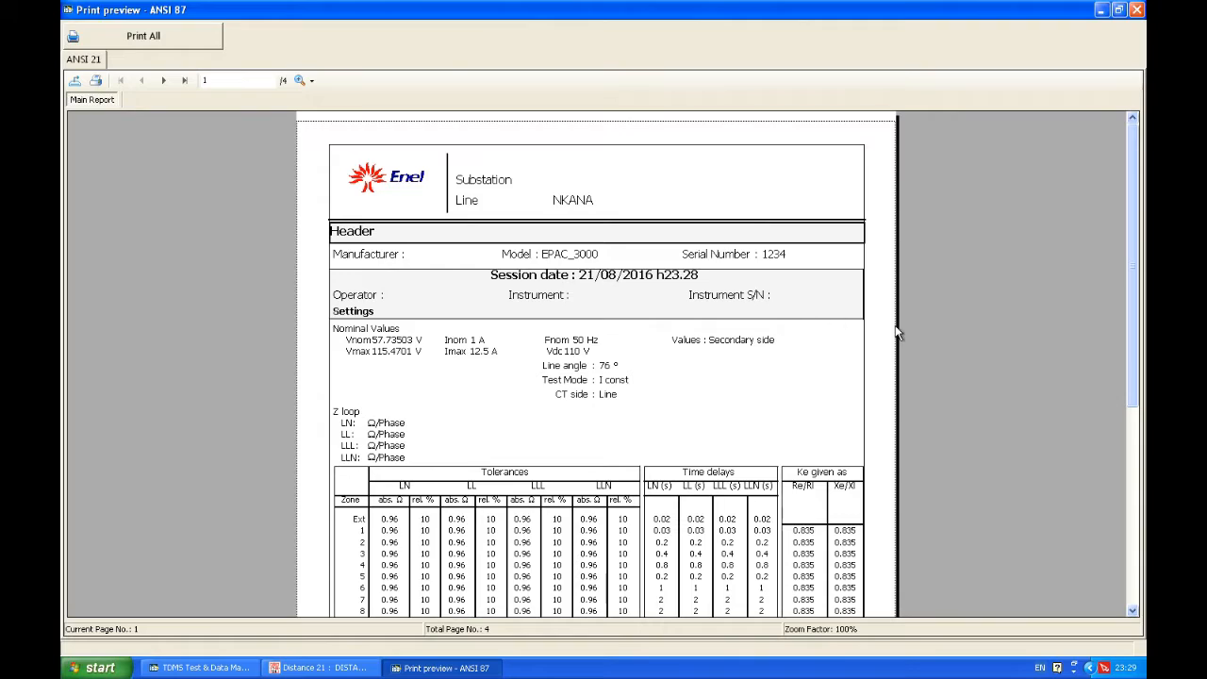
mouse_move(91, 129)
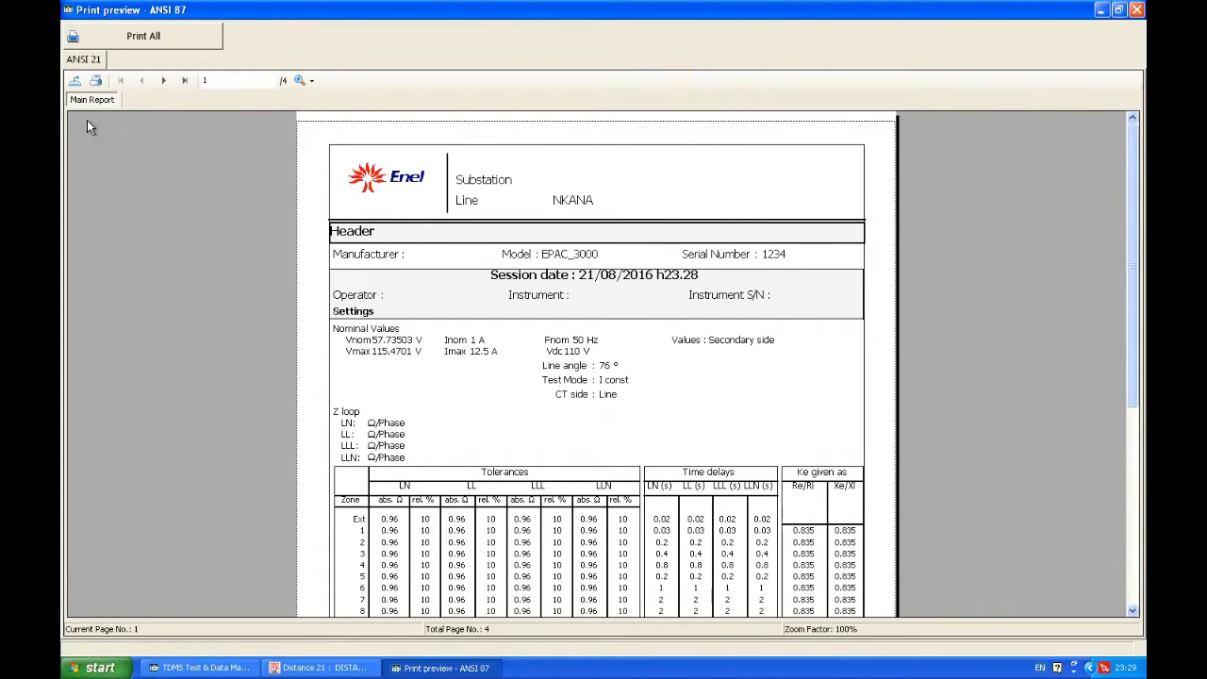
mouse_move(243, 326)
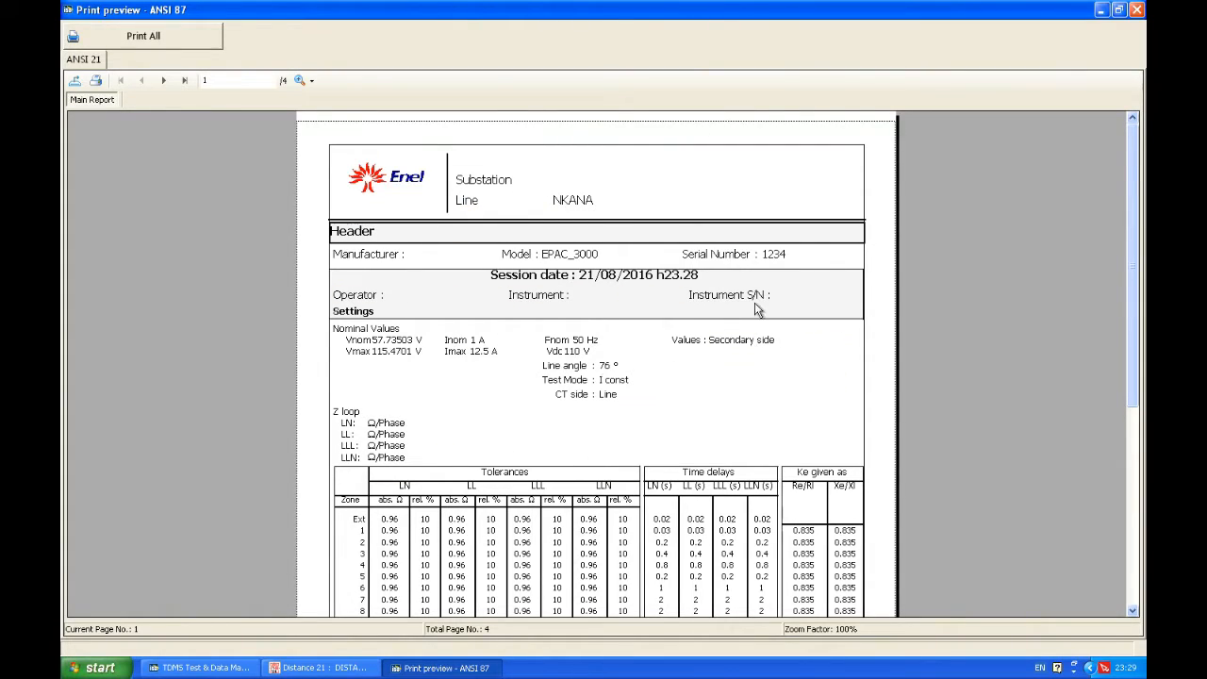
scroll(down, 3)
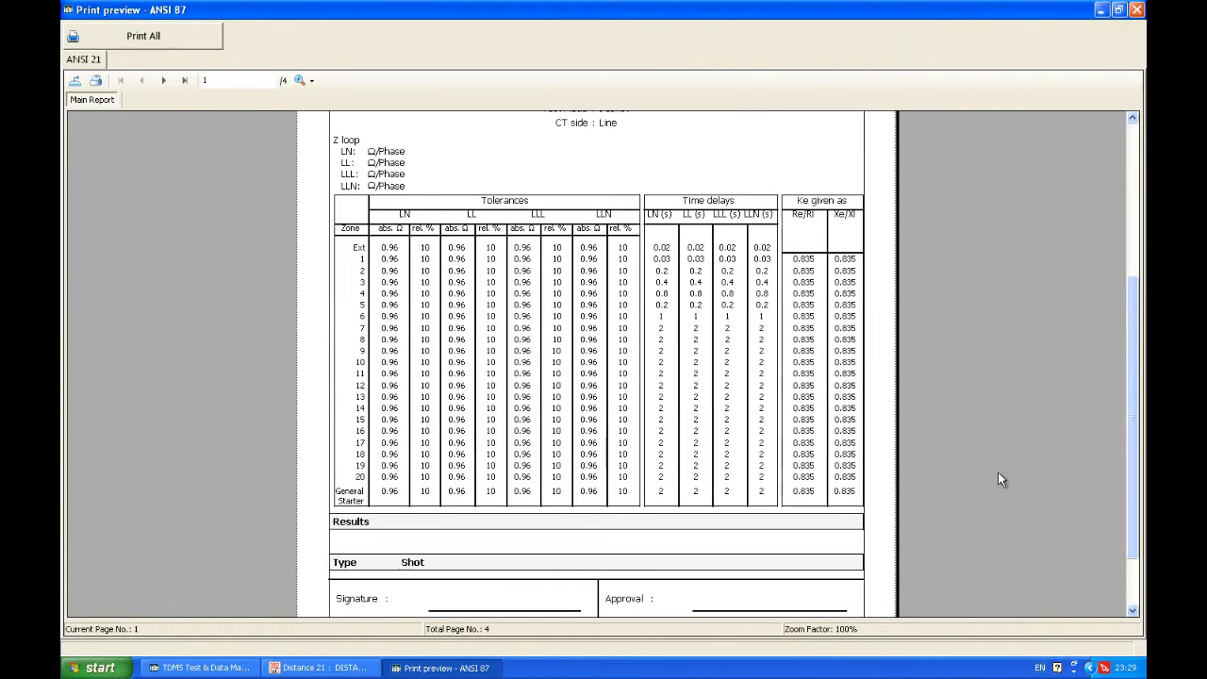
scroll(down, 3)
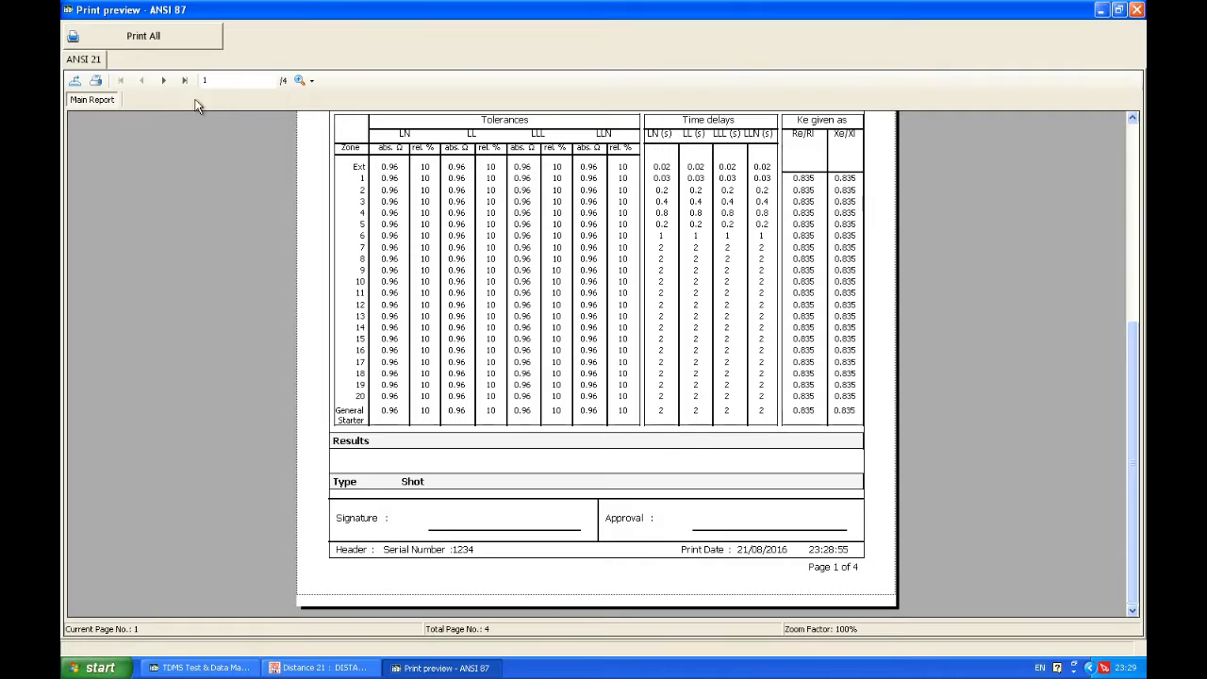
click(162, 79)
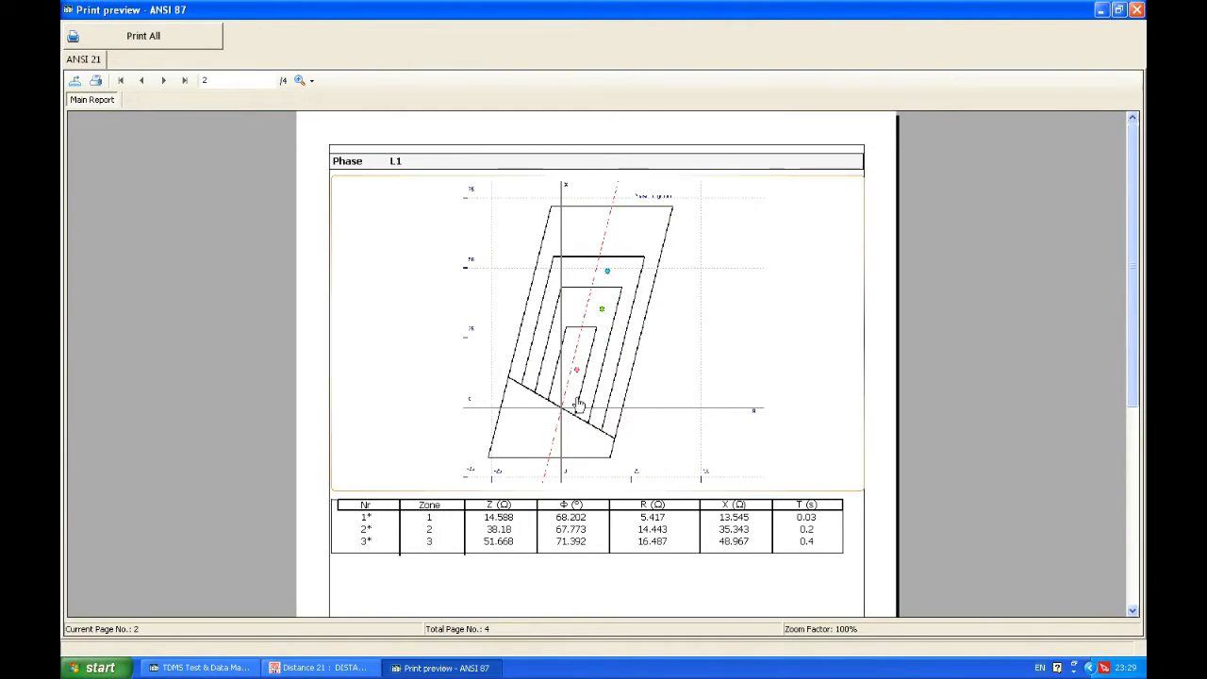
scroll(down, 3)
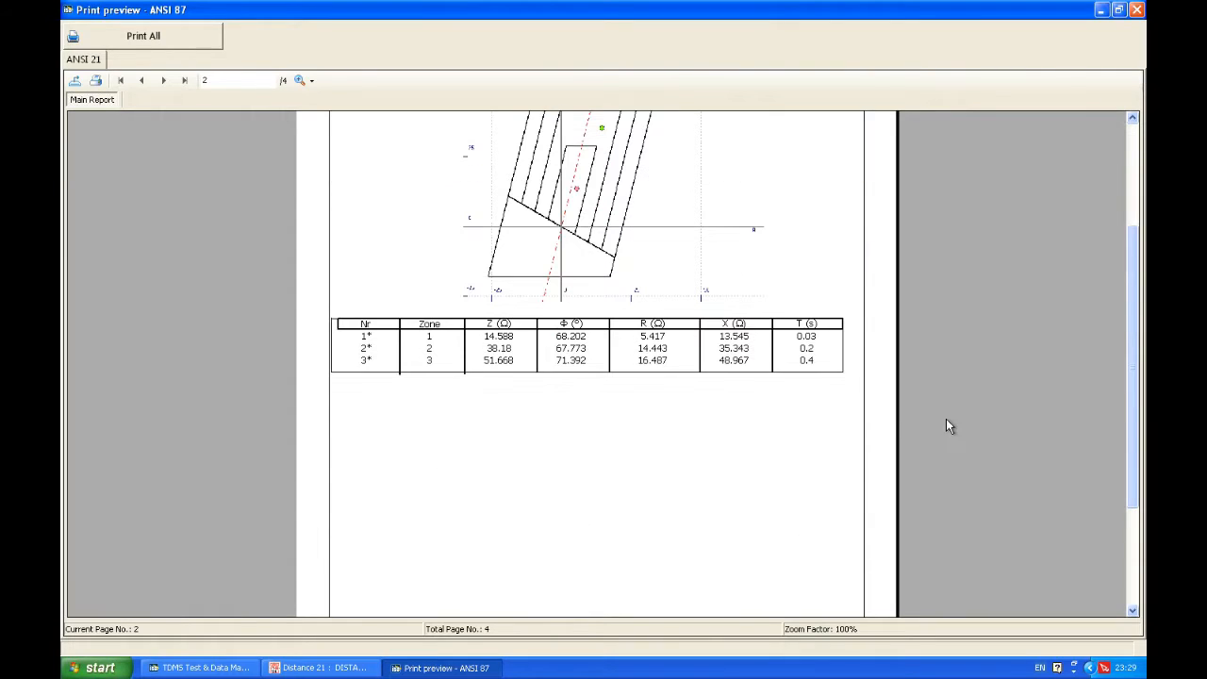
scroll(down, 3)
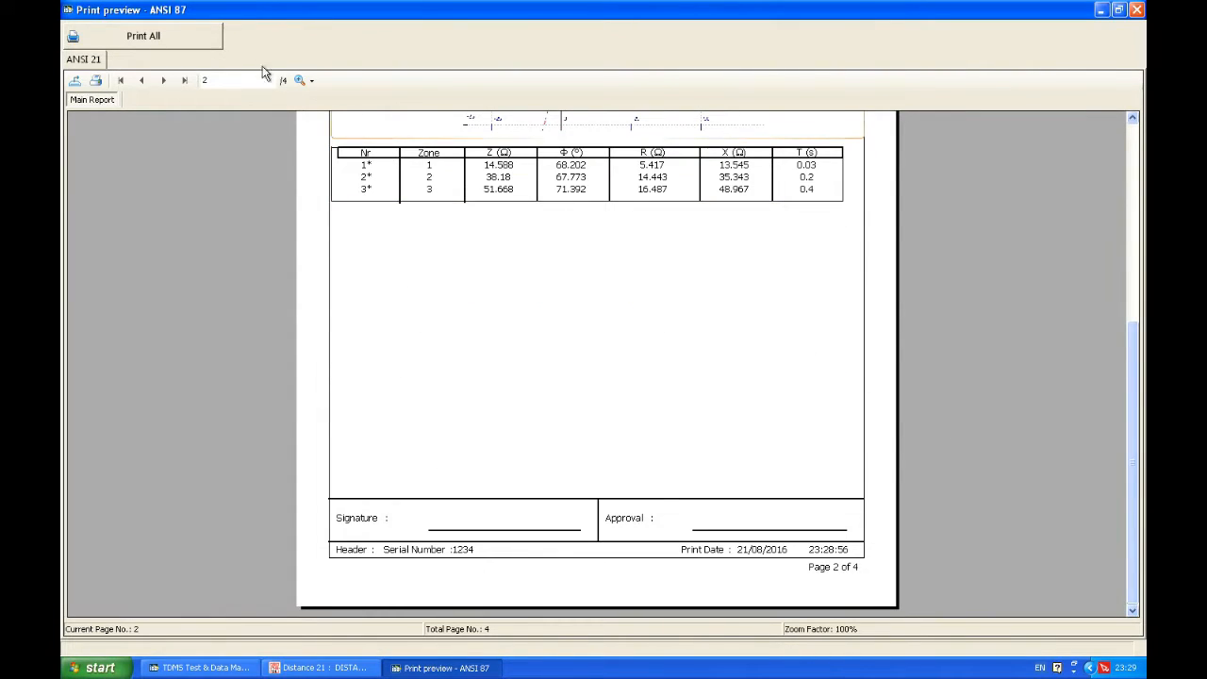
click(162, 80)
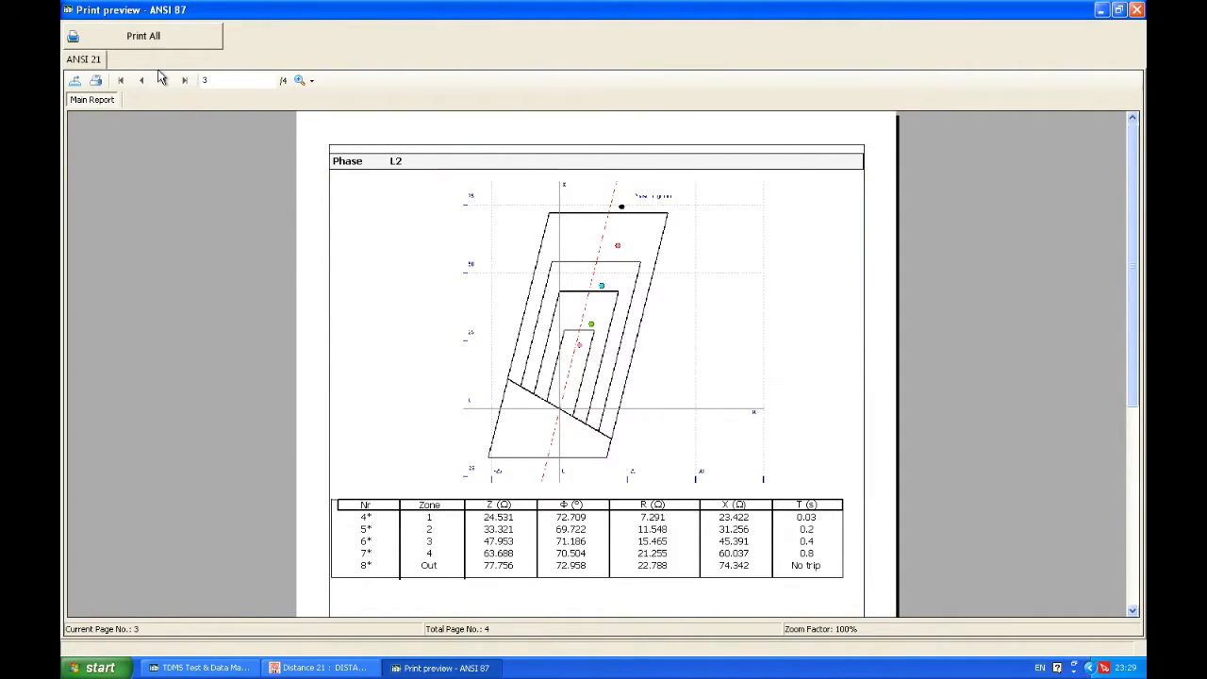
click(185, 79)
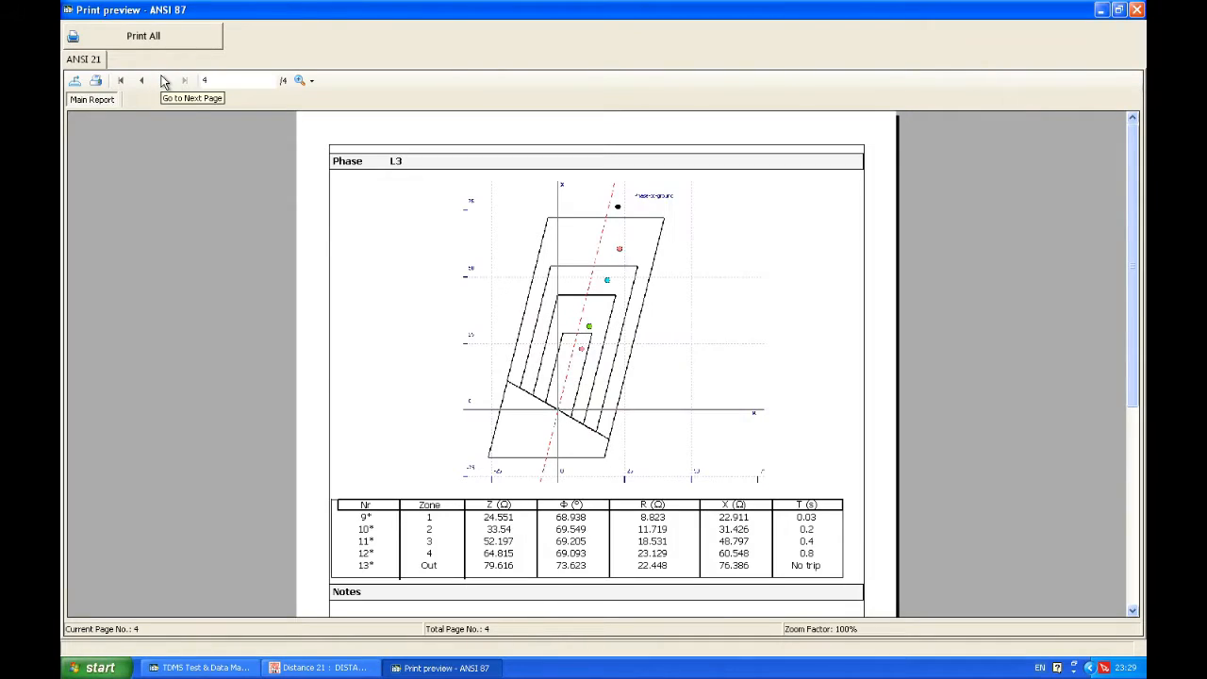
scroll(down, 3)
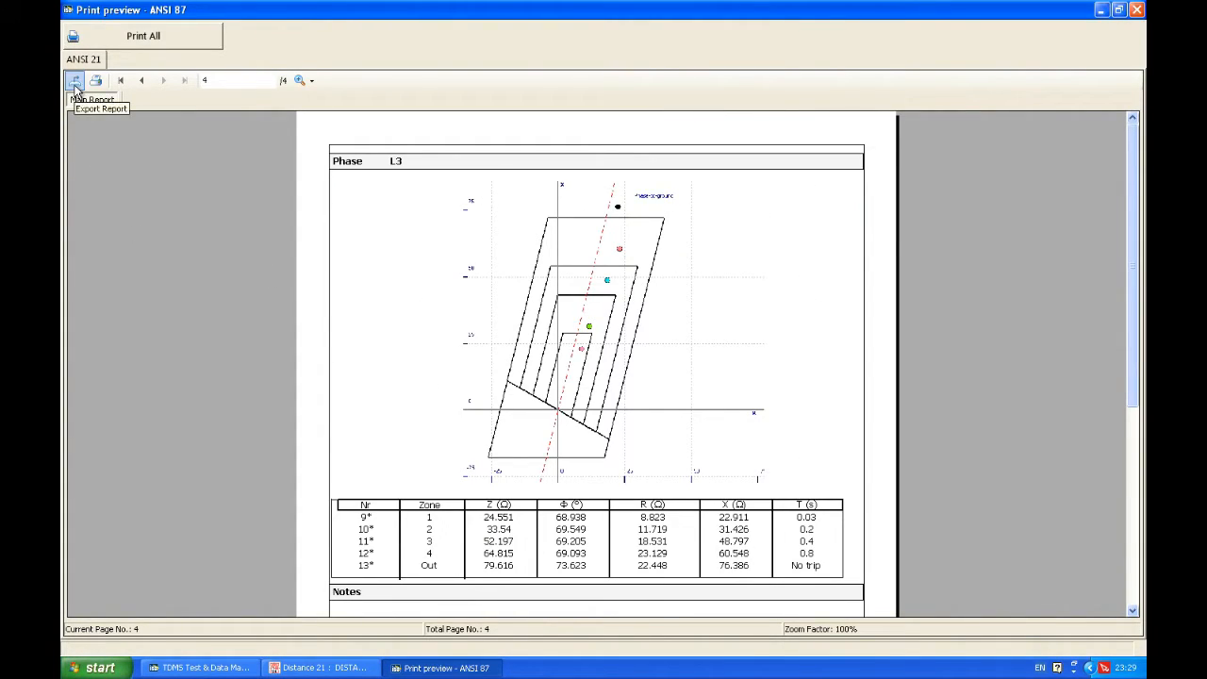
Export the report to the Desktop as a PDF named 'ISA Report' and close the preview
click(75, 80)
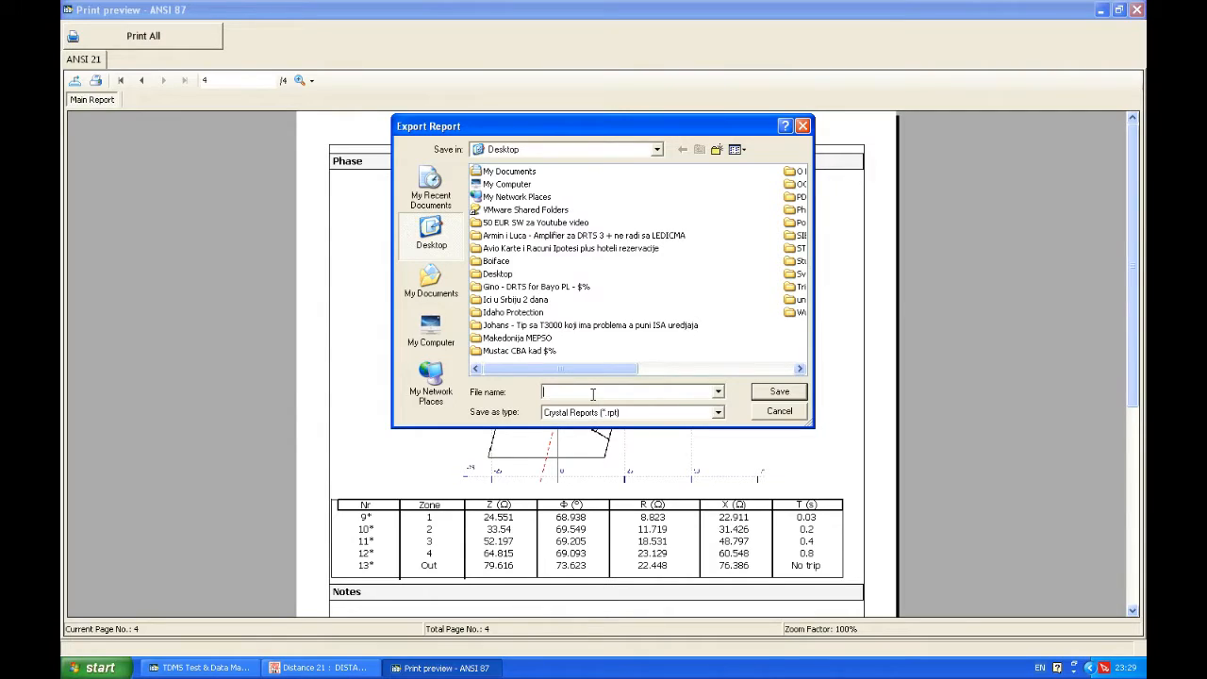
text(ISA)
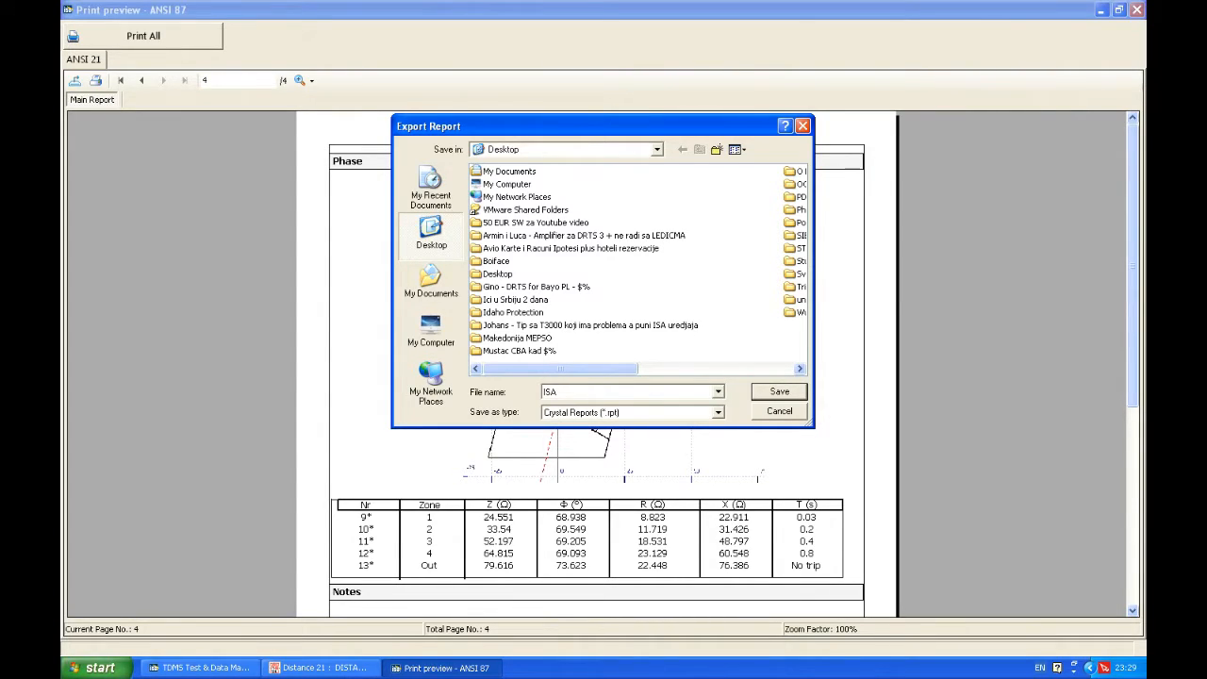
text(REport)
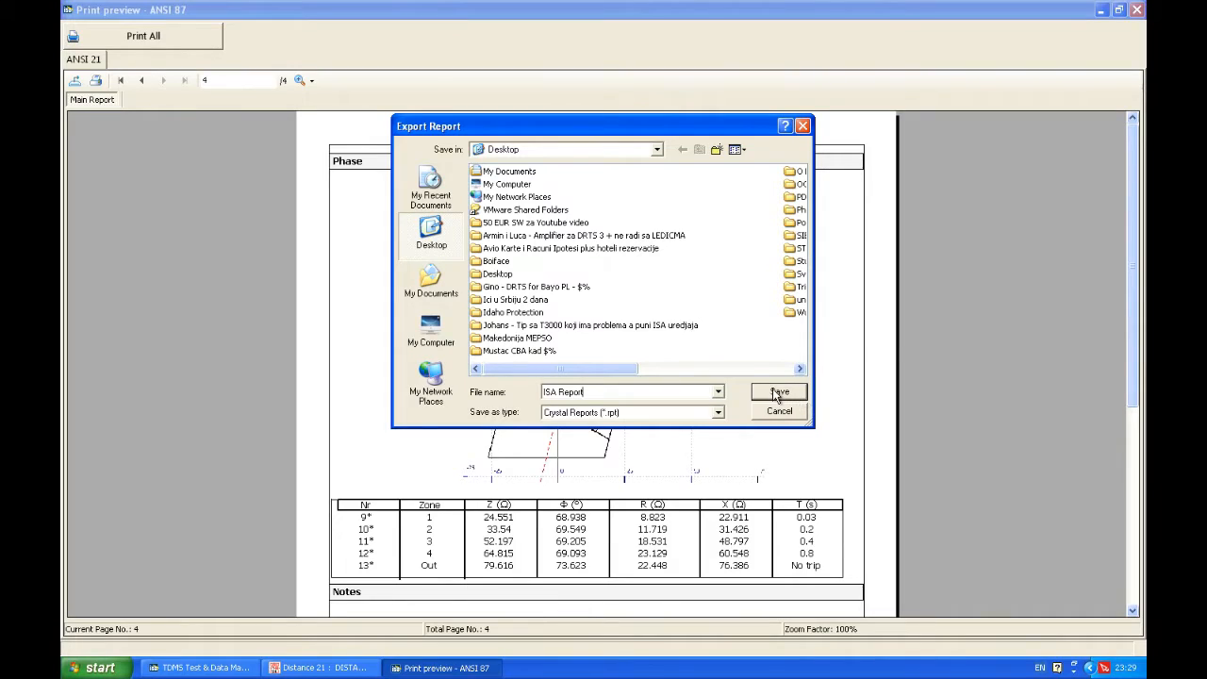
click(717, 411)
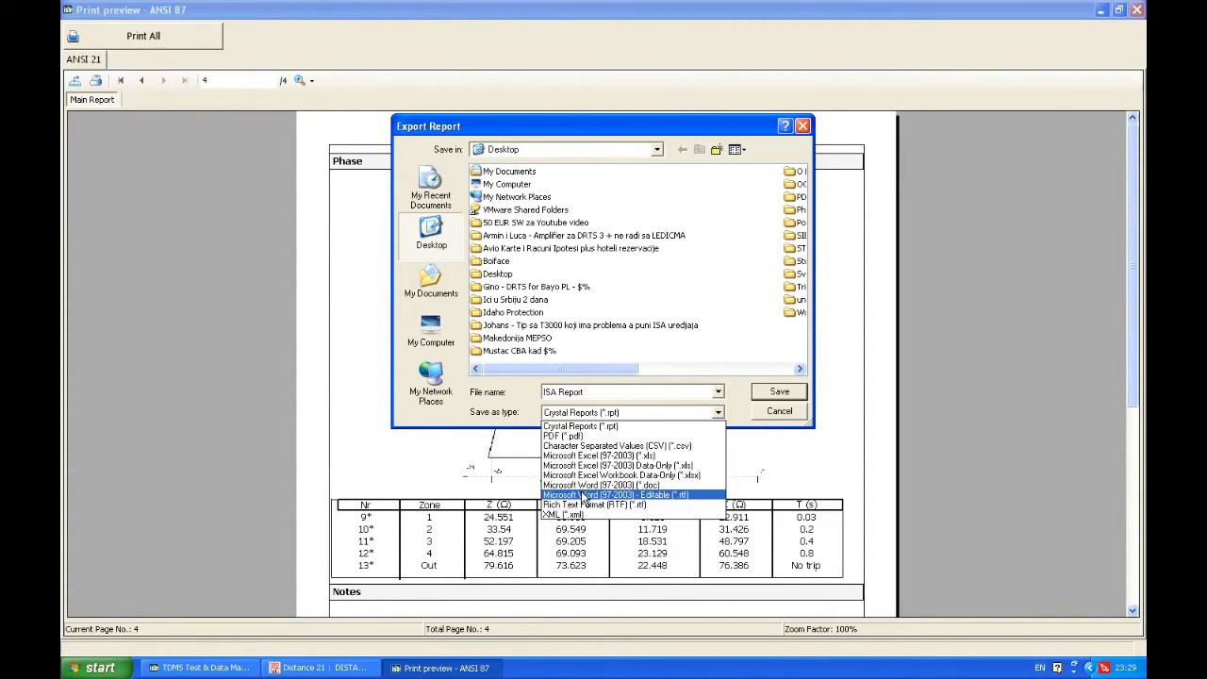
click(566, 436)
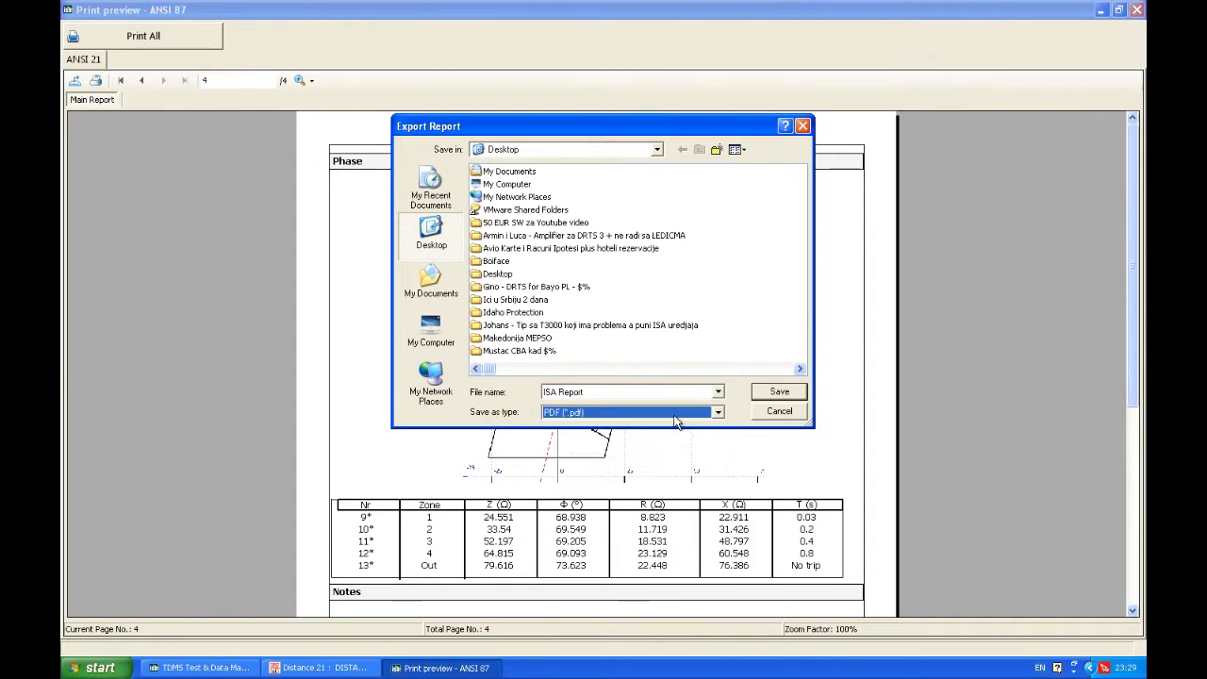
click(778, 391)
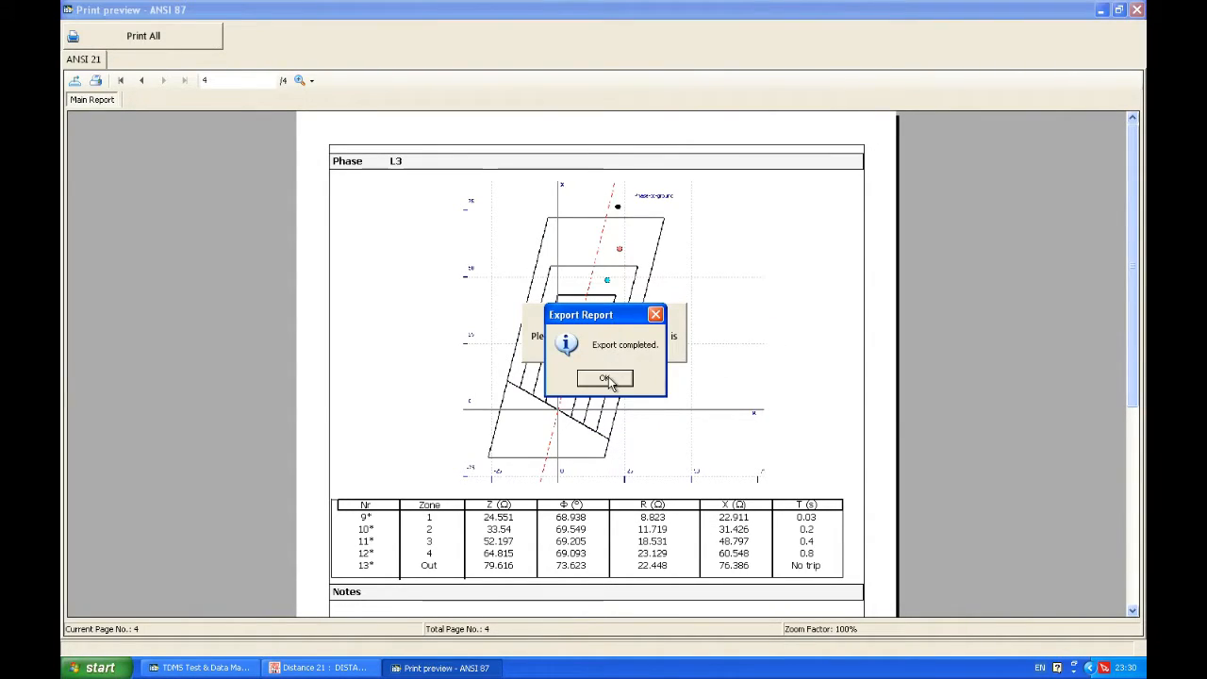
click(603, 377)
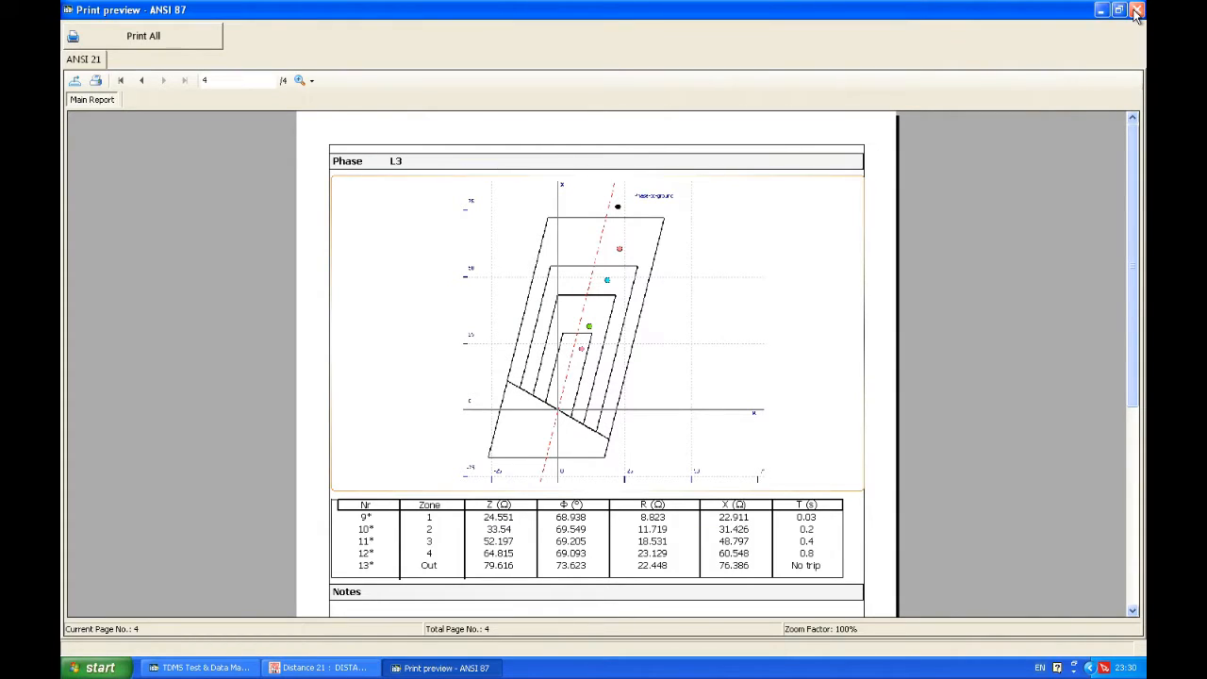
click(1135, 9)
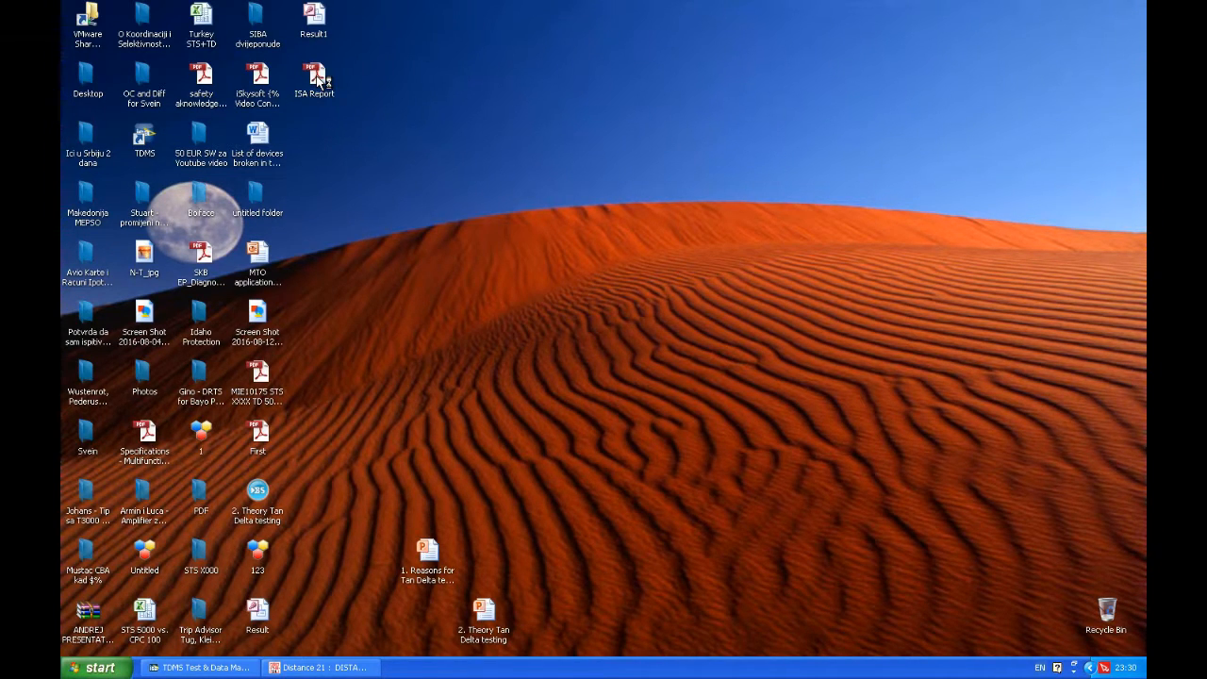
Review all four pages of ISA Report.pdf in Adobe Reader, then close it
double_click(313, 77)
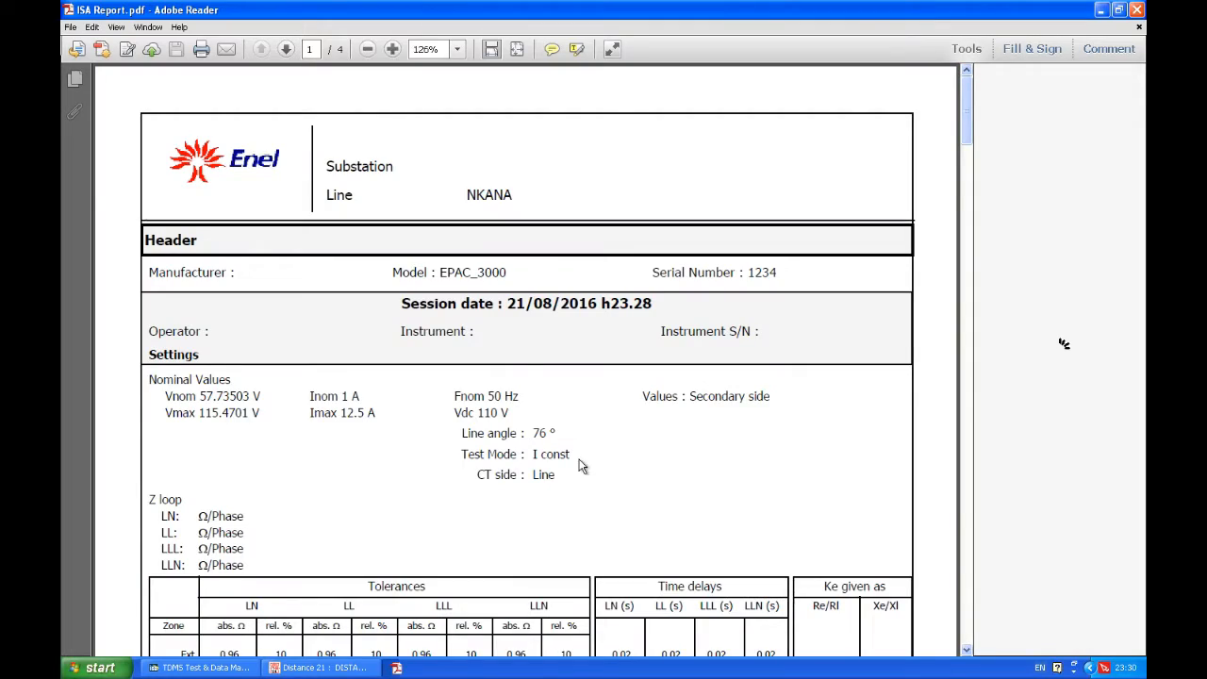
scroll(down, 3)
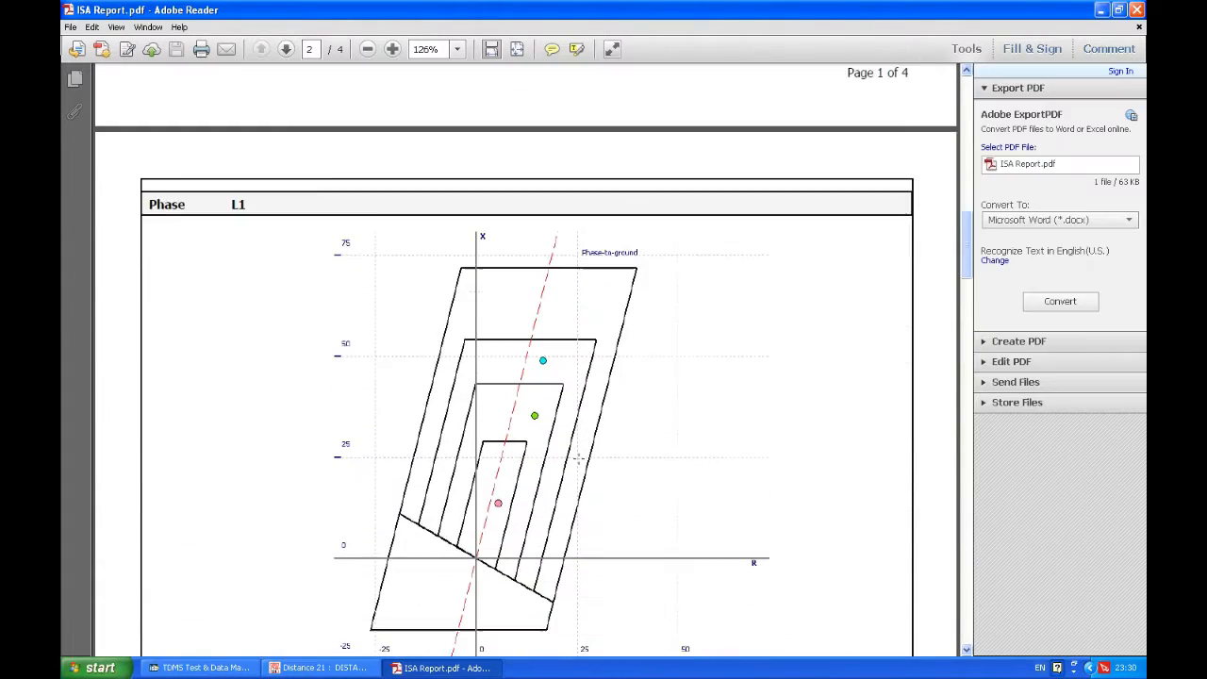
scroll(down, 3)
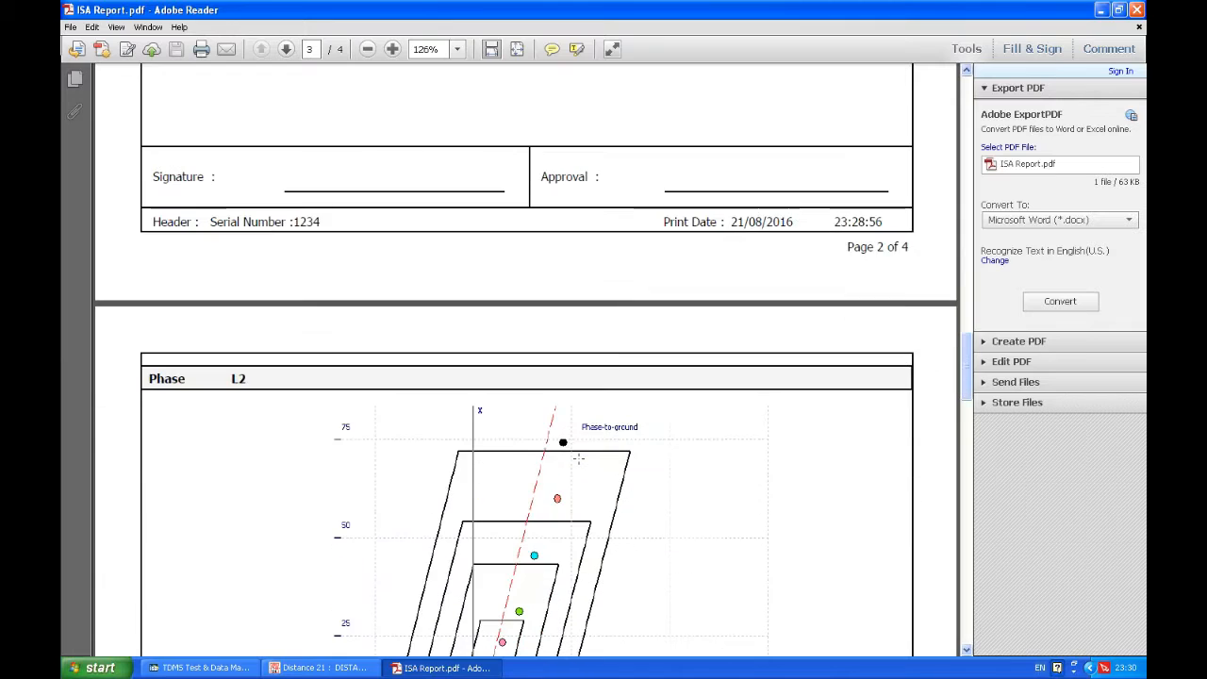
scroll(down, 3)
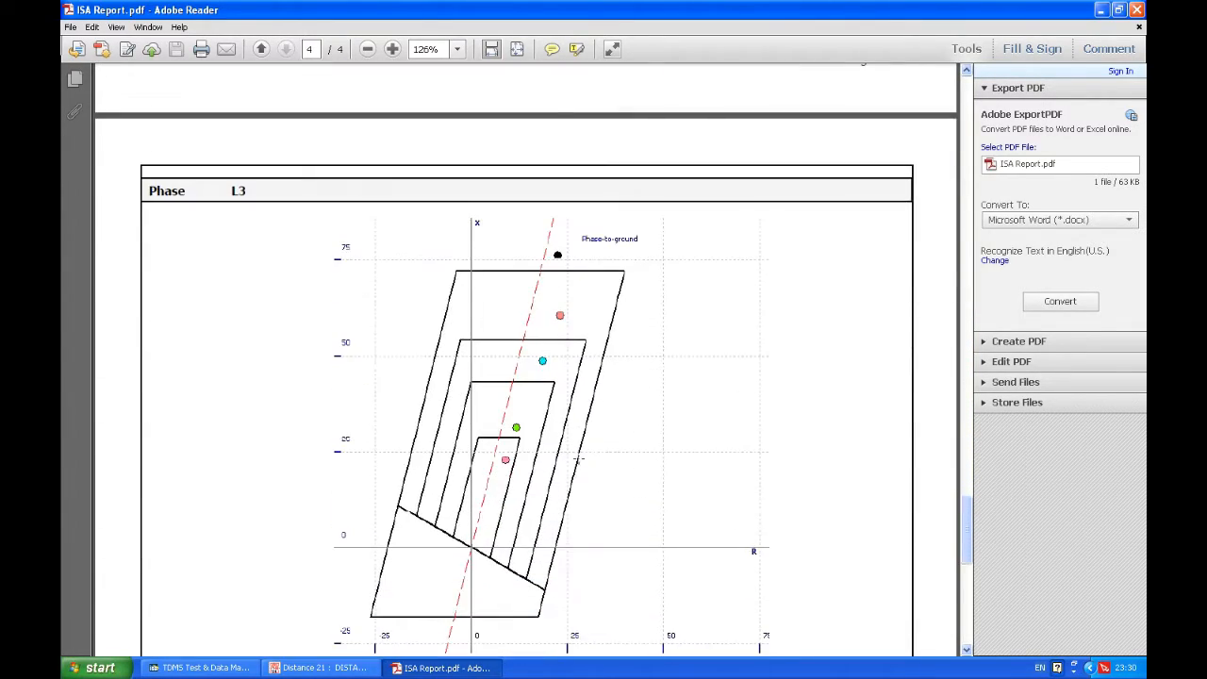
scroll(down, 3)
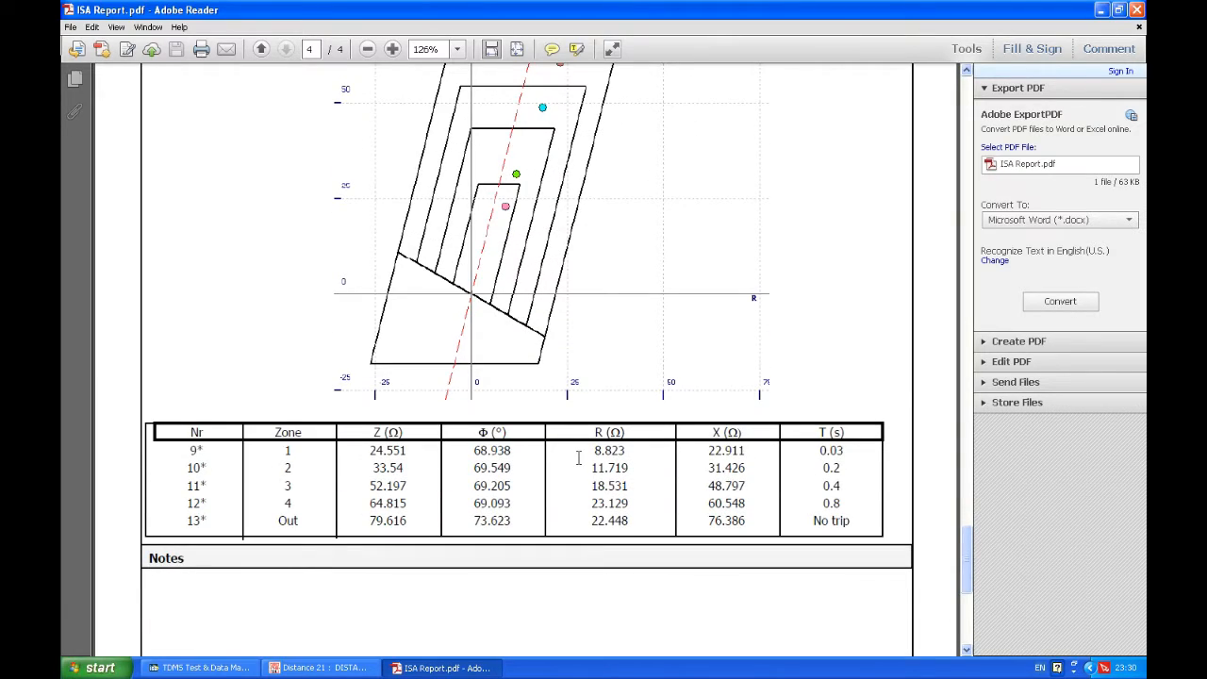
scroll(down, 3)
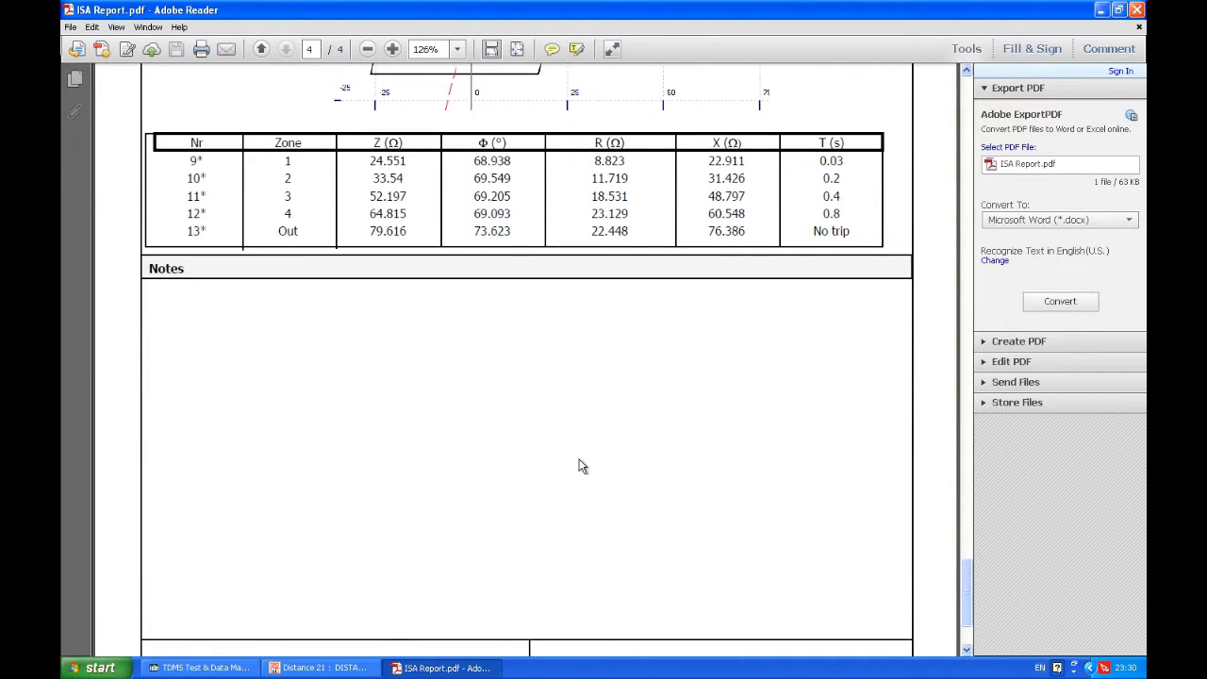
mouse_move(155, 302)
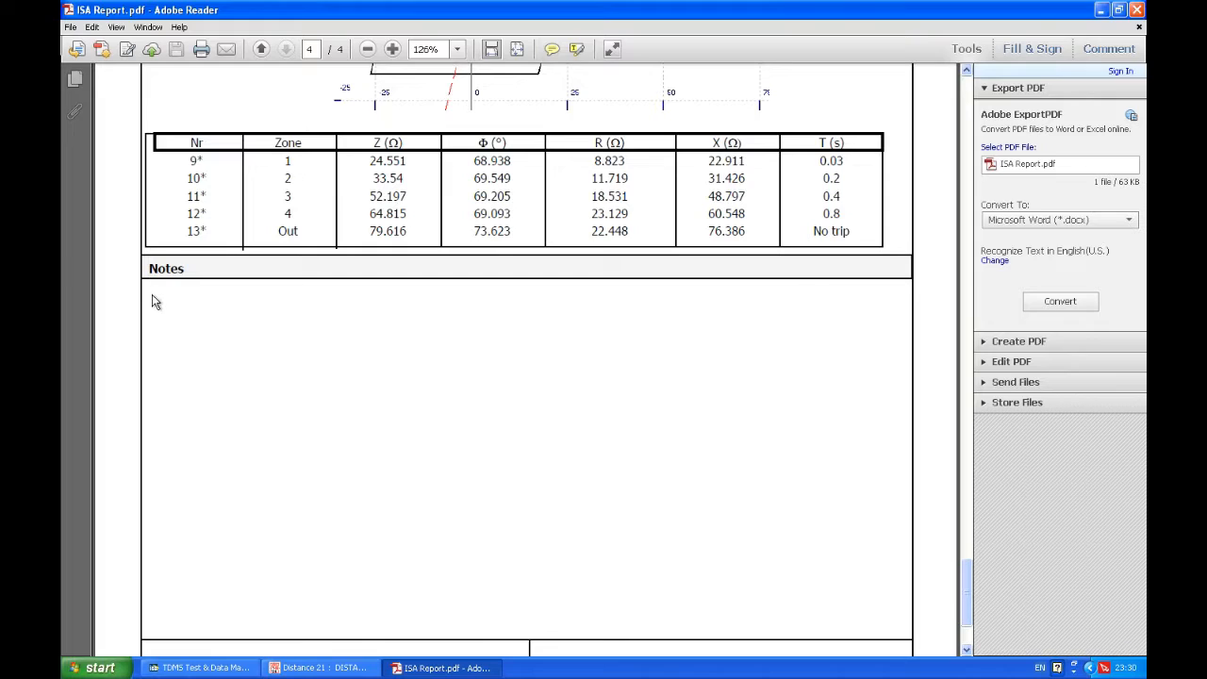
scroll(down, 3)
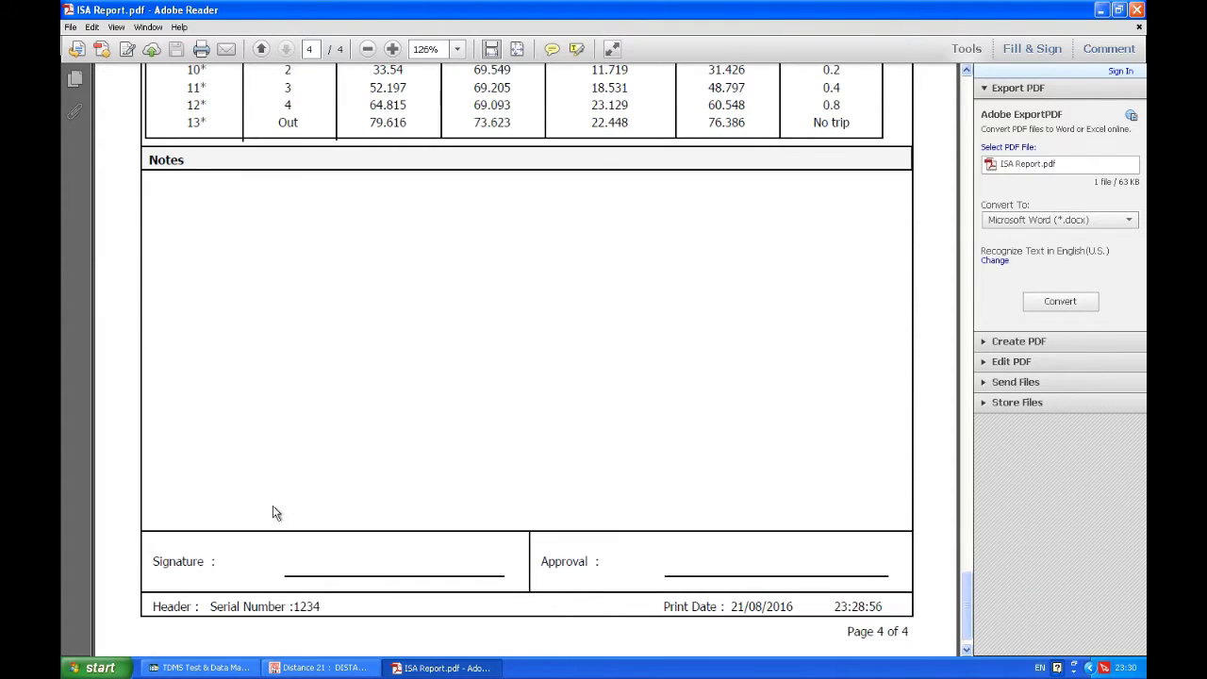
mouse_move(476, 330)
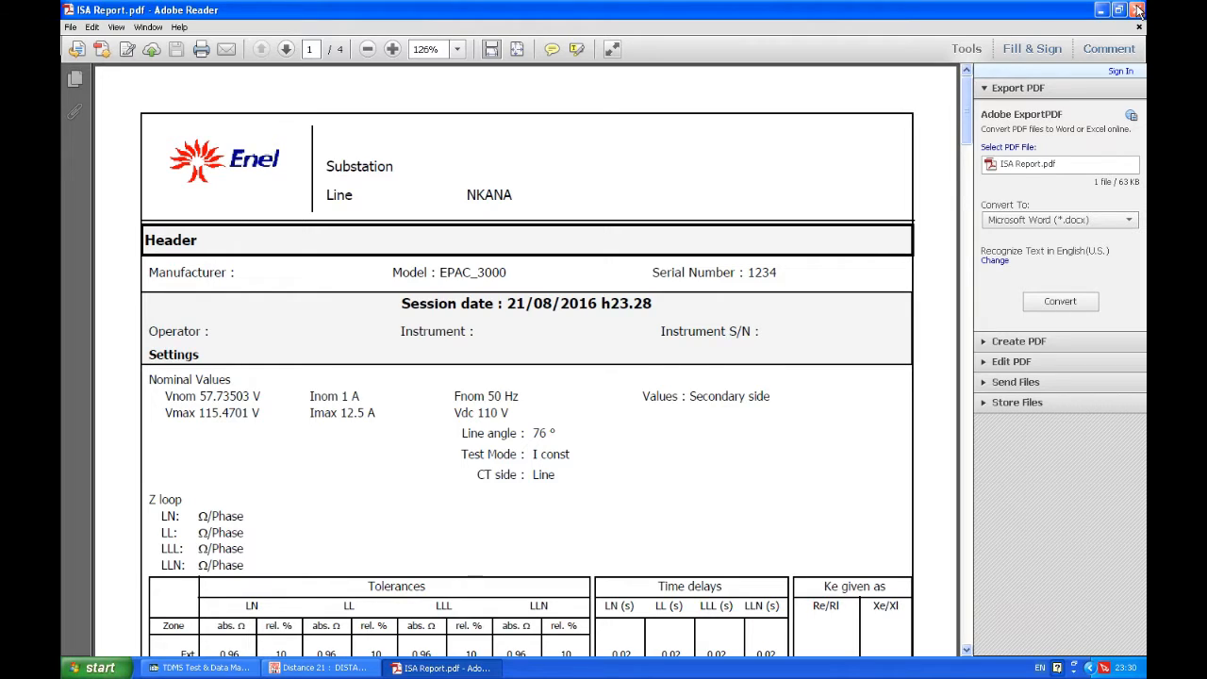
click(321, 668)
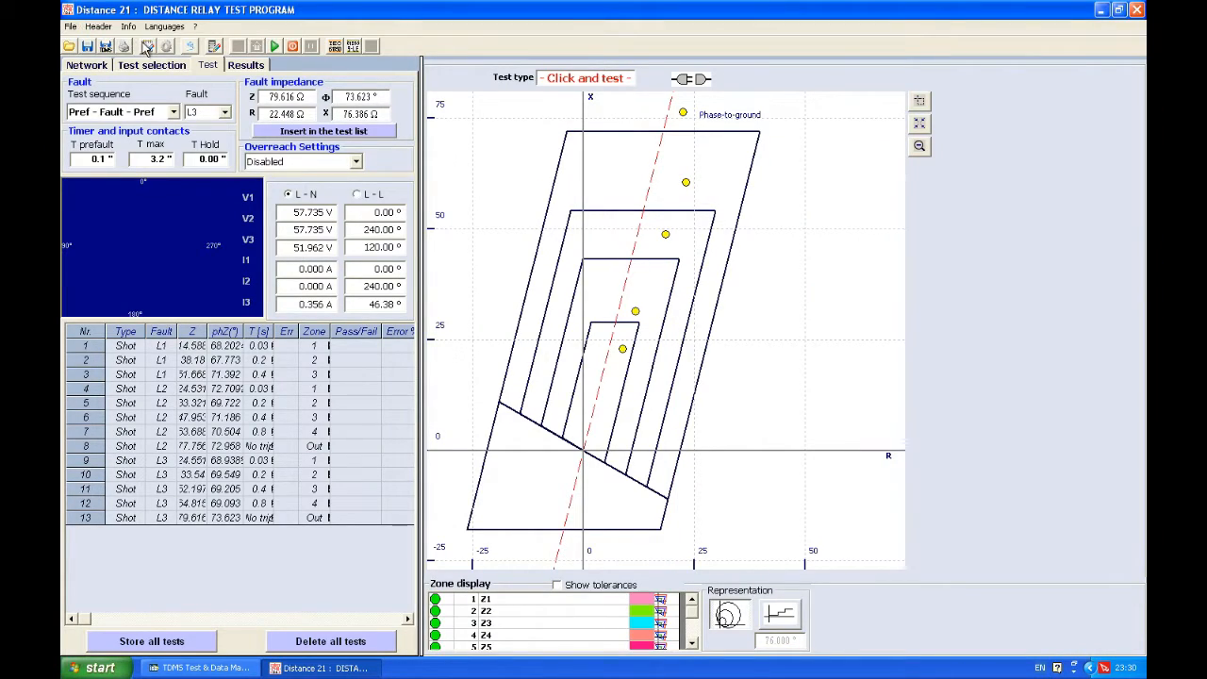
mouse_move(148, 46)
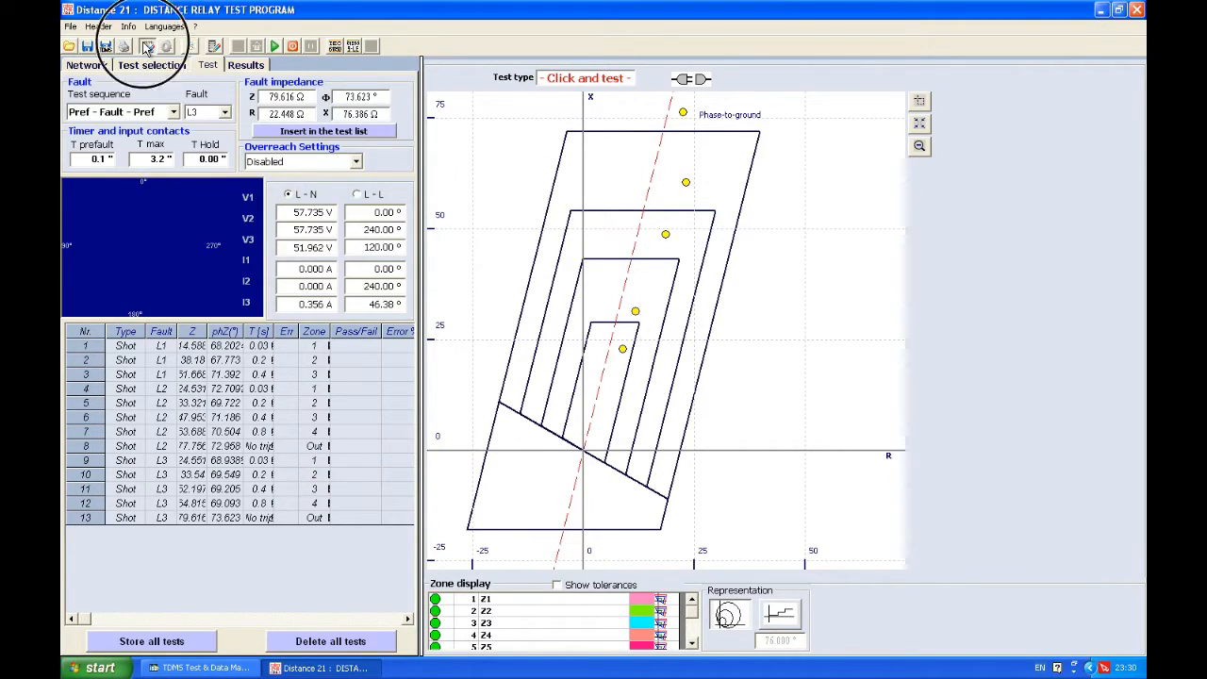
Confirm the NKANA feeder / EPAC_3000 test object details and request opening another file
click(147, 45)
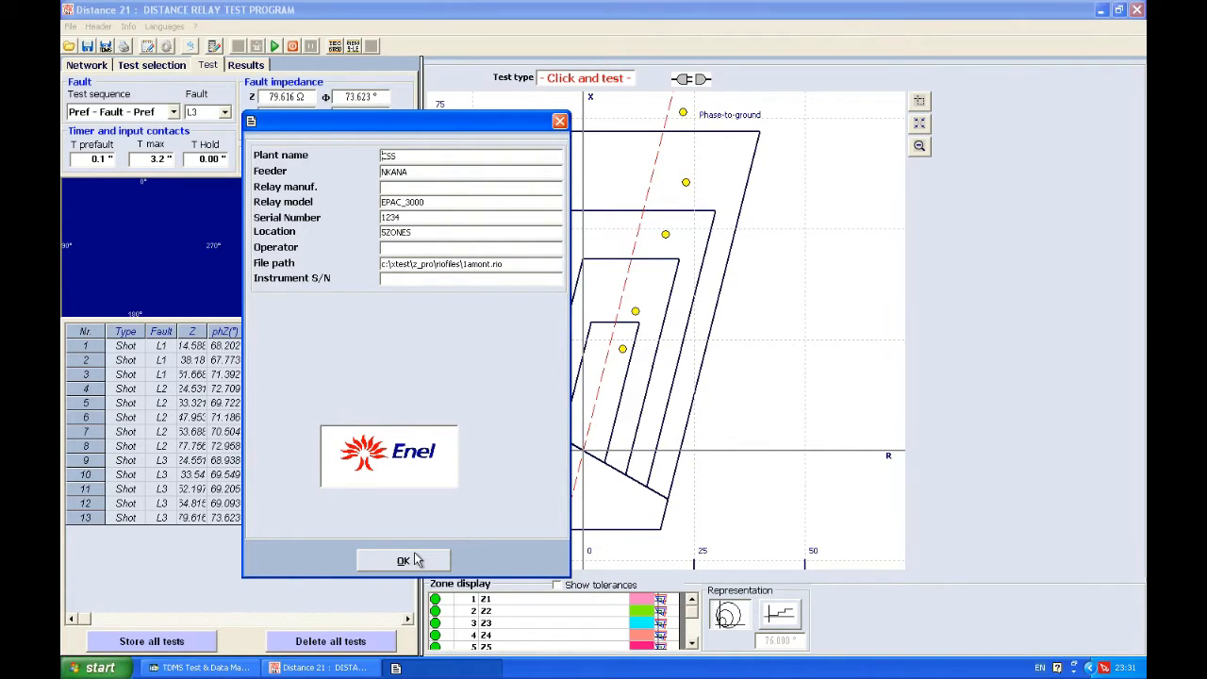
click(404, 560)
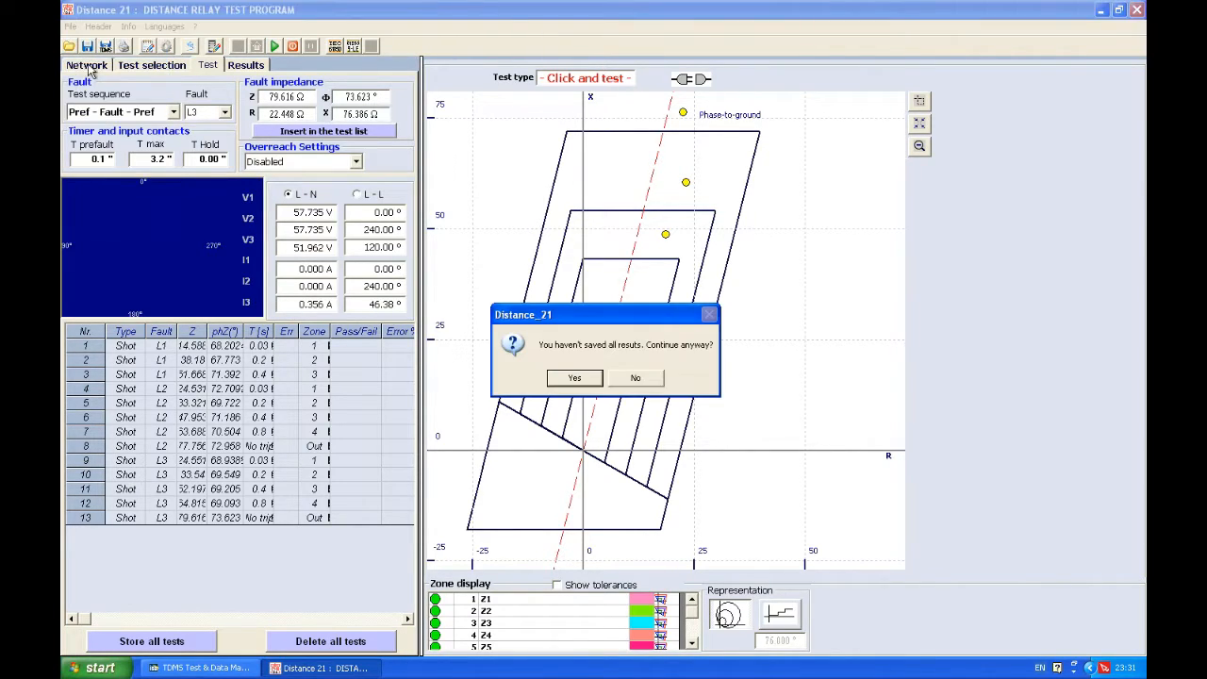
Continue unsaved, load the DTVA-LOOP Protecta file from the Z_PRO folder and accept the copied missing characteristics
click(574, 378)
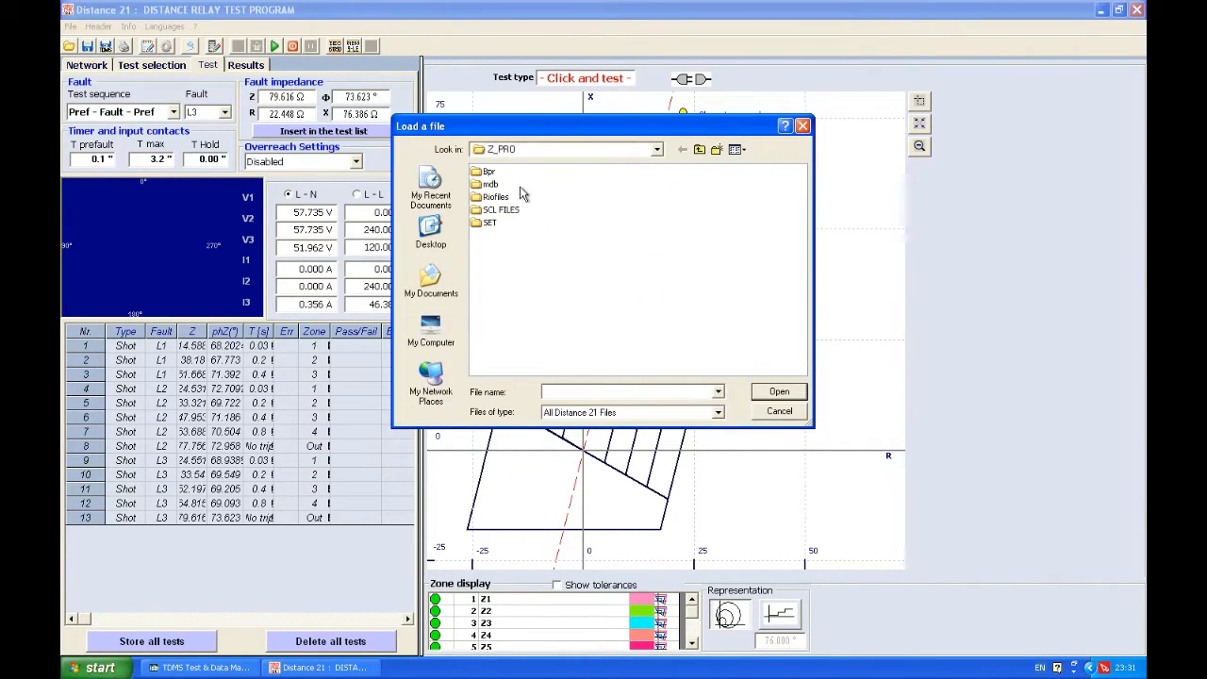
double_click(491, 185)
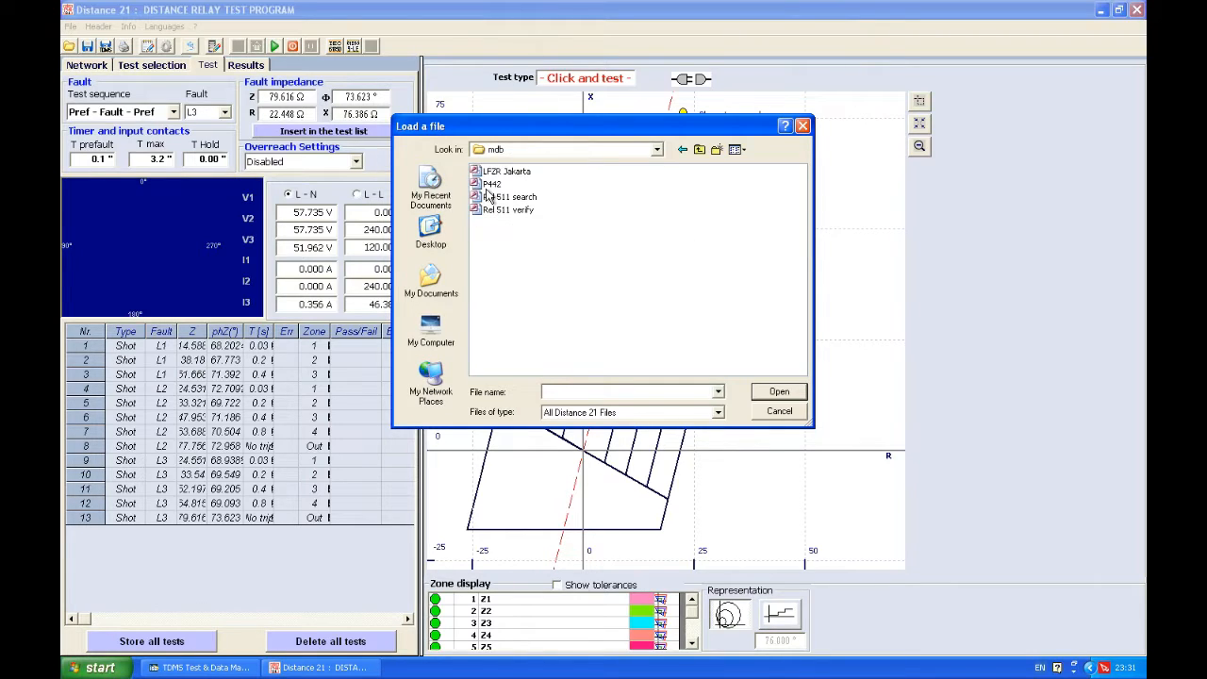
click(683, 149)
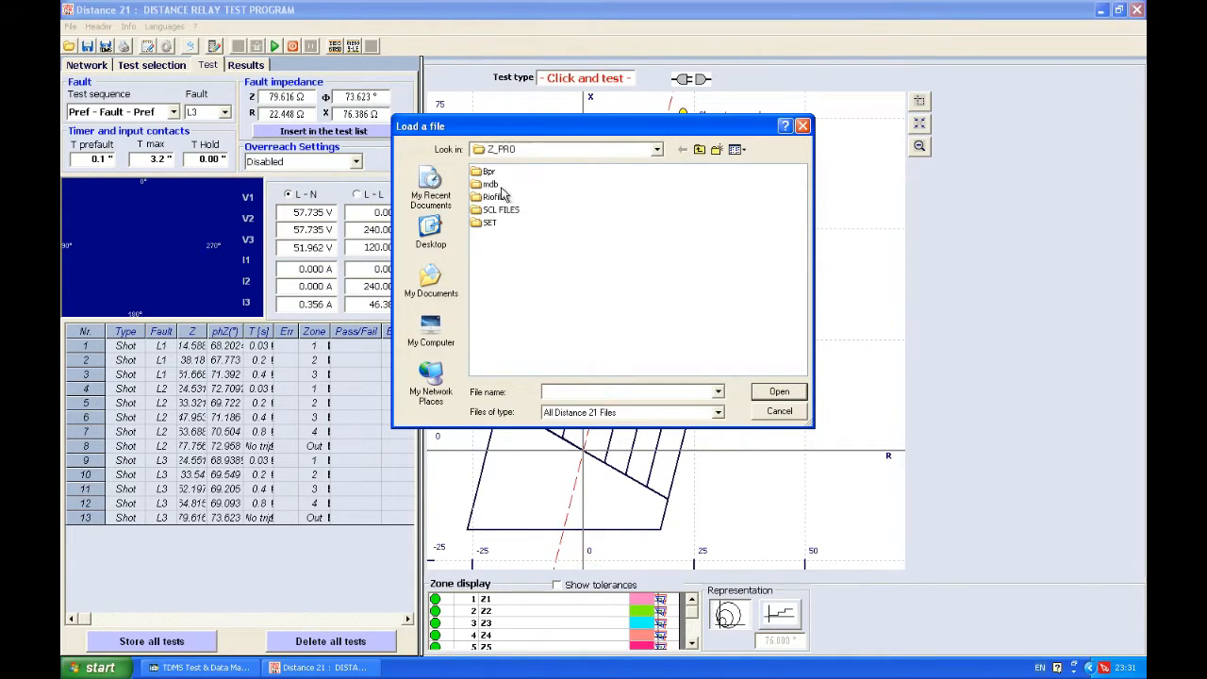
double_click(495, 196)
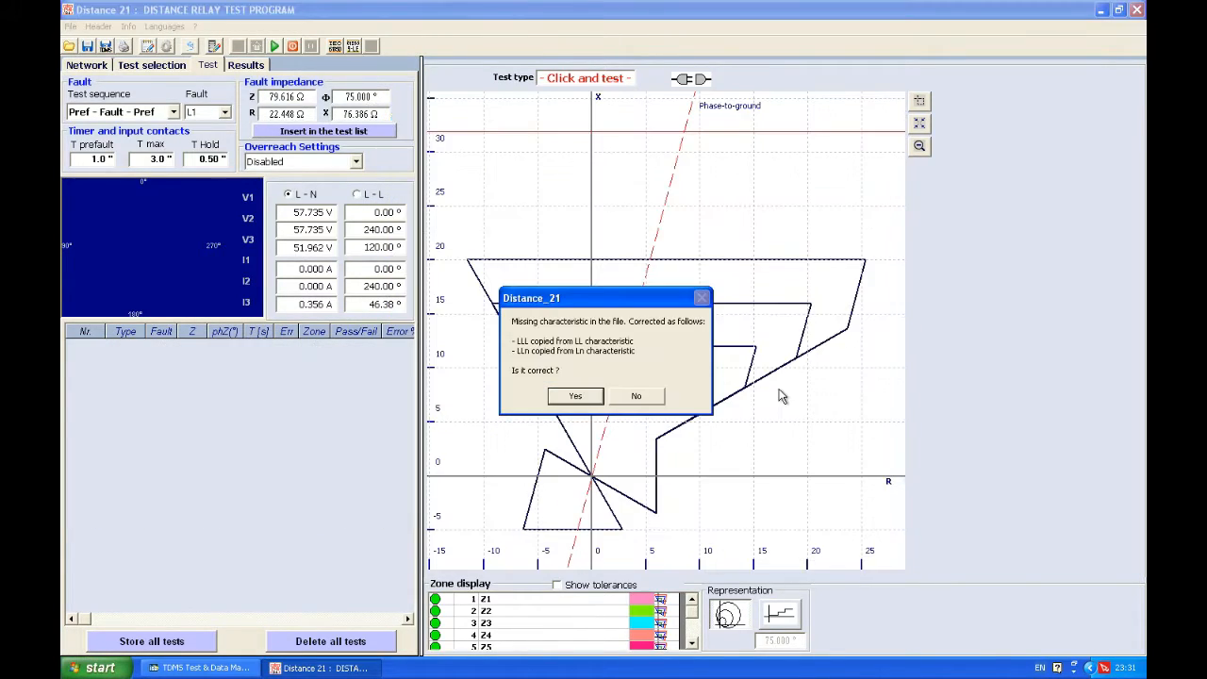
click(575, 396)
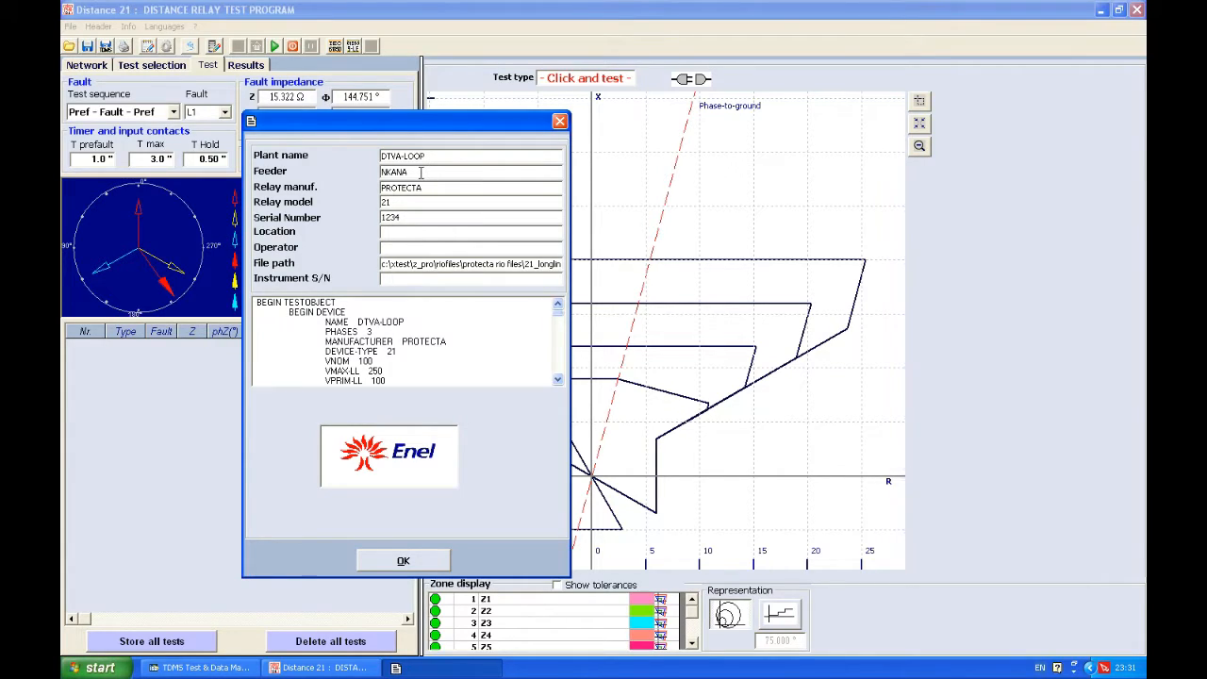
double_click(418, 155)
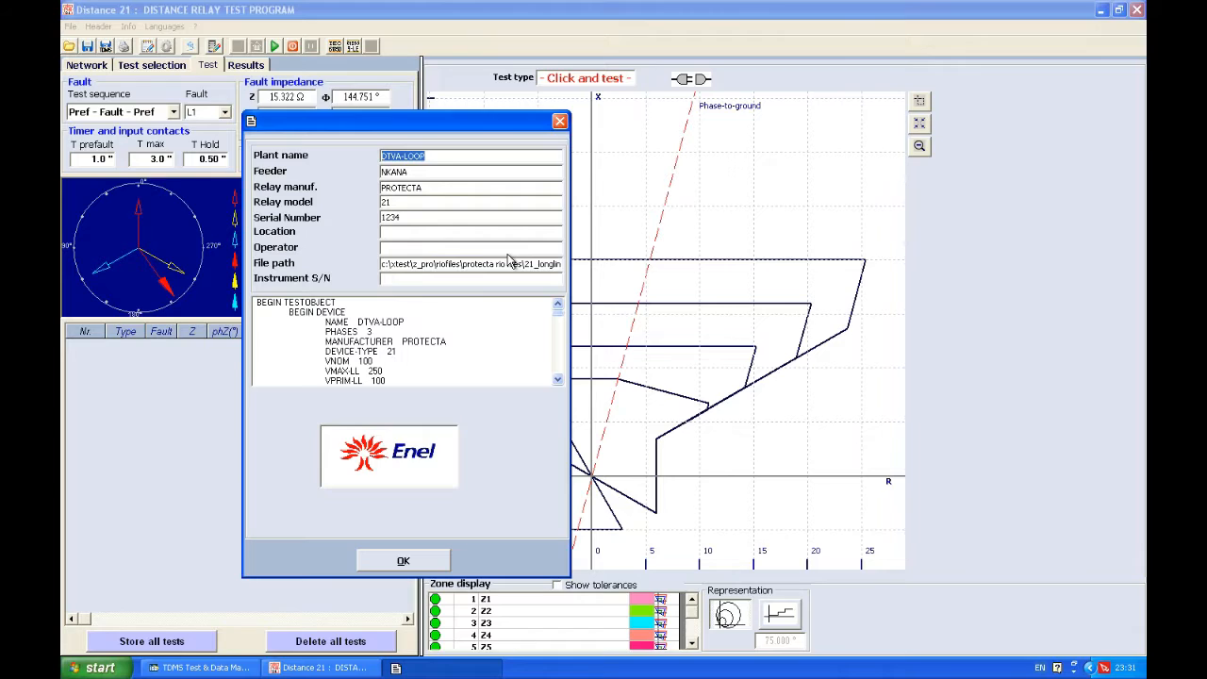
click(470, 187)
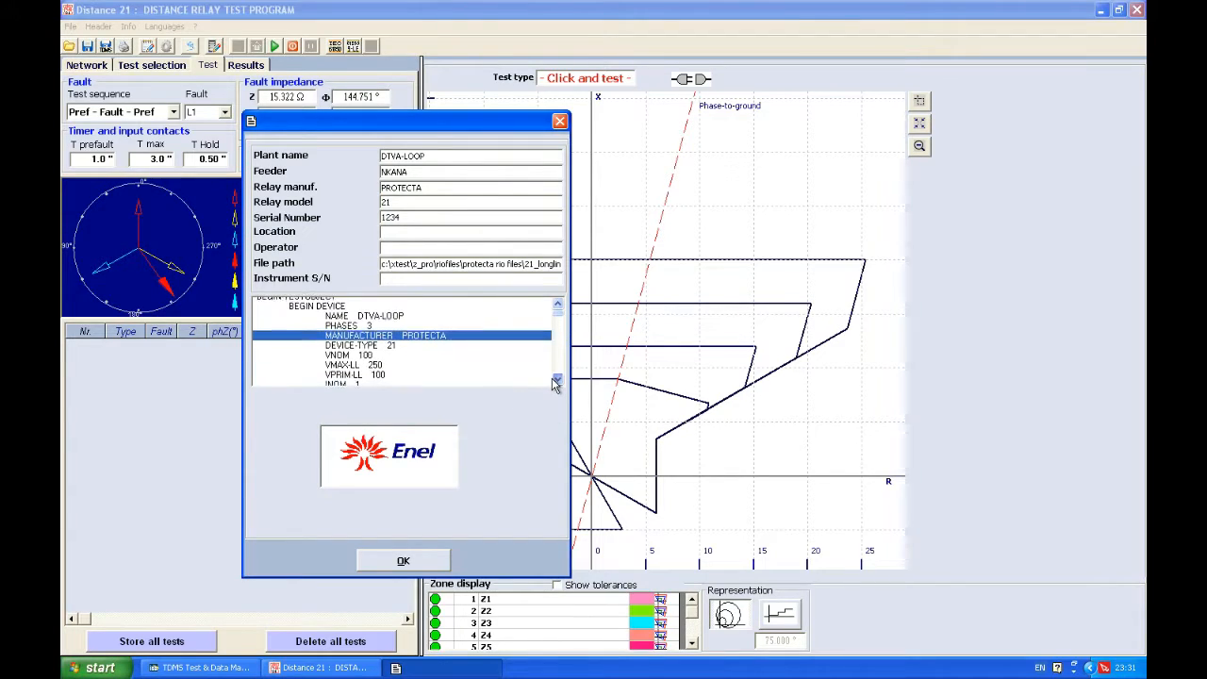
click(557, 381)
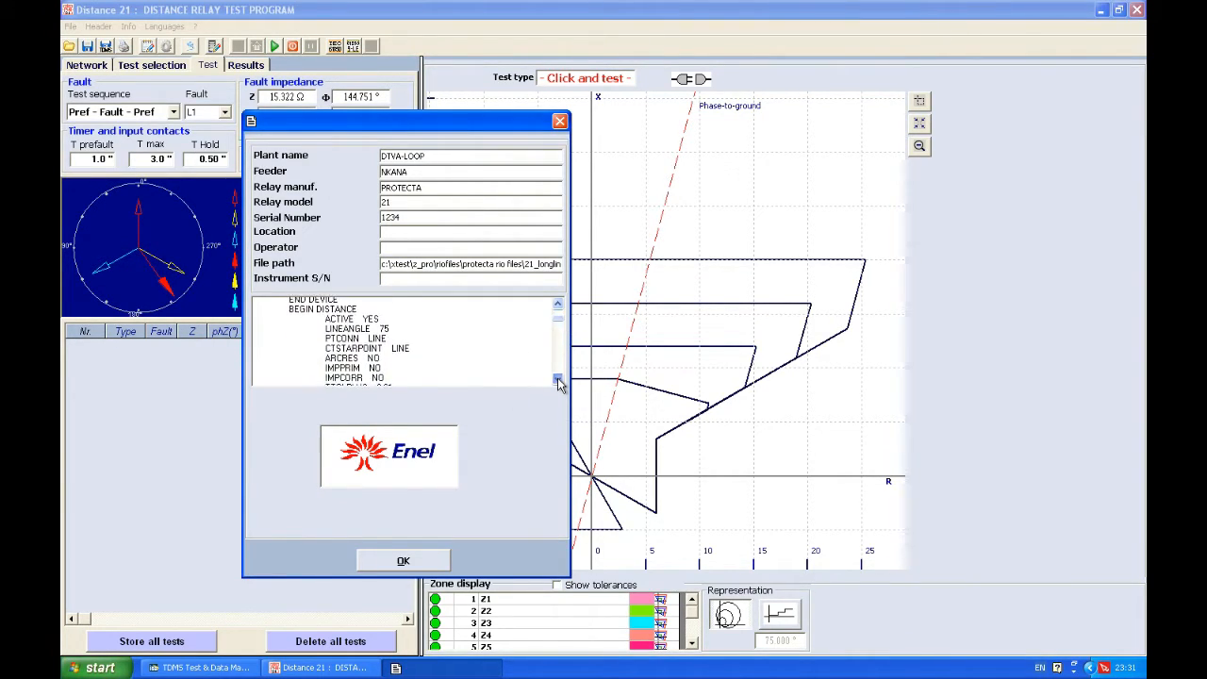
click(559, 381)
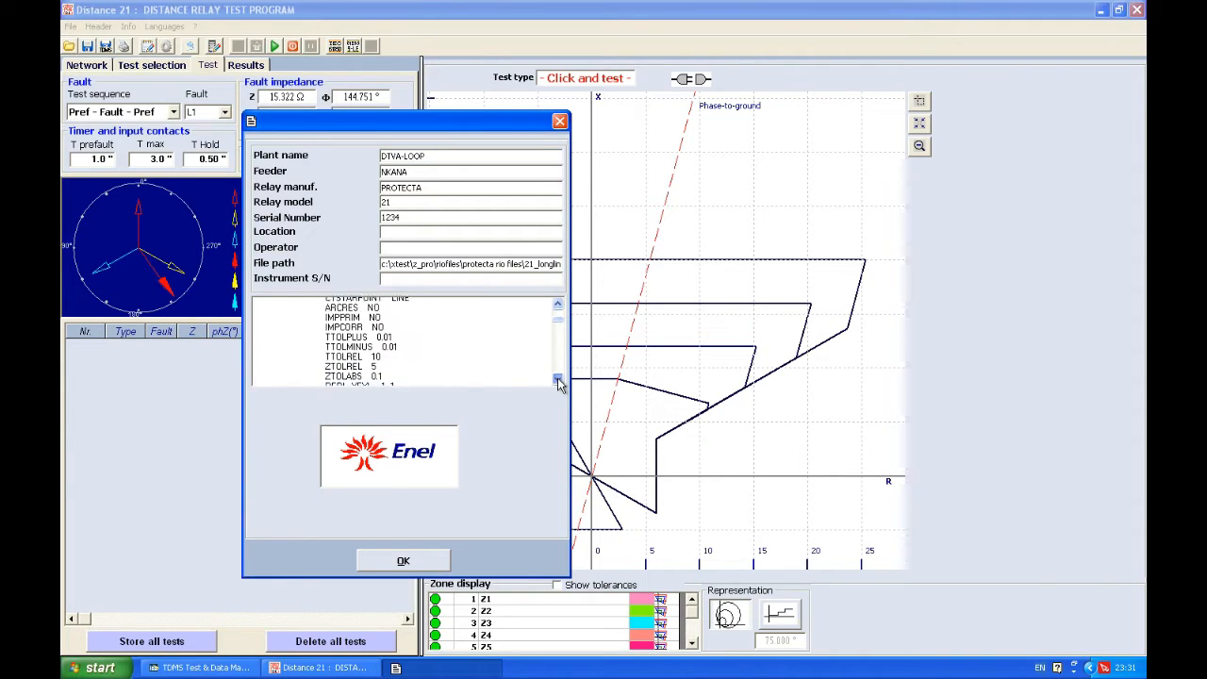
click(558, 381)
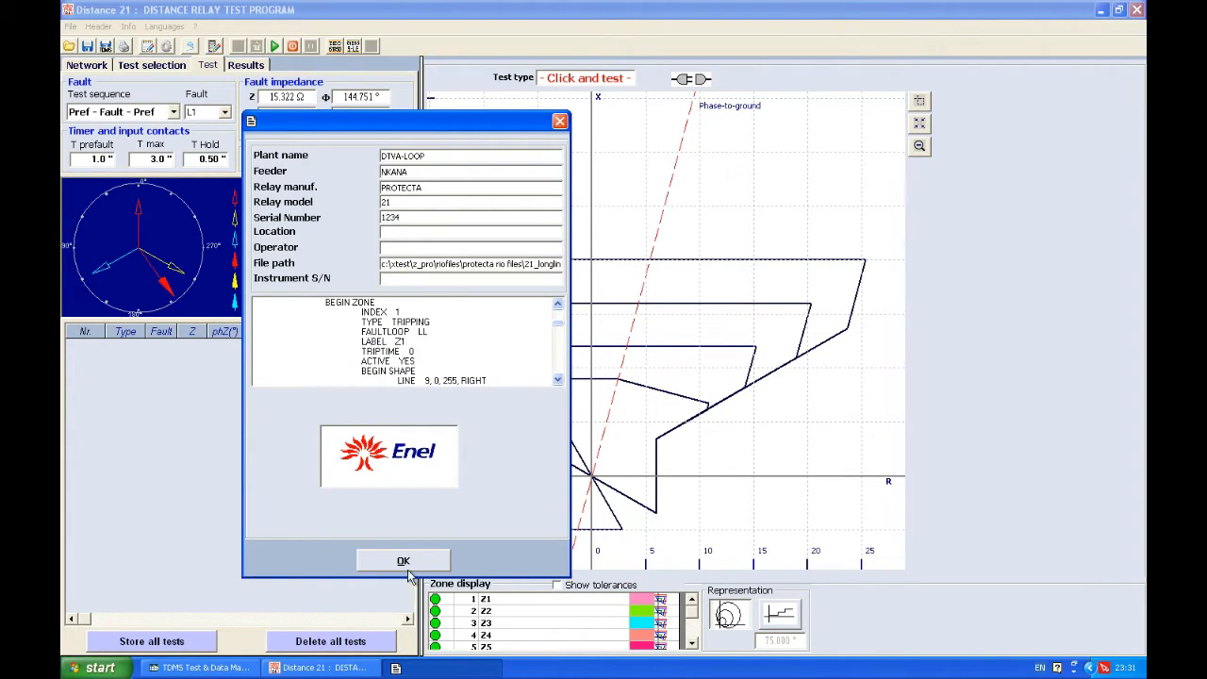
Confirm the test object details and dismiss the instrument Info window showing no instrument connected
click(404, 560)
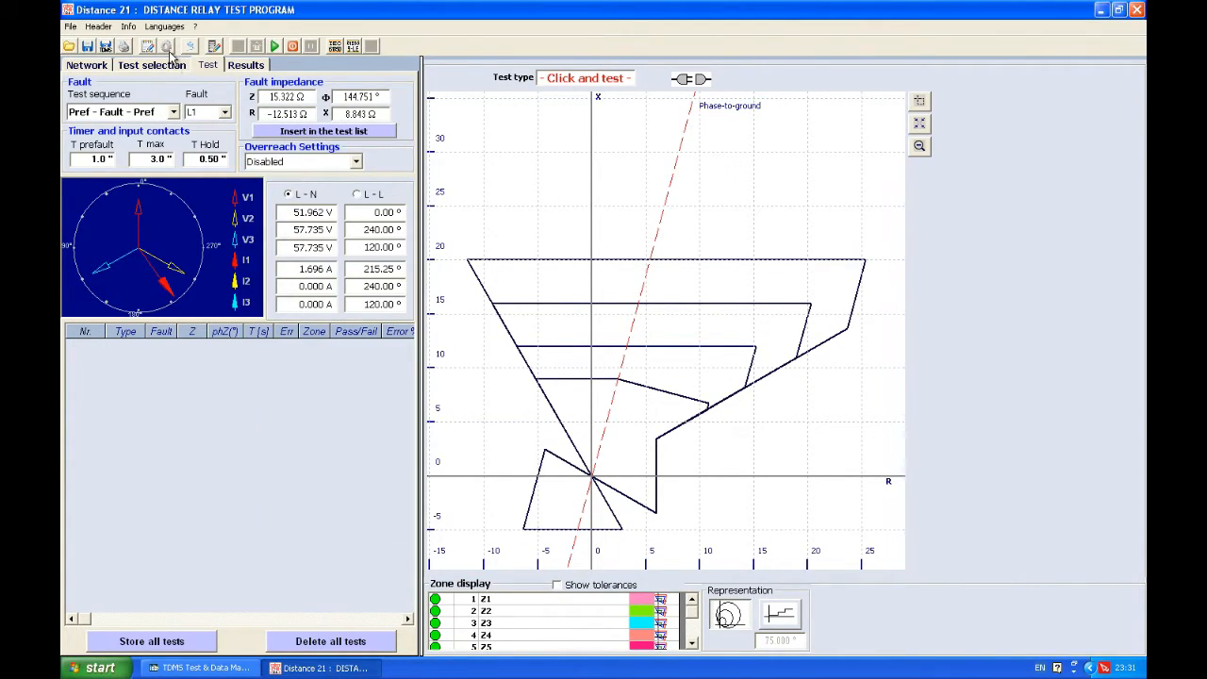
mouse_move(167, 47)
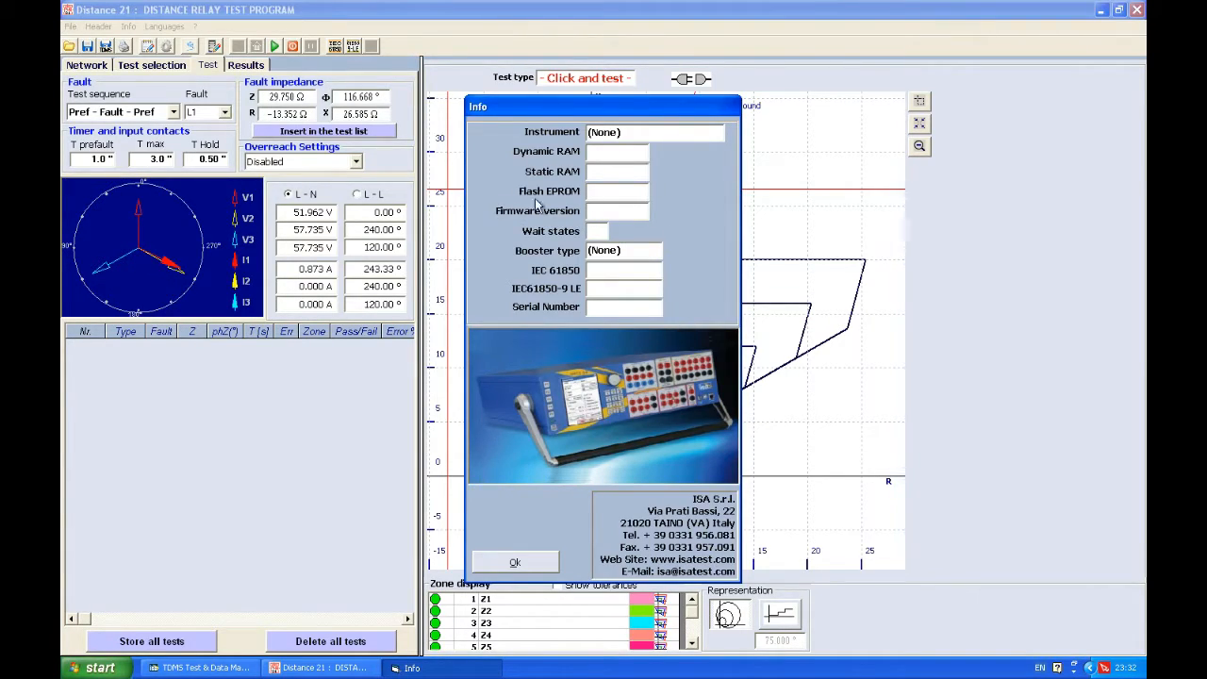
mouse_move(670, 170)
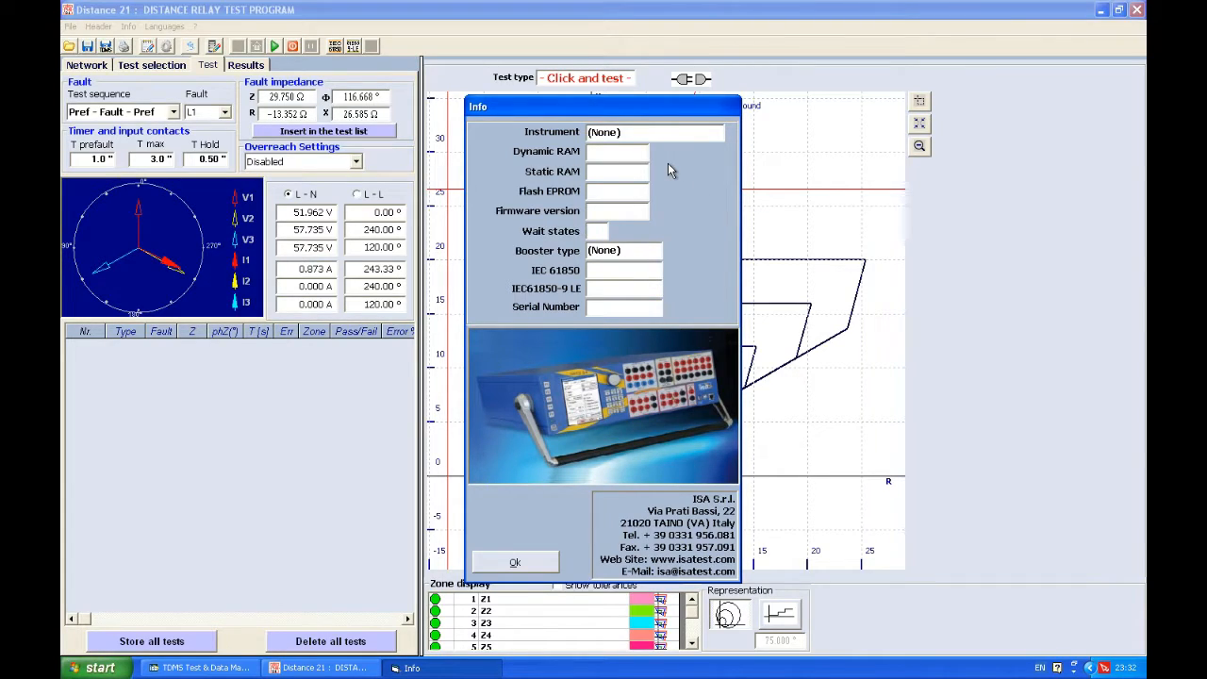
mouse_move(513, 519)
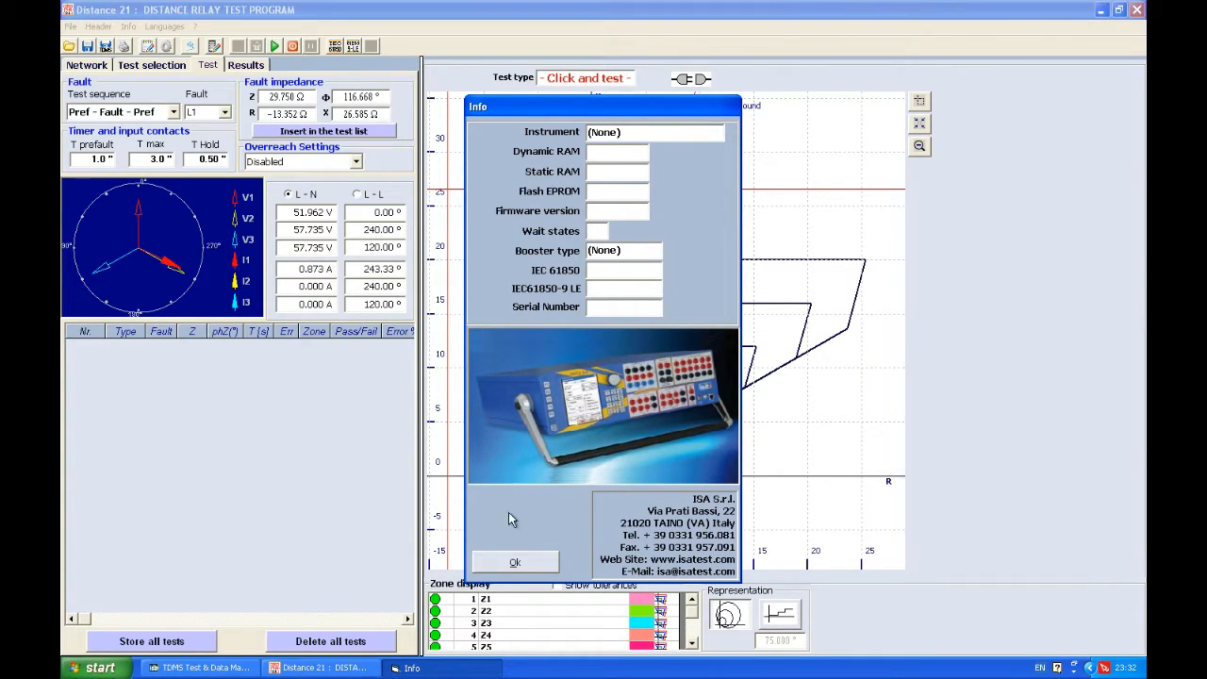
click(515, 562)
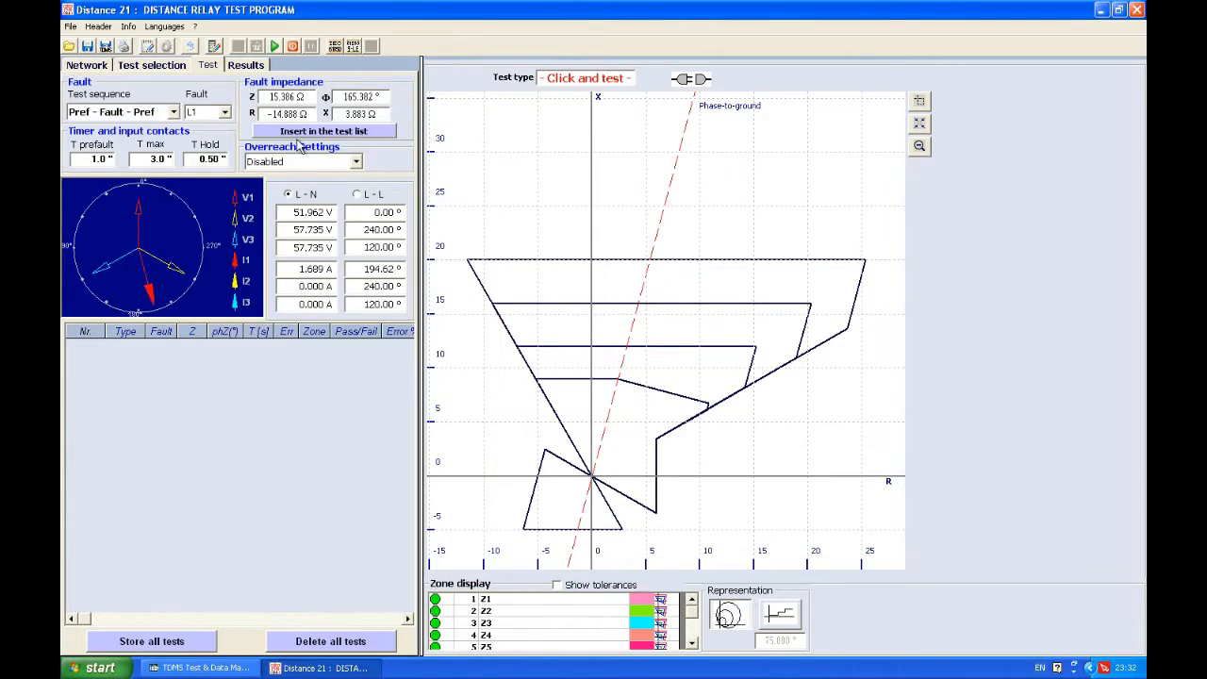
mouse_move(192, 45)
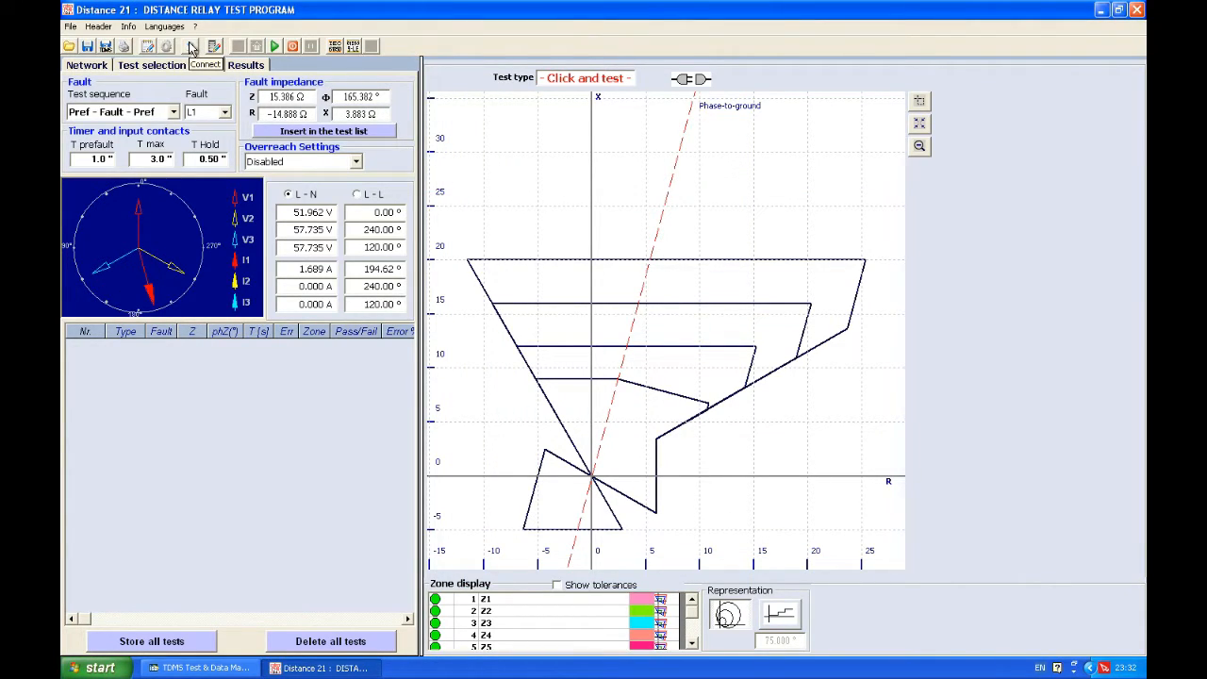
In the test set connection settings choose DRTS 6, try RS232 on COM1, then settle on USB
click(213, 45)
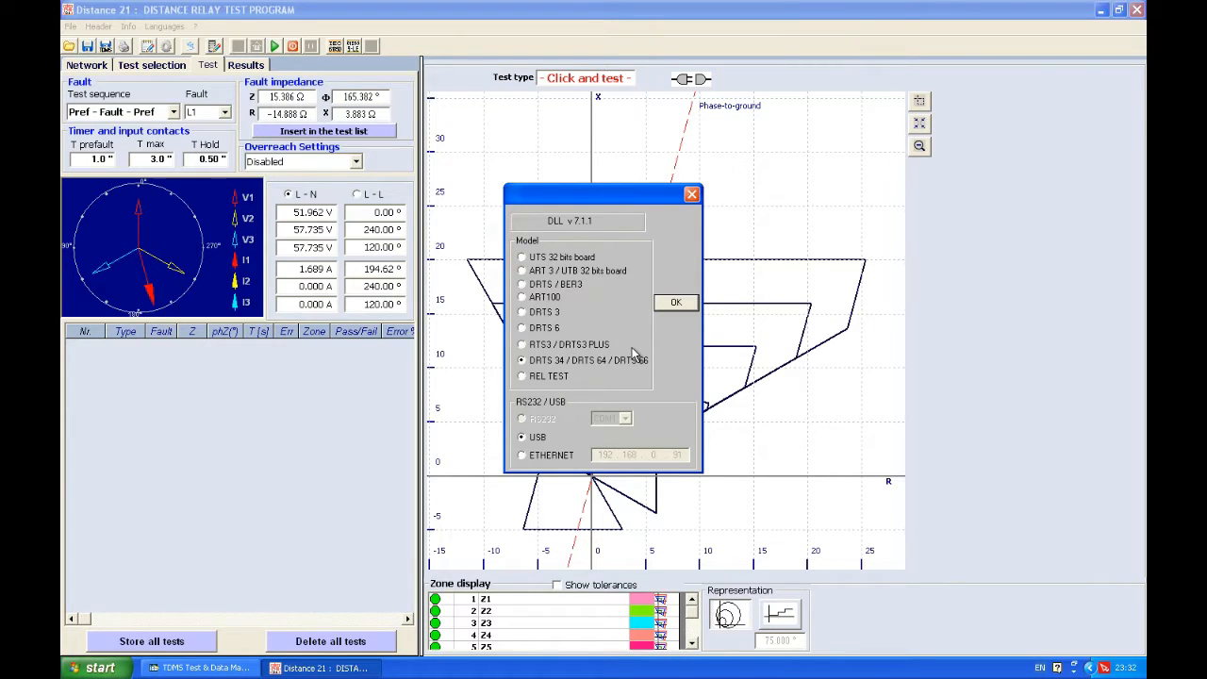
mouse_move(575, 376)
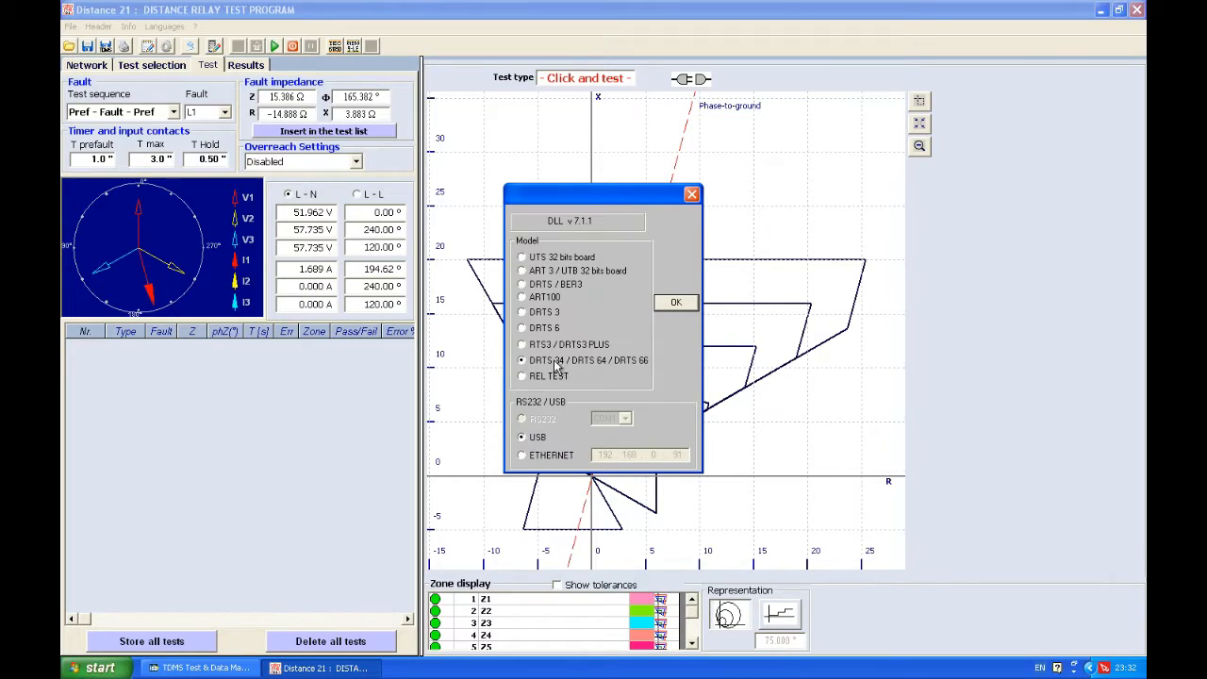
mouse_move(517, 472)
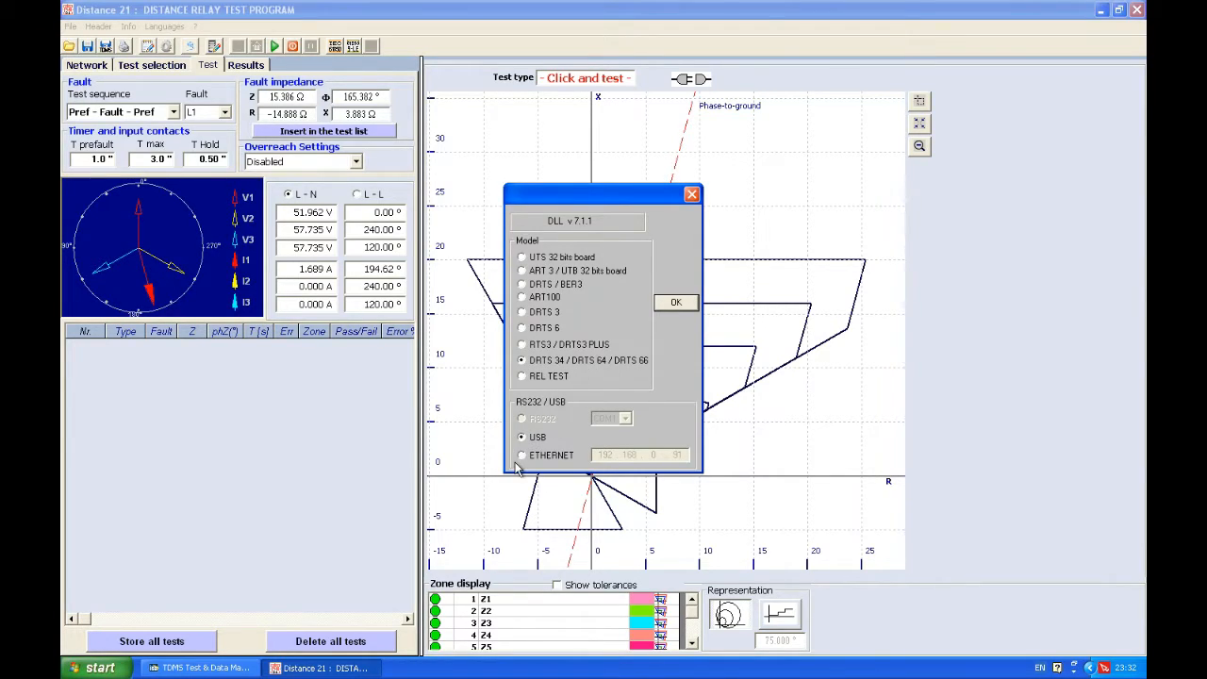
click(520, 454)
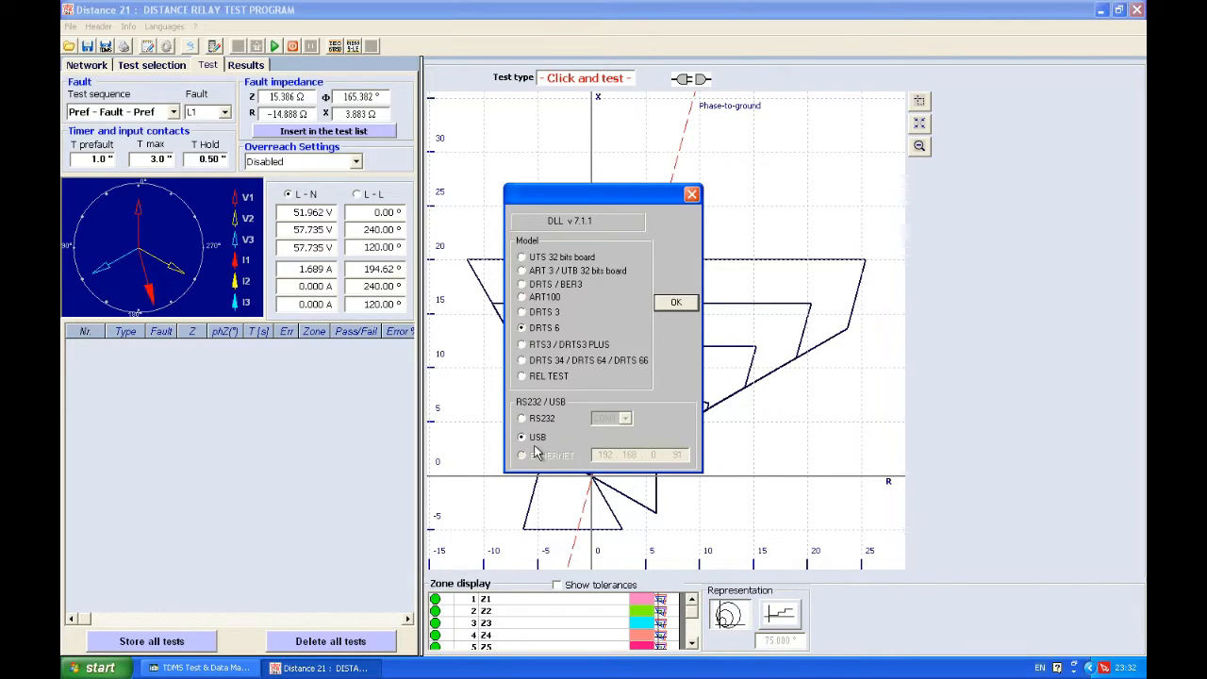
click(520, 418)
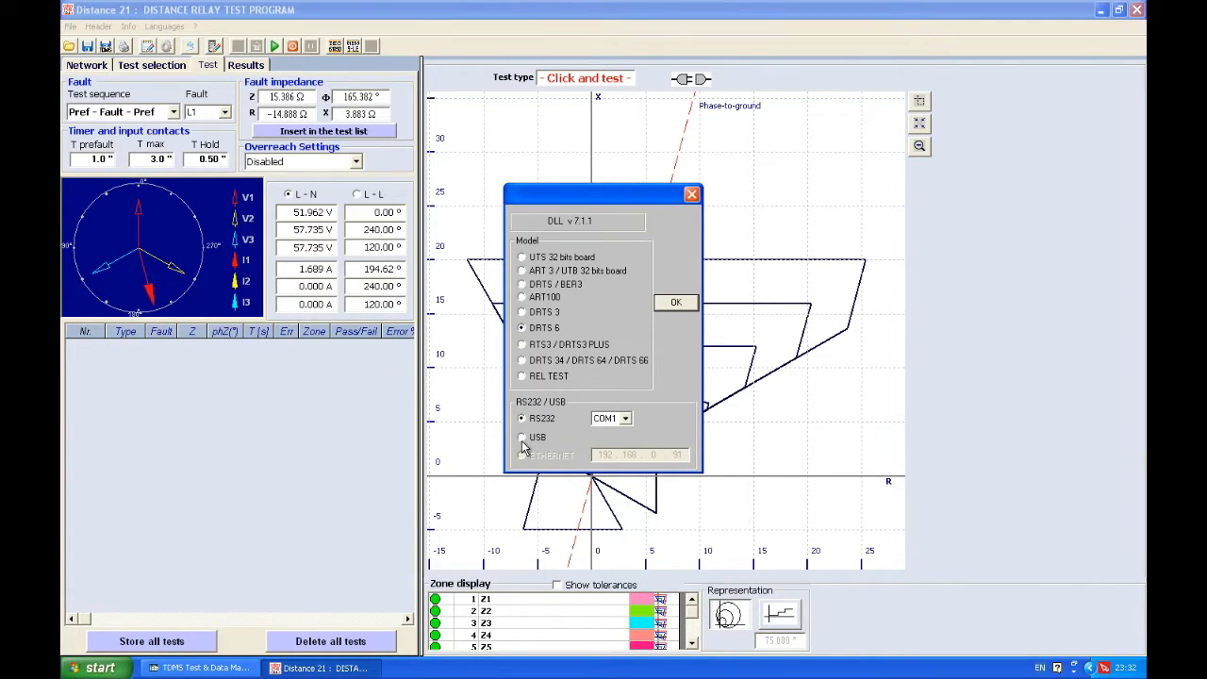
click(521, 438)
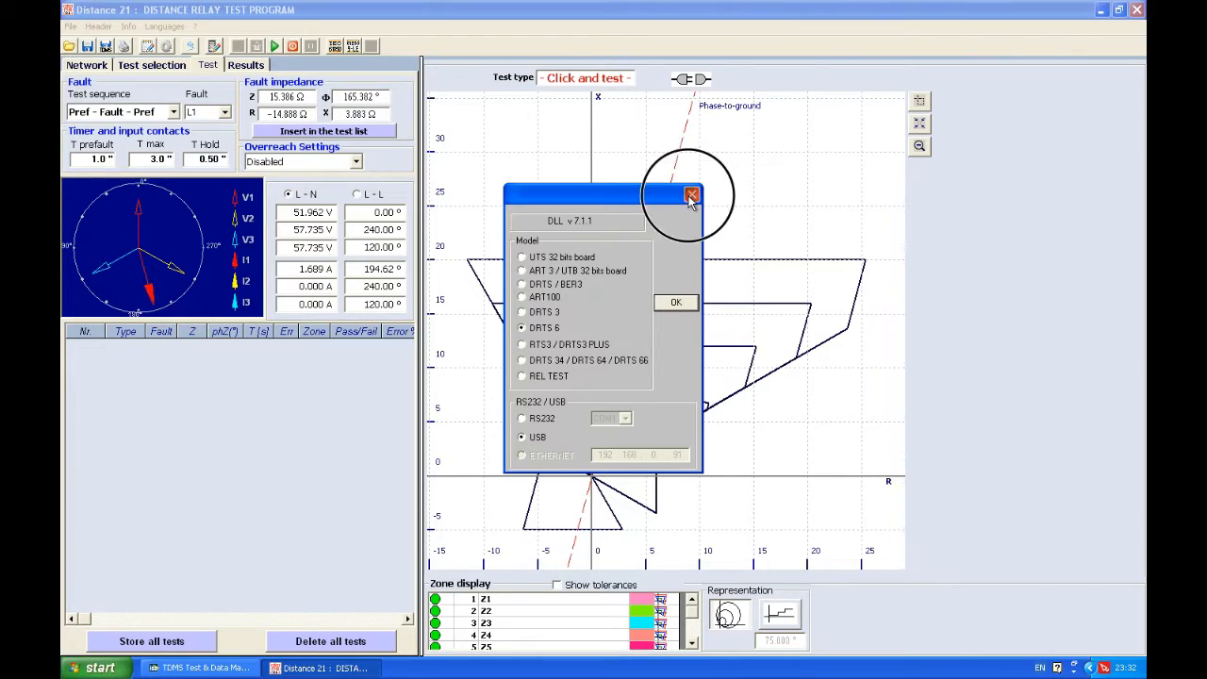
Close the connection settings and view digital input contact pair C5-C6 with dry threshold and 500 µs debounce
click(691, 194)
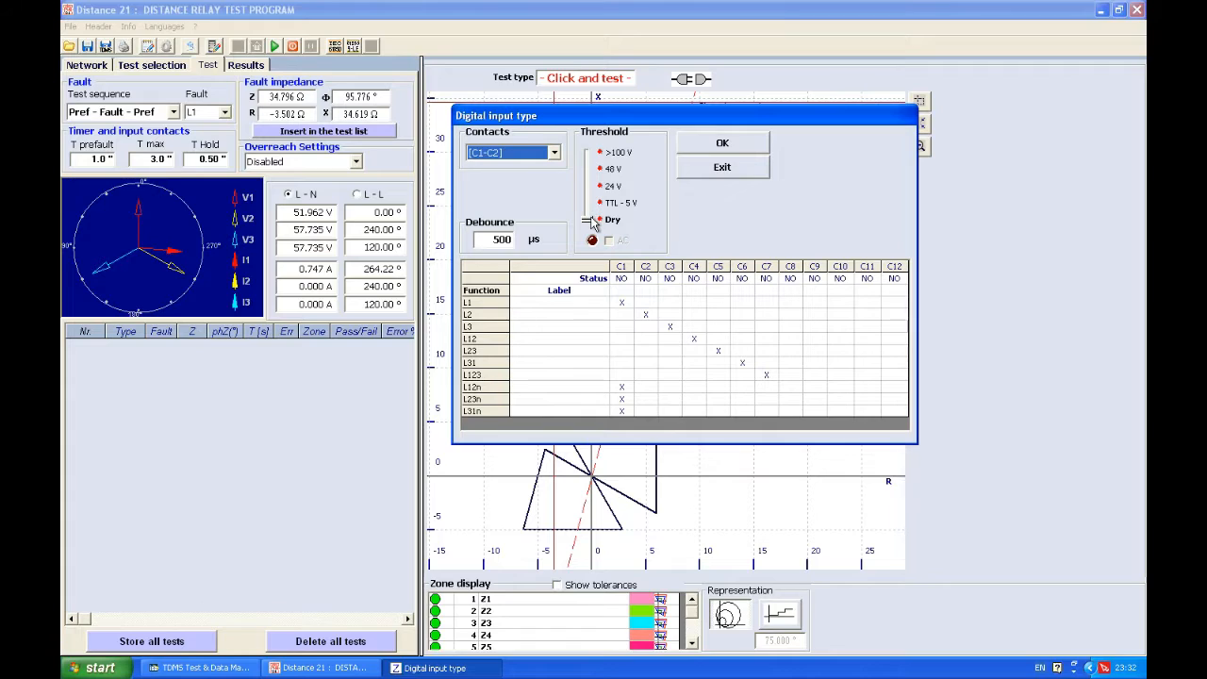
click(600, 151)
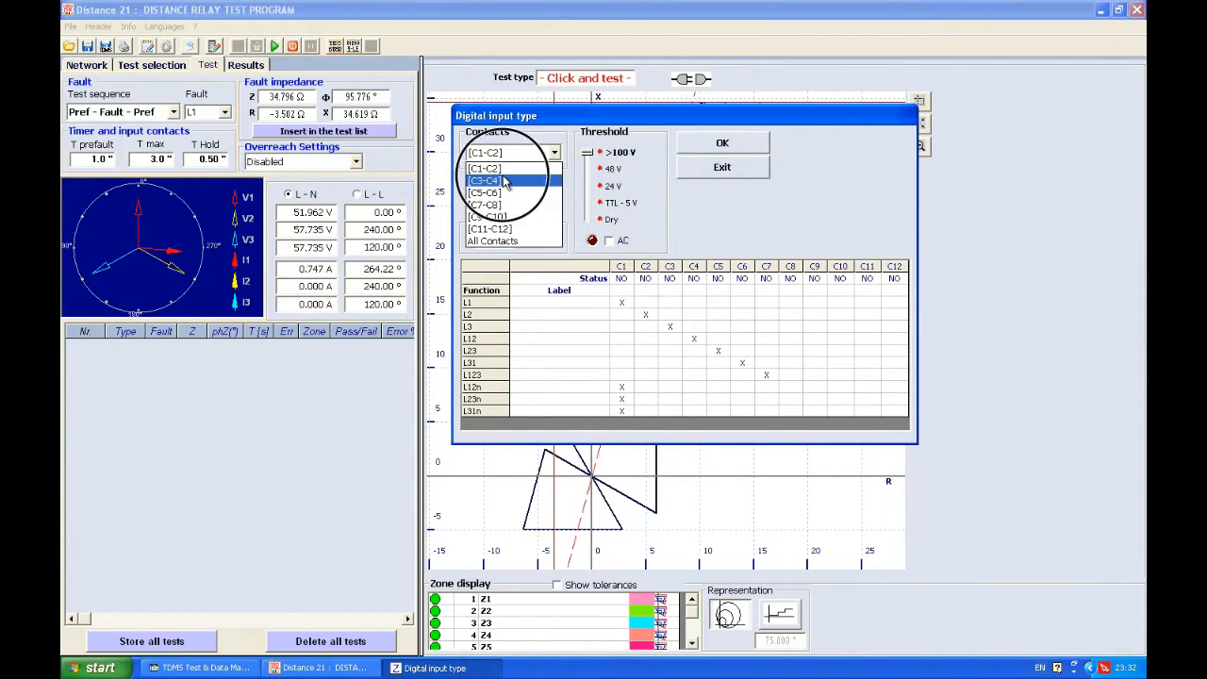
click(487, 179)
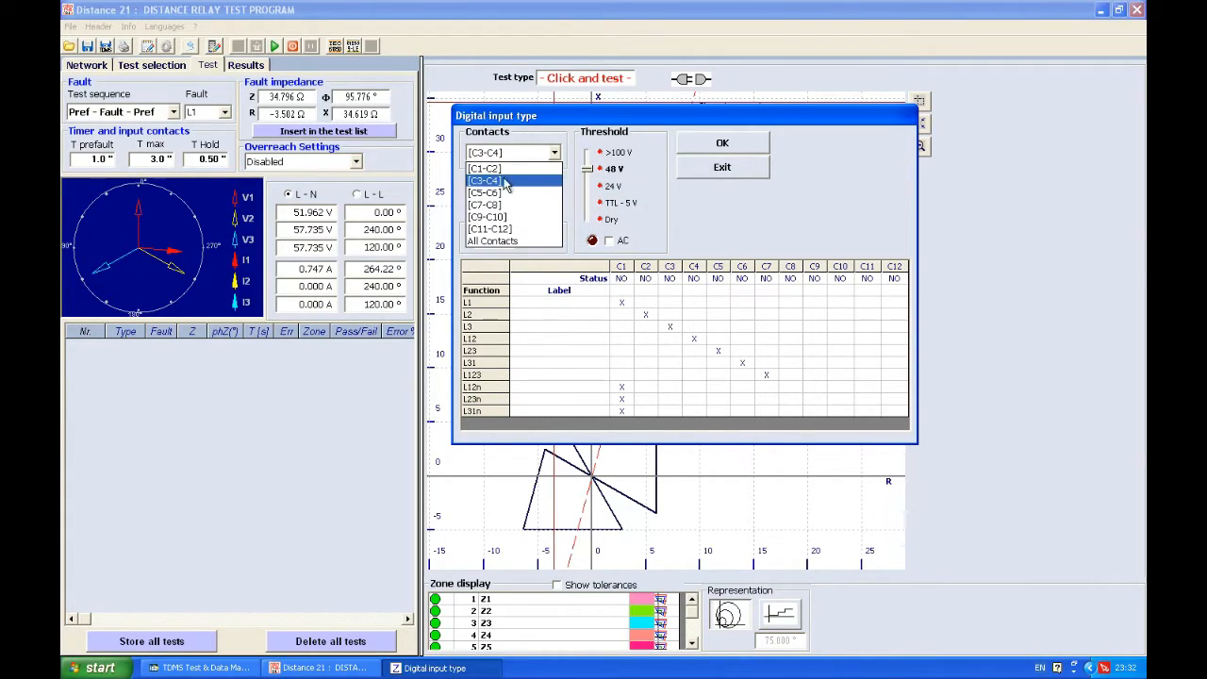
click(487, 192)
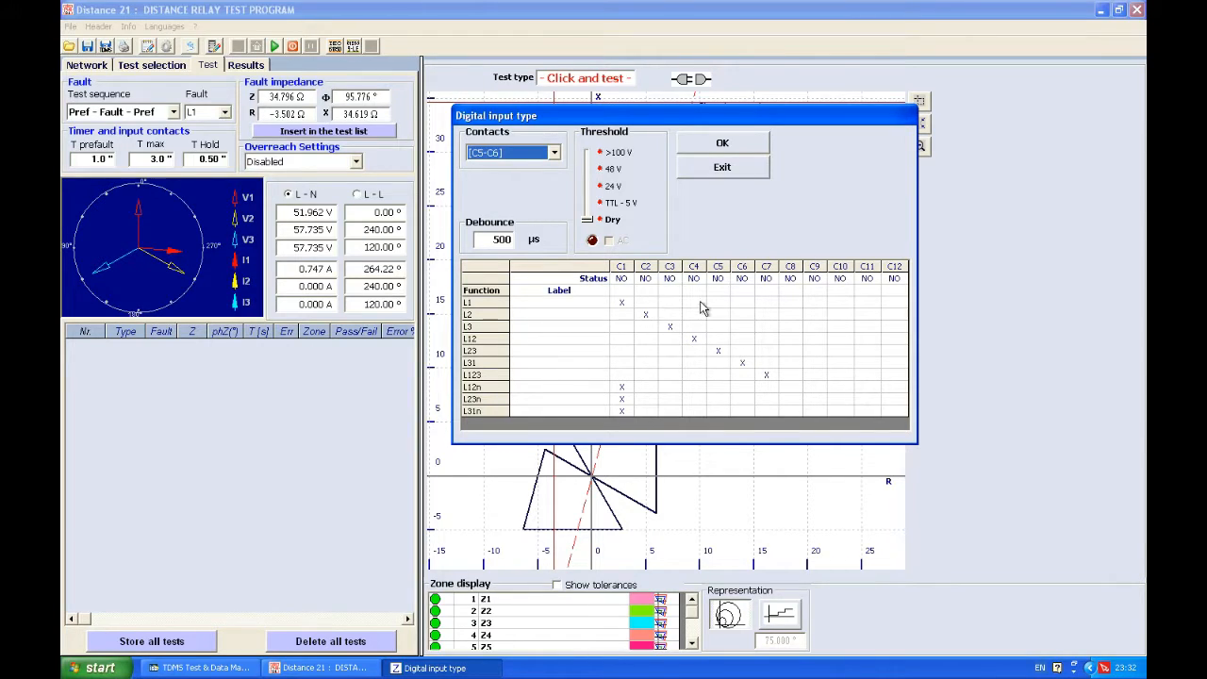
mouse_move(566, 313)
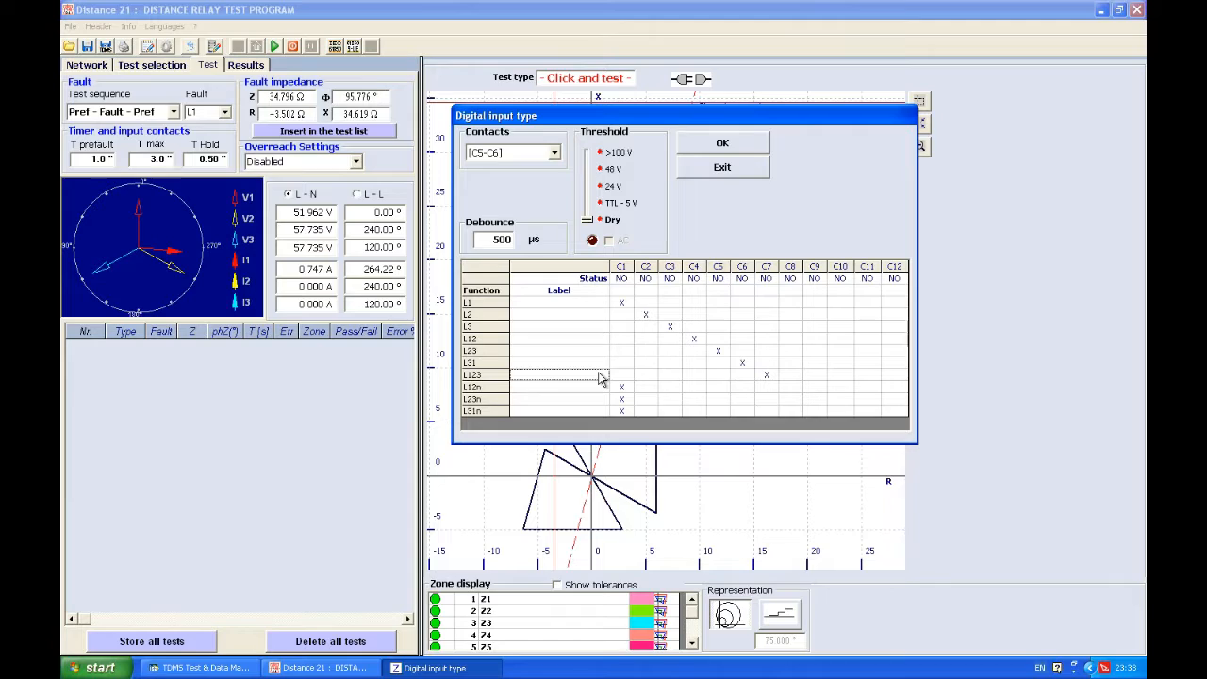
mouse_move(774, 260)
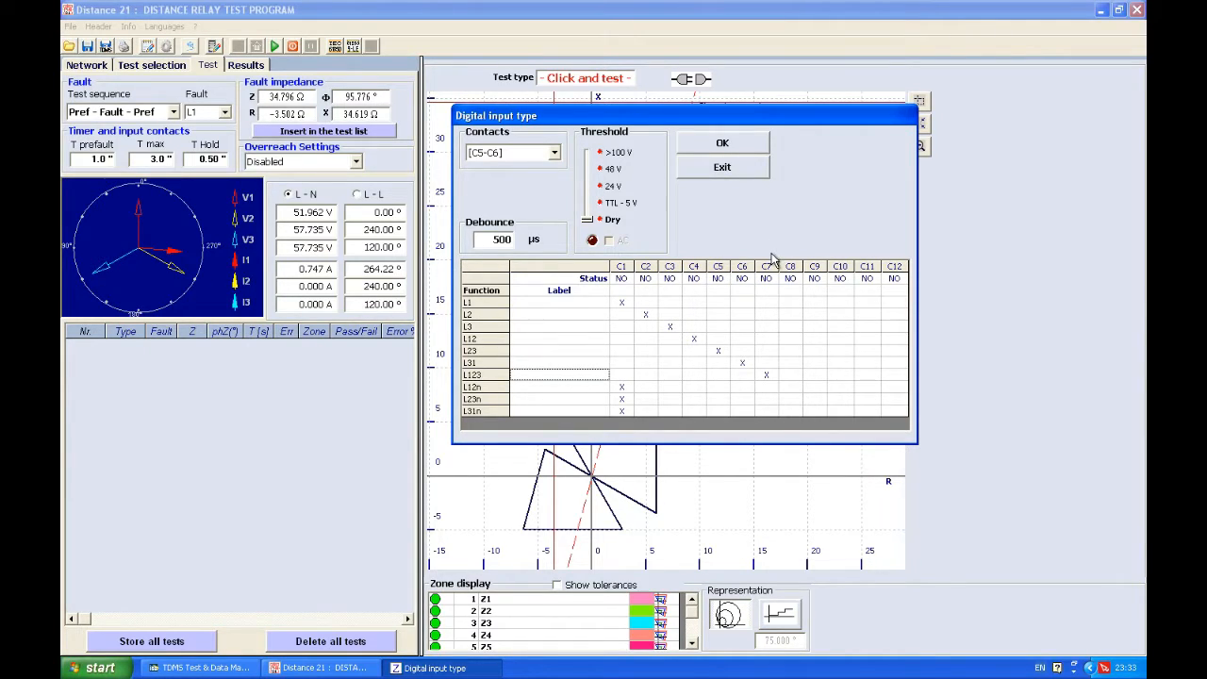
mouse_move(769, 317)
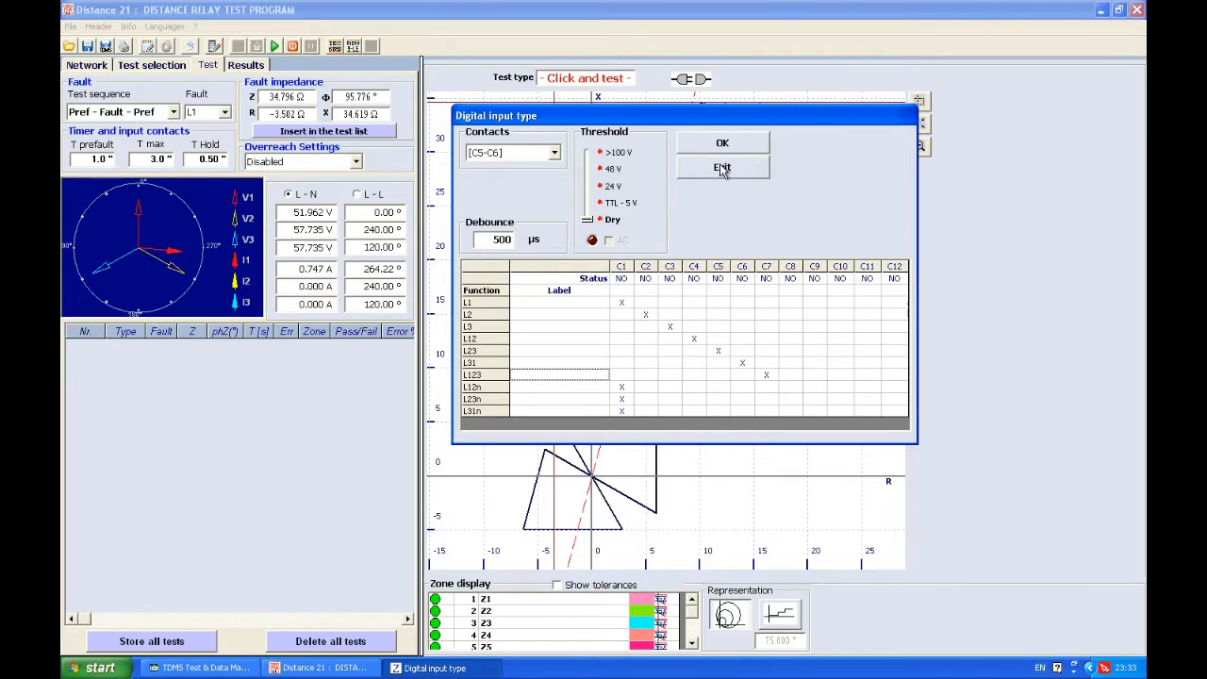
Exit the digital input settings unchanged, returning to the zone characteristic graph
click(721, 166)
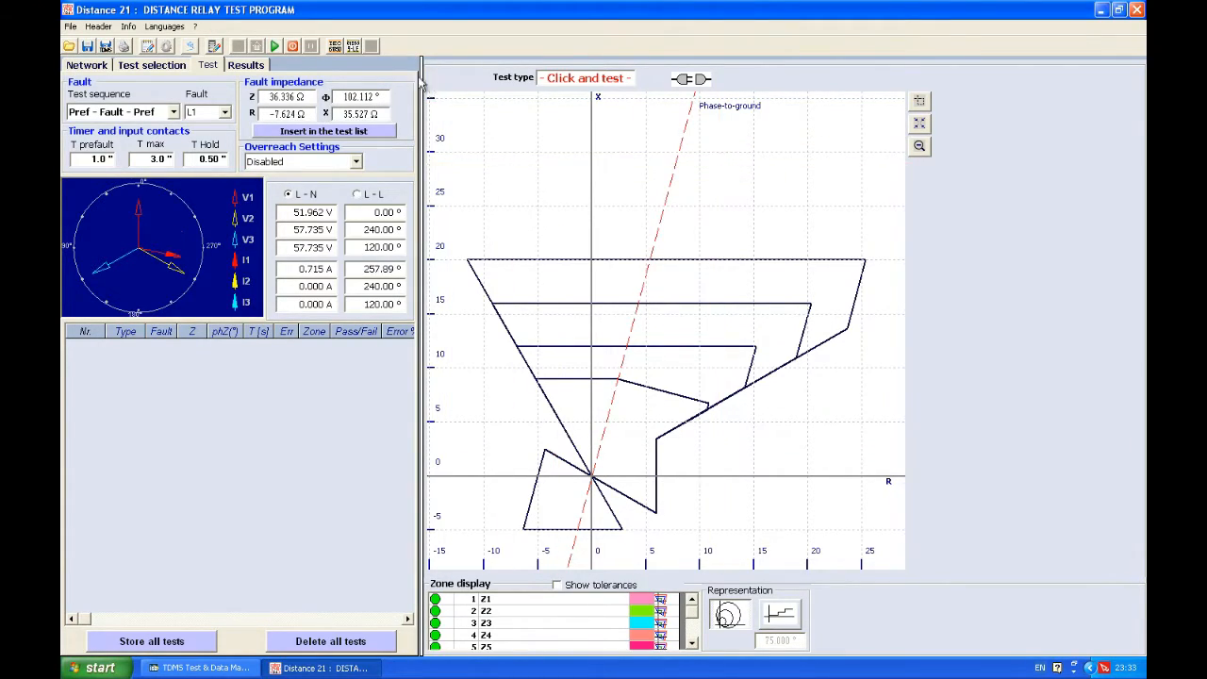
mouse_move(216, 45)
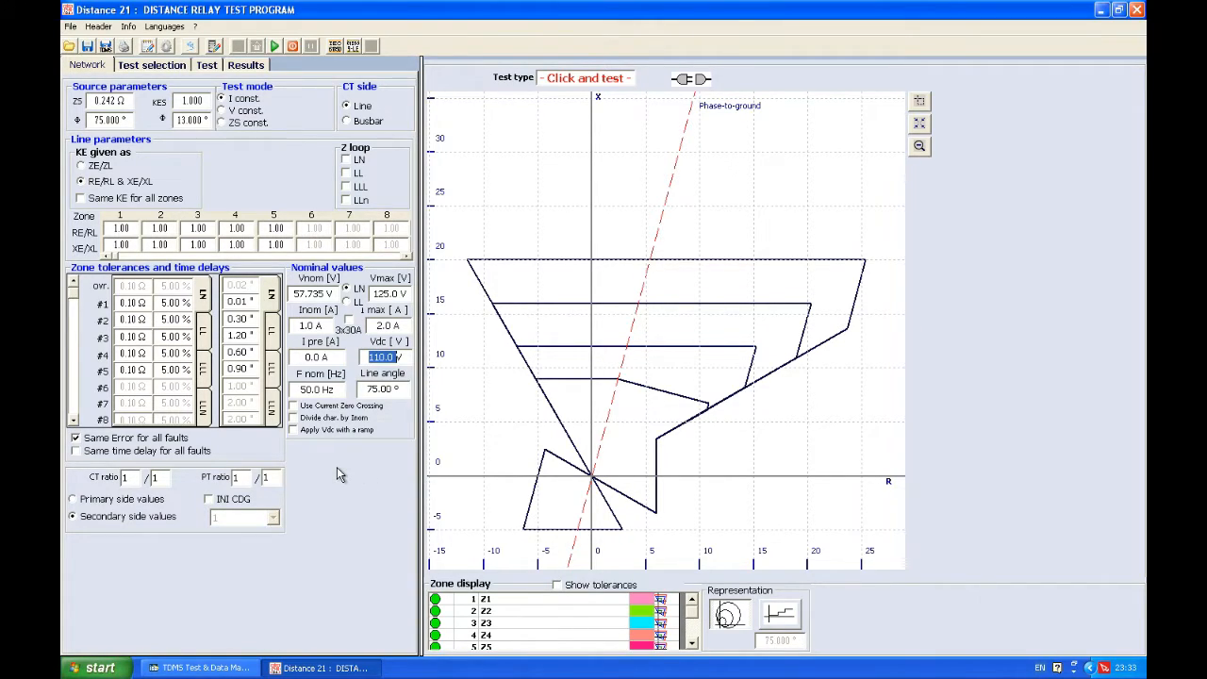
mouse_move(294, 430)
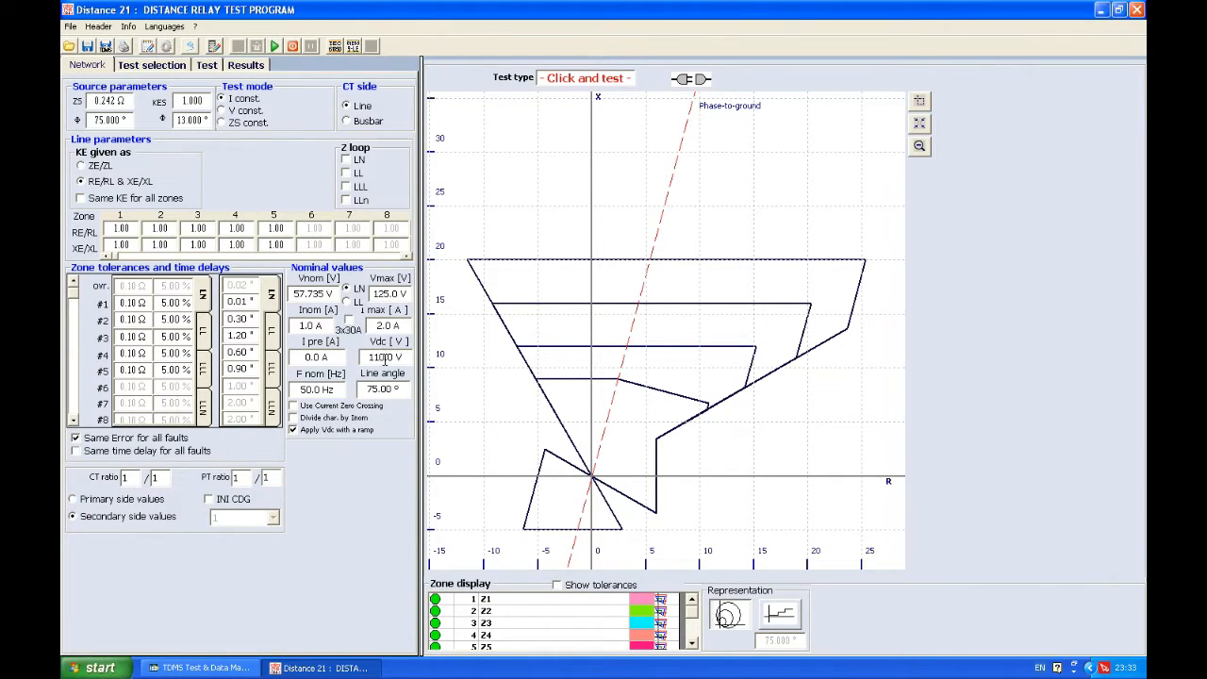
mouse_move(385, 356)
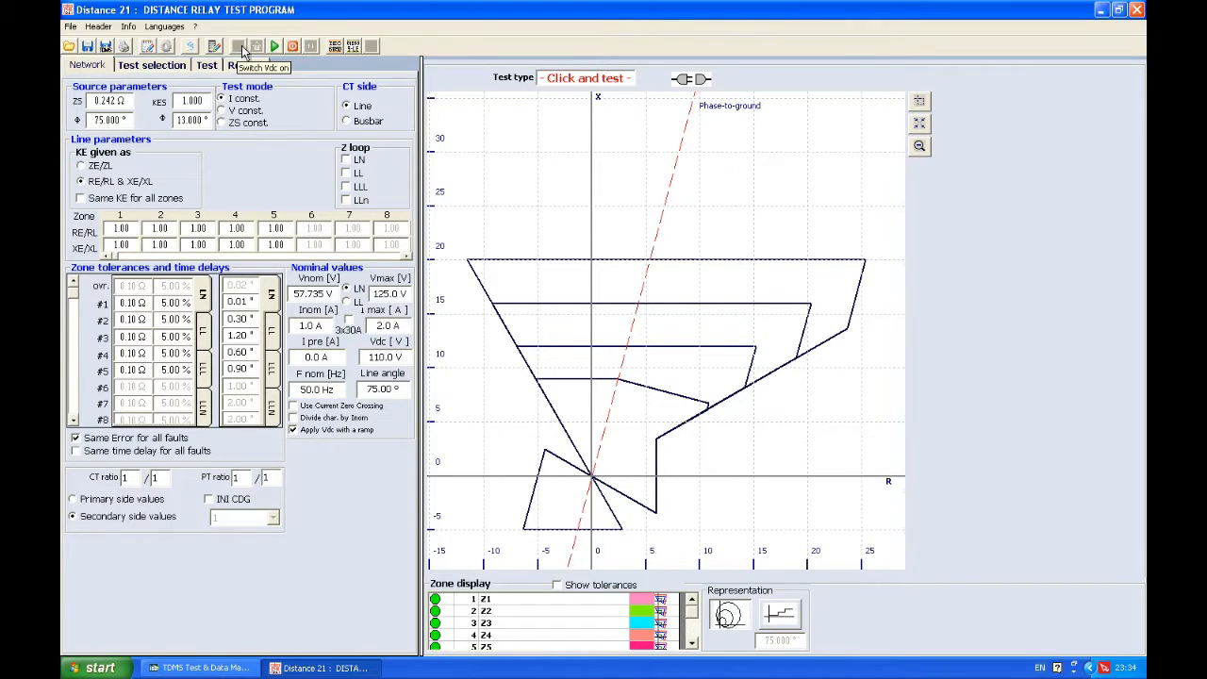
mouse_move(257, 45)
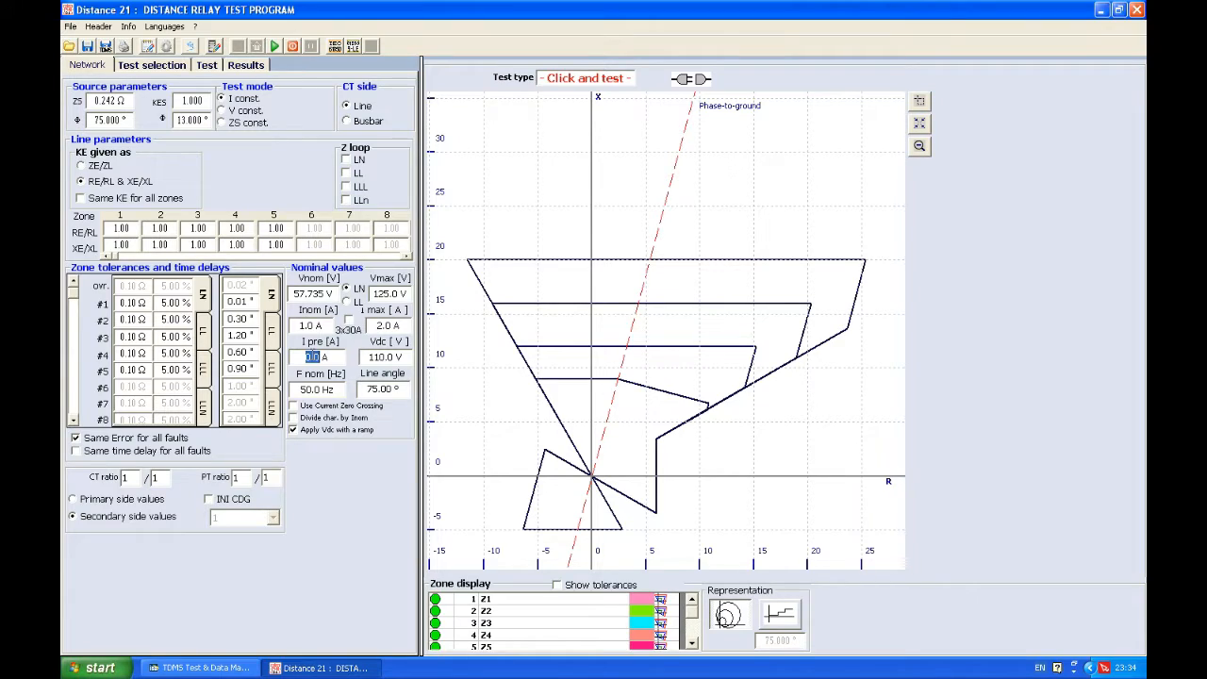
mouse_move(241, 45)
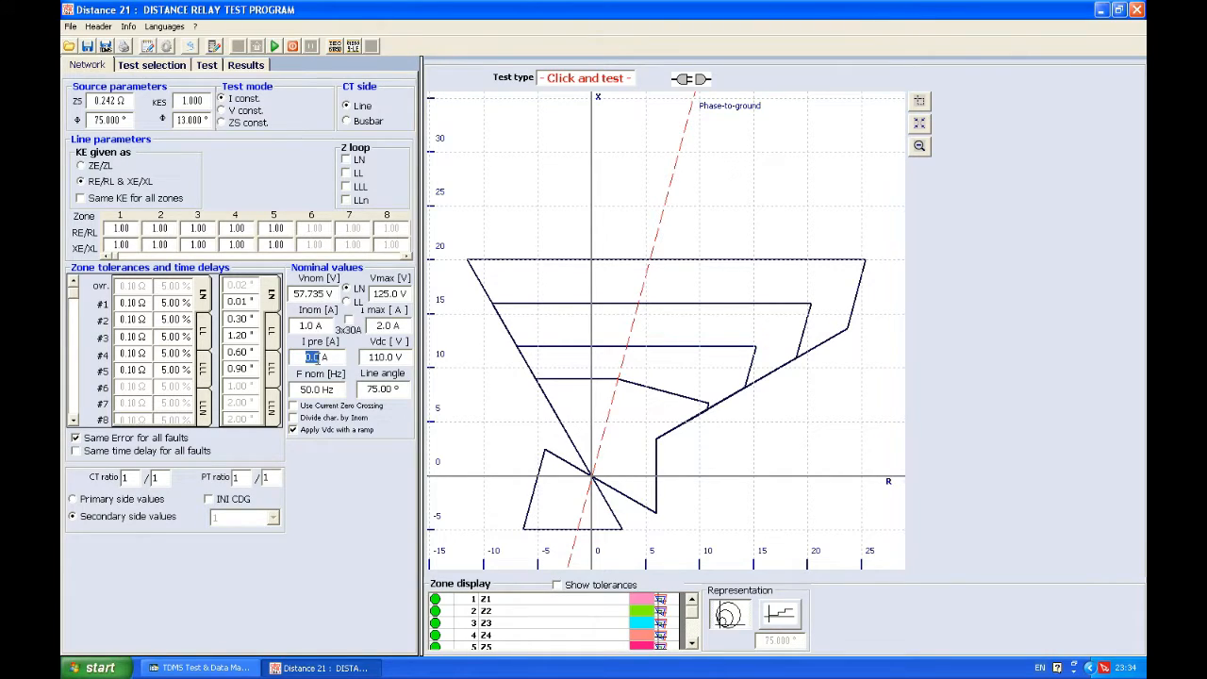
mouse_move(317, 287)
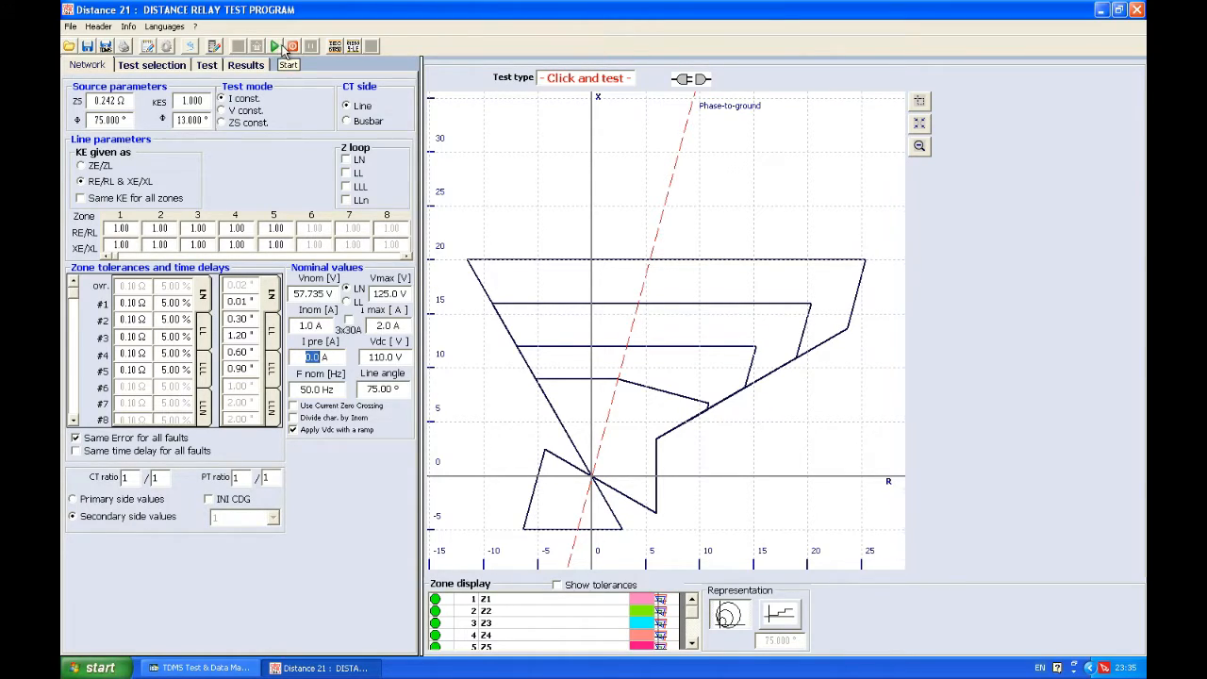
mouse_move(311, 45)
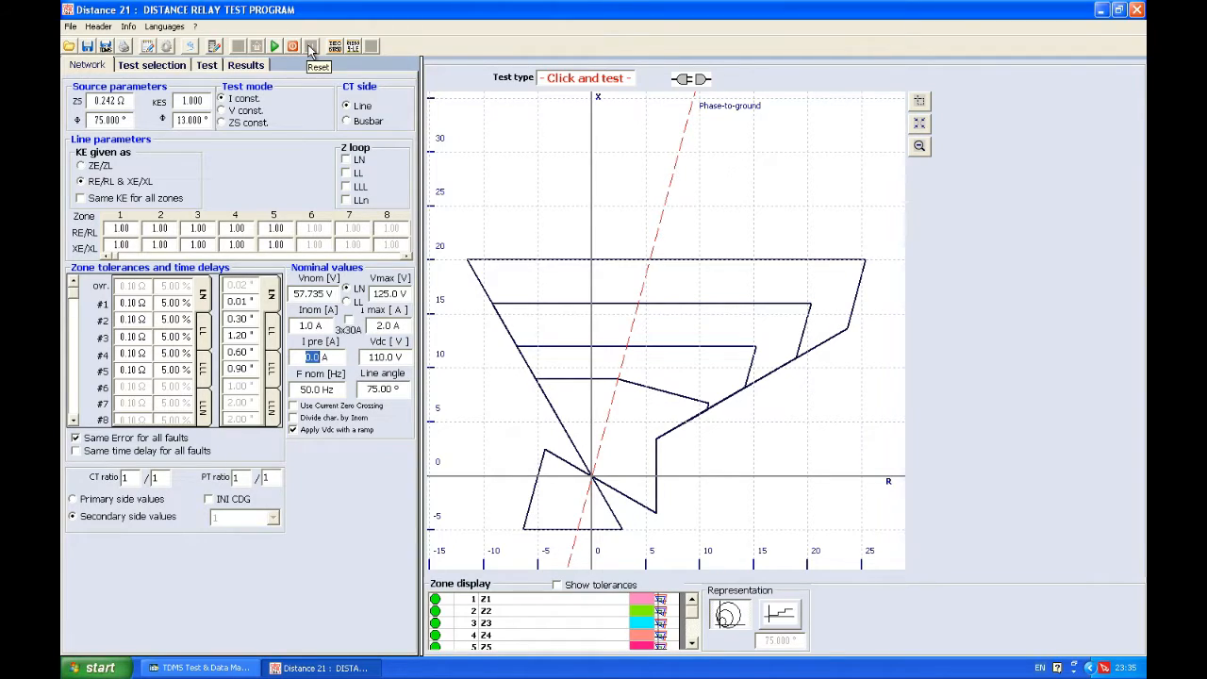
Enter 0.5 A as the I pre value under Nominal values
click(273, 46)
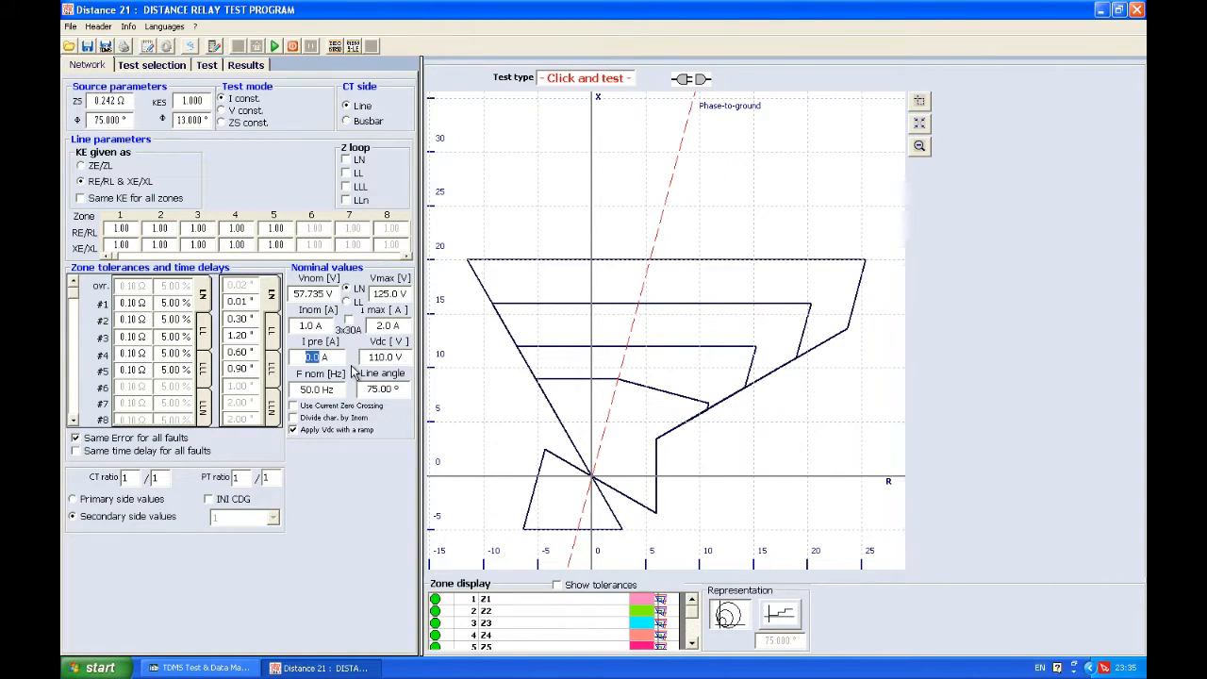
text(0.5)
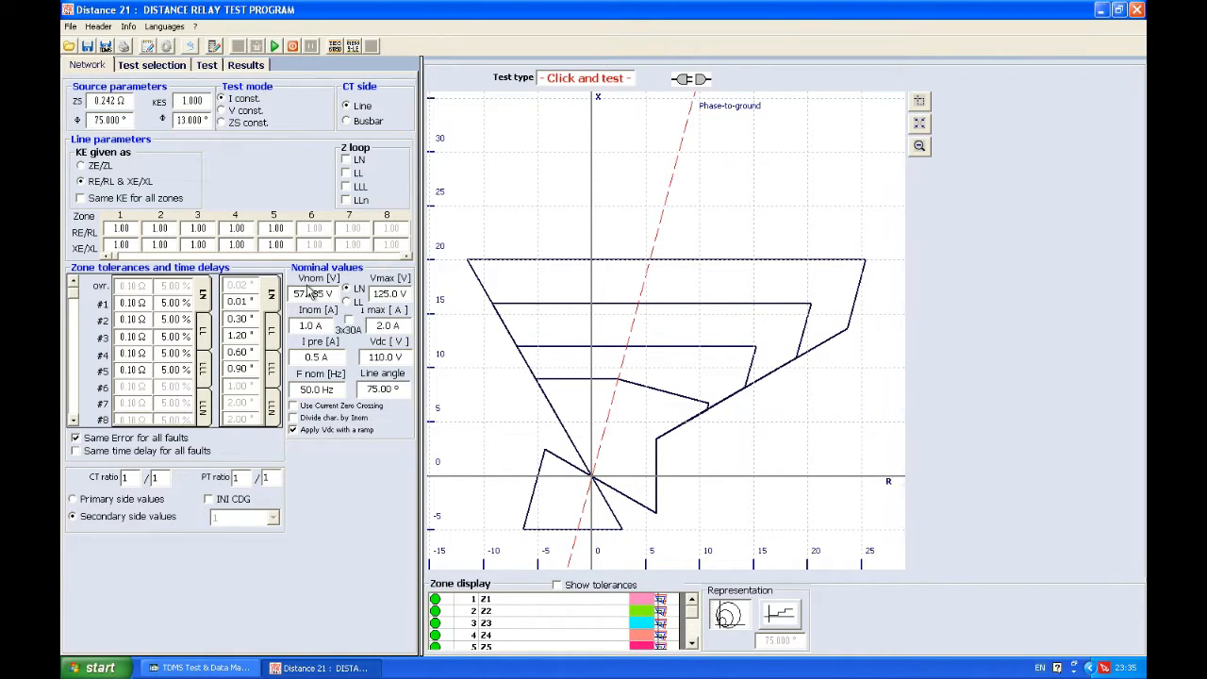
mouse_move(312, 295)
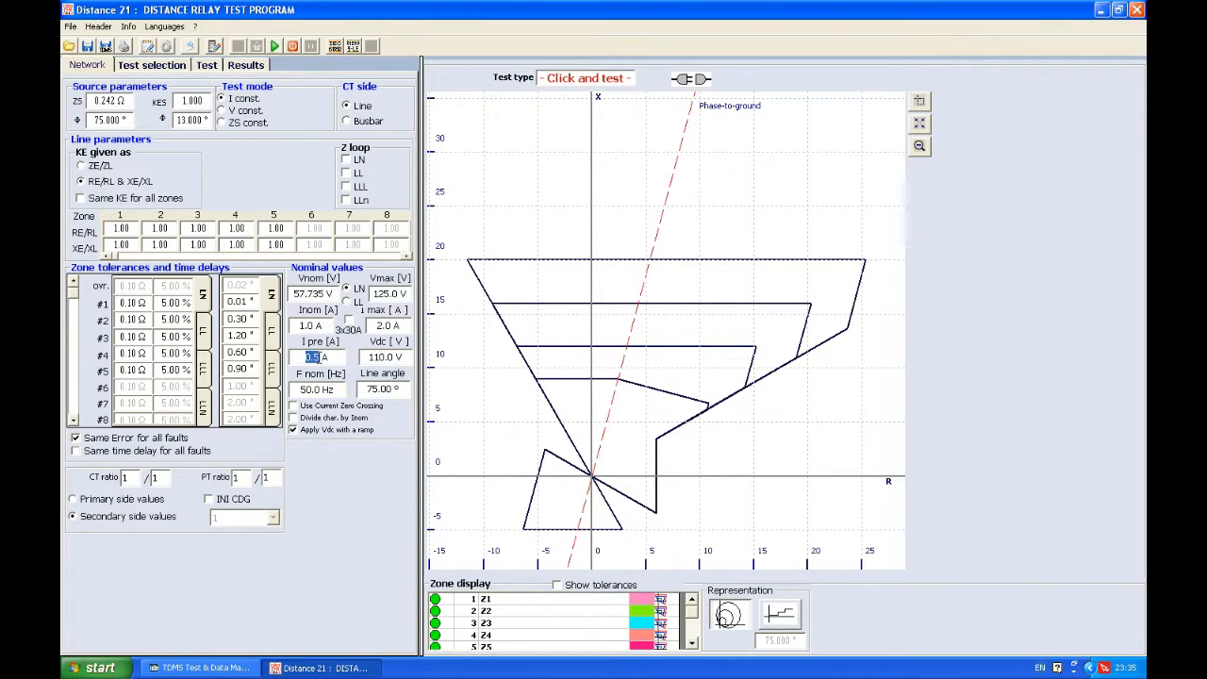
mouse_move(396, 158)
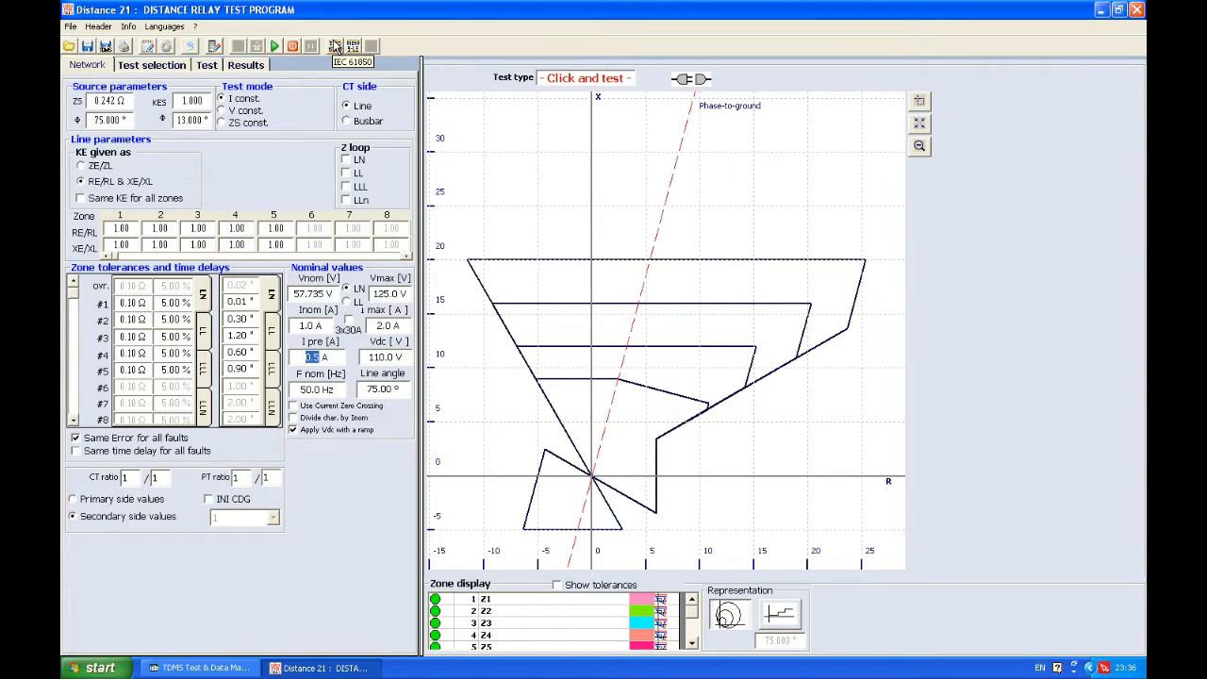
mouse_move(355, 45)
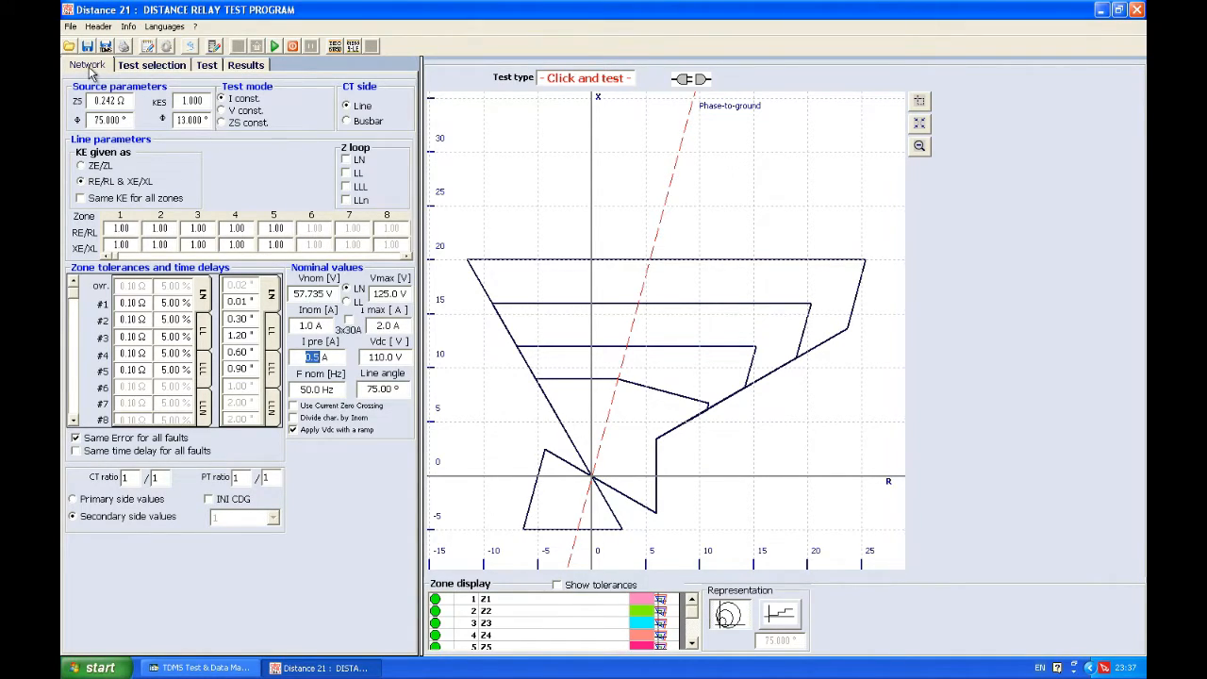
Review the Results and Test selection tabs before returning to the Network parameters
click(151, 64)
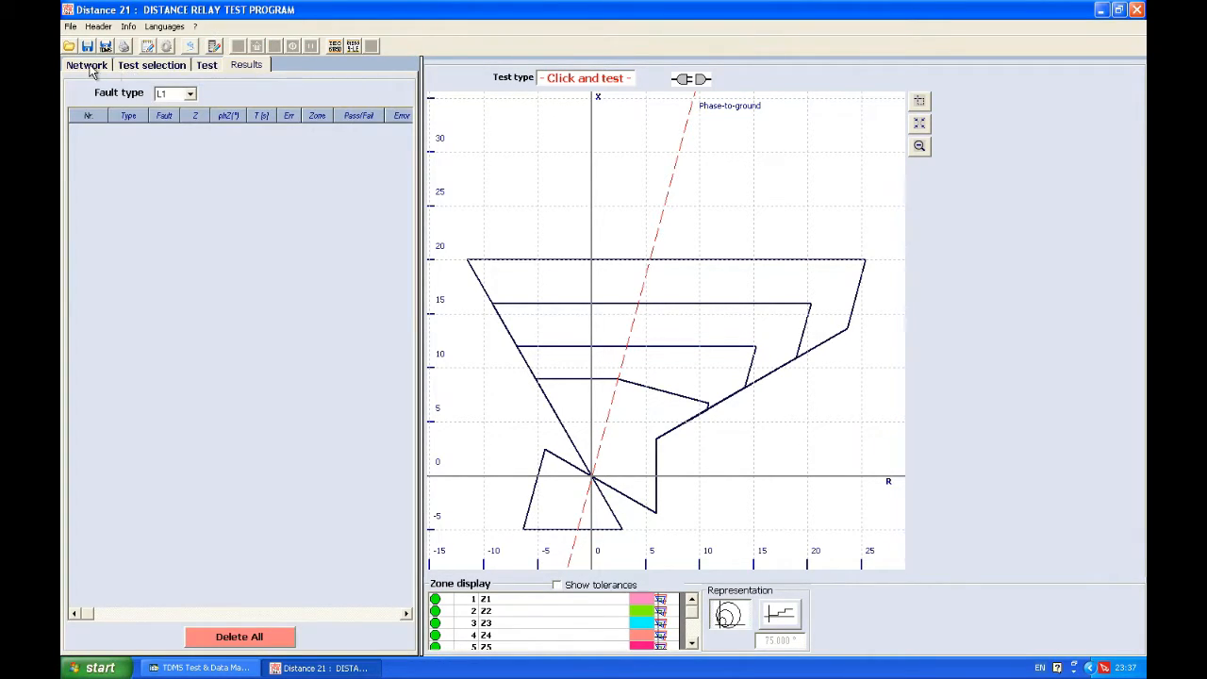
click(87, 64)
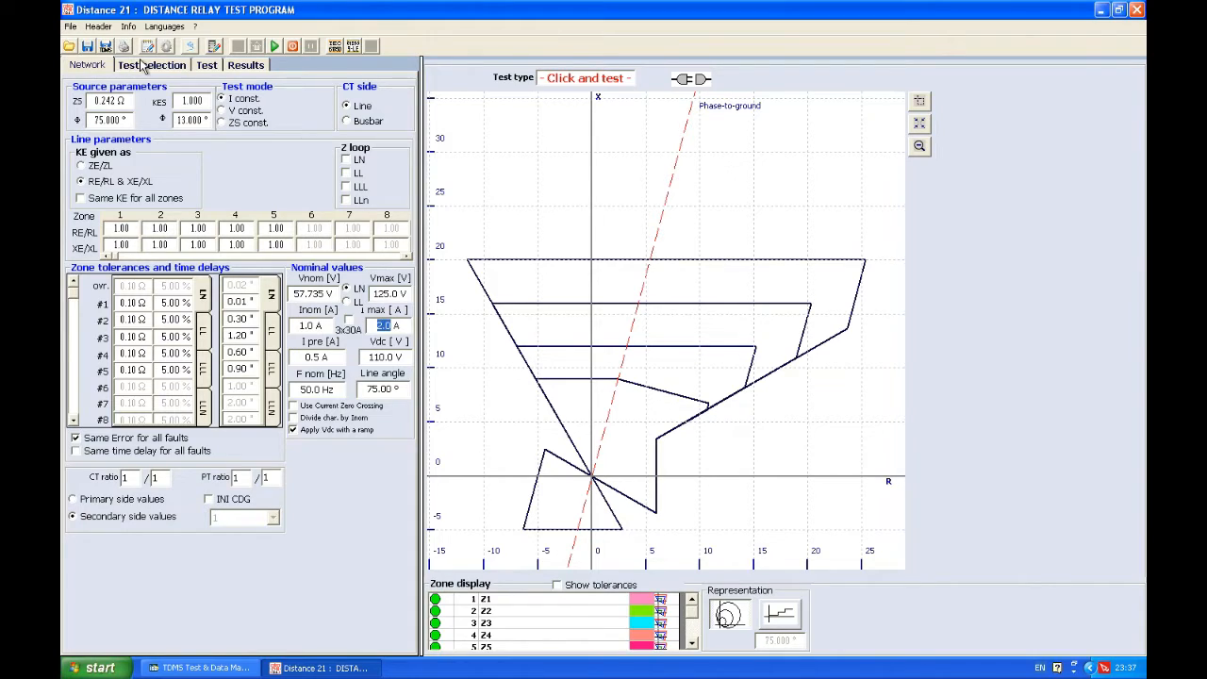
click(87, 64)
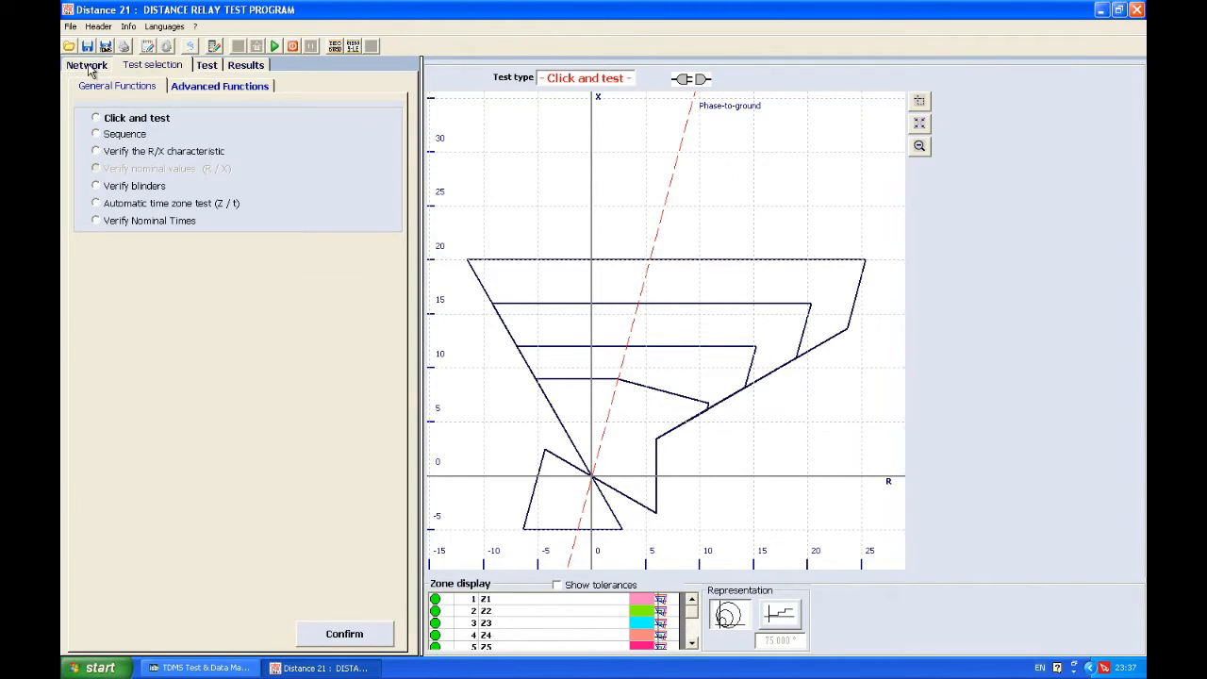
click(87, 64)
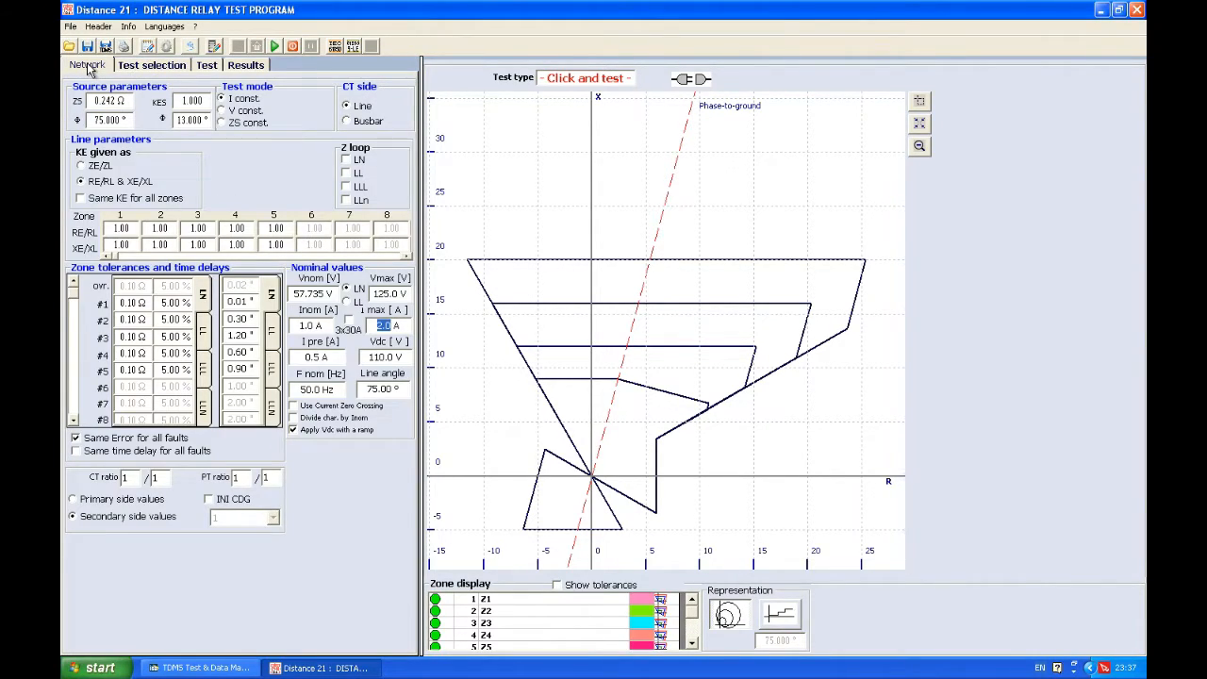
mouse_move(205, 148)
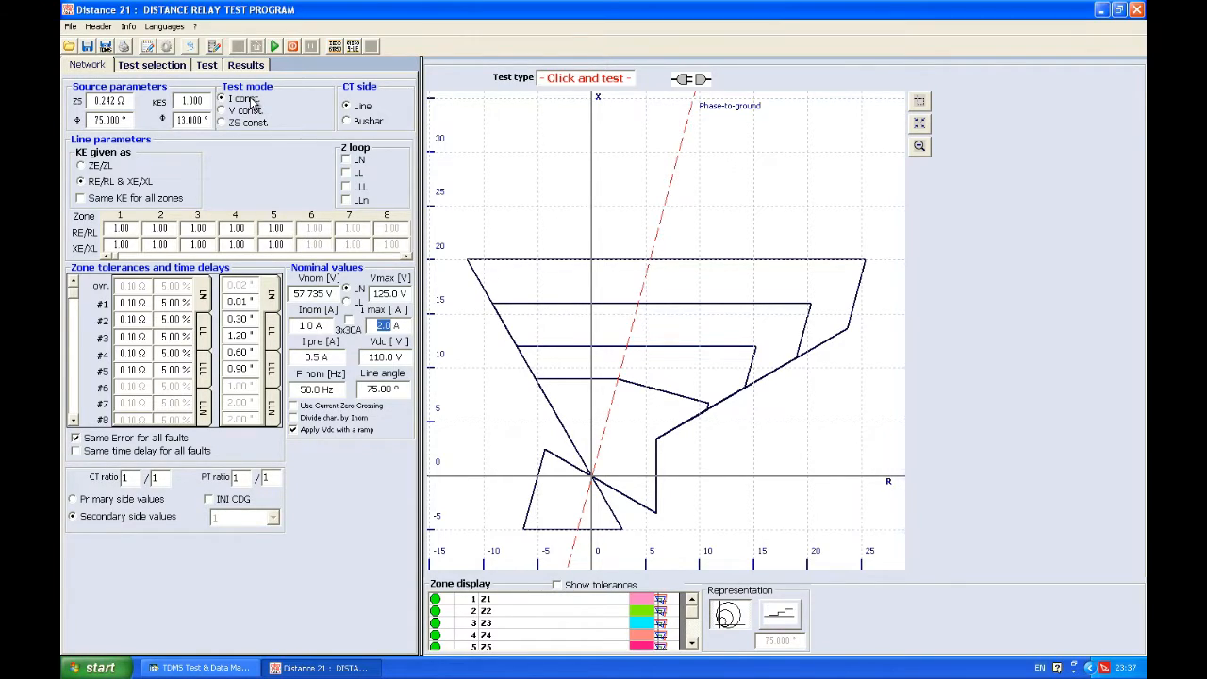
Change the test mode to V const. and then to ZS const
click(222, 109)
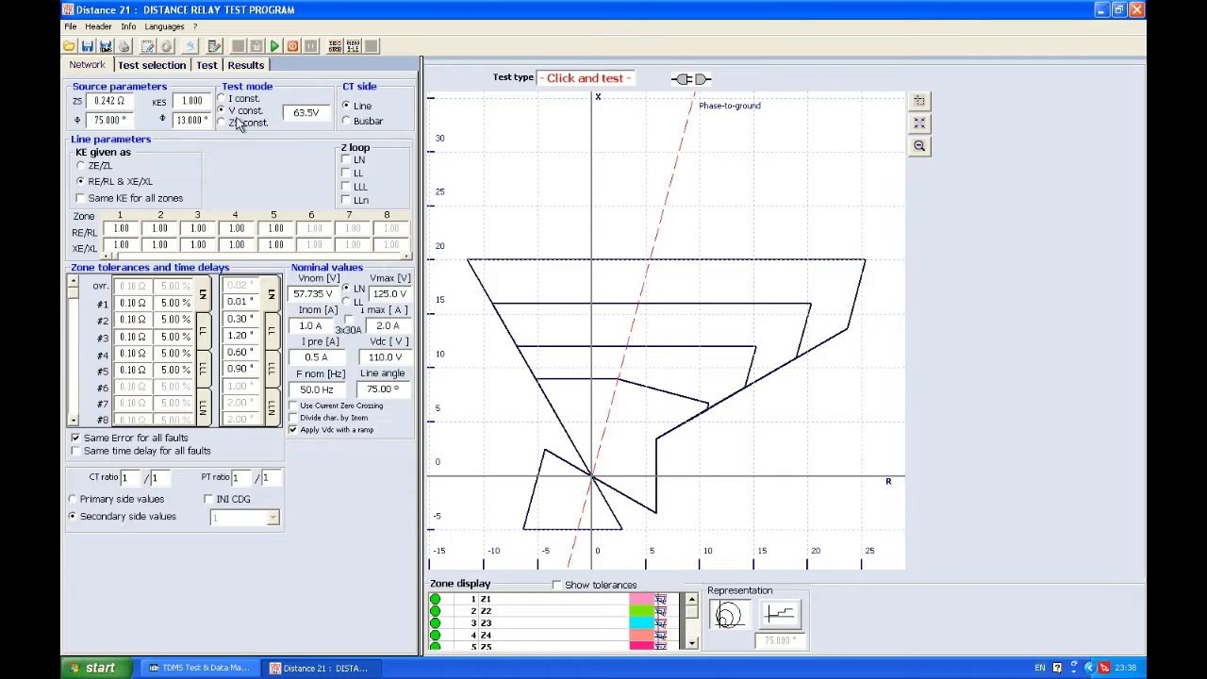
click(220, 123)
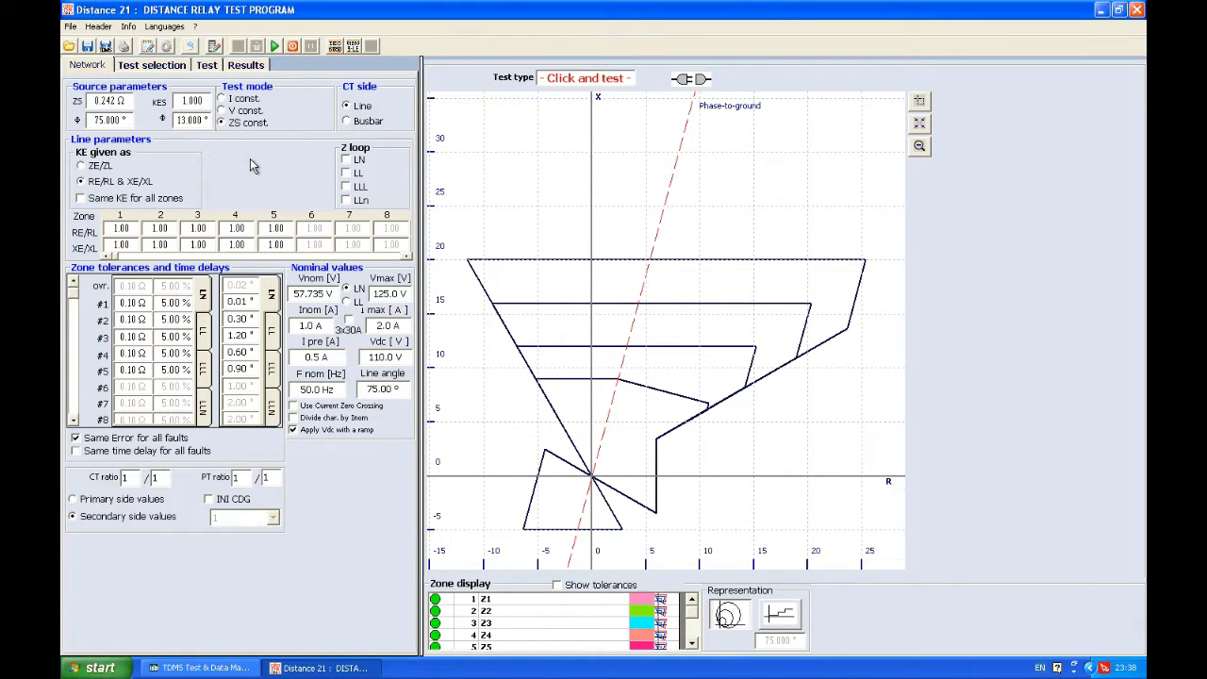
click(222, 123)
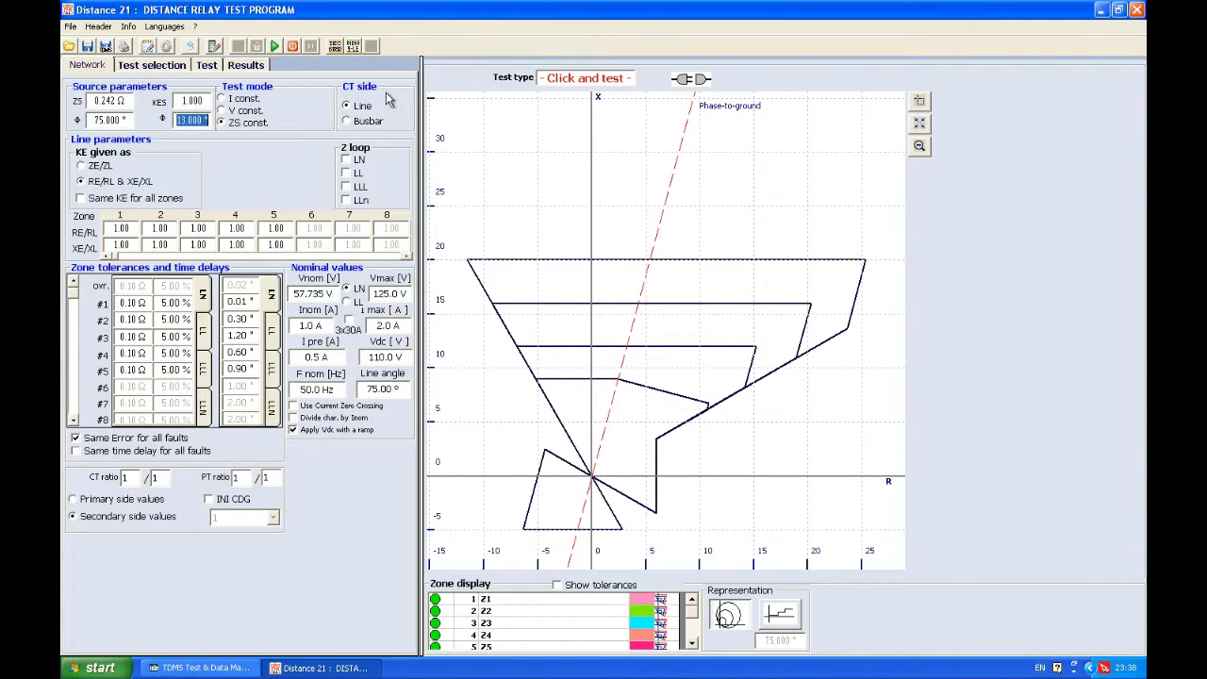
mouse_move(362, 105)
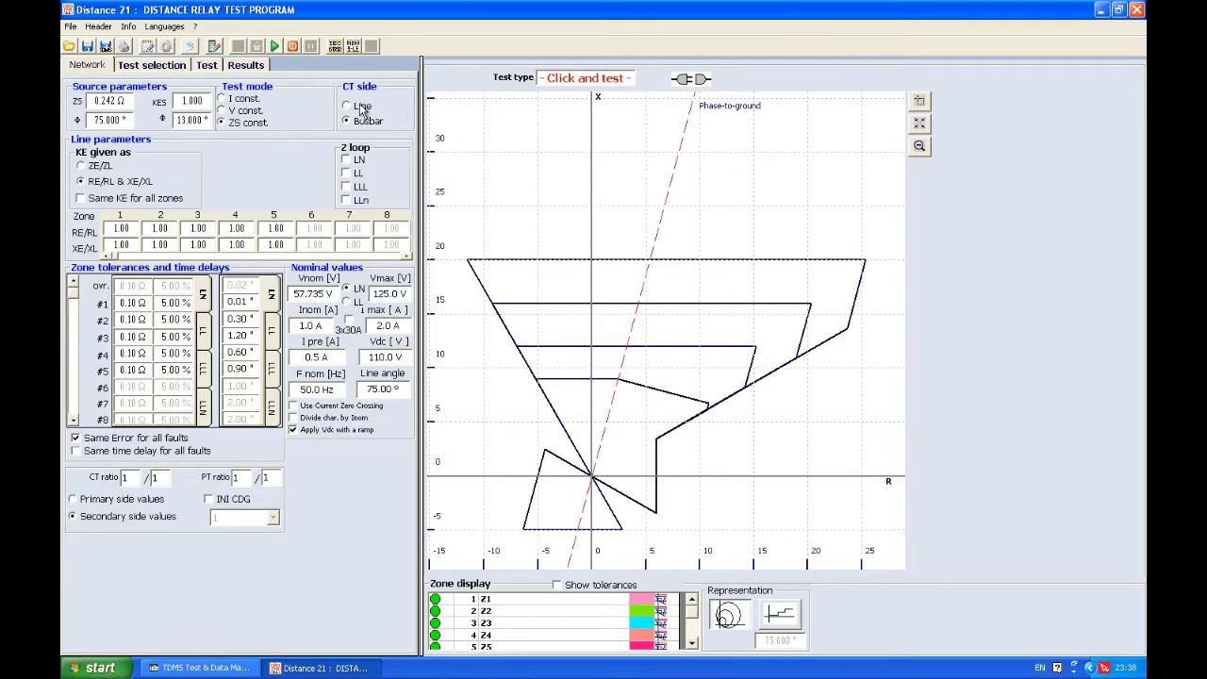
click(347, 105)
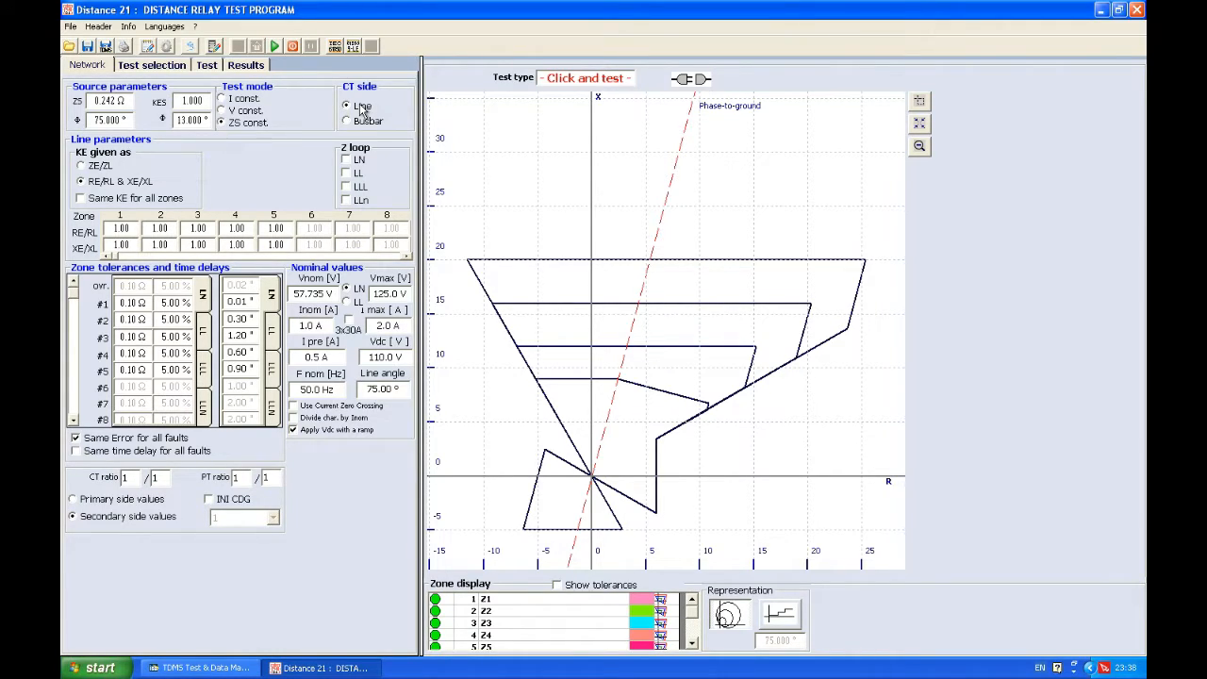
click(347, 120)
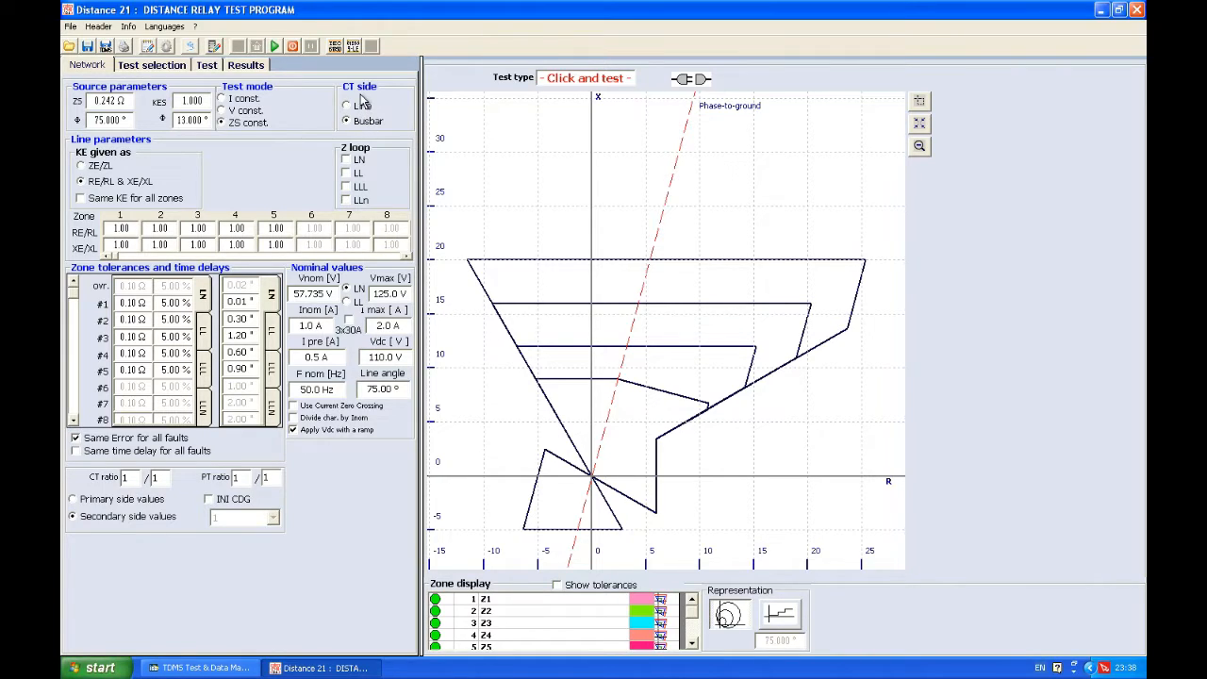
click(347, 106)
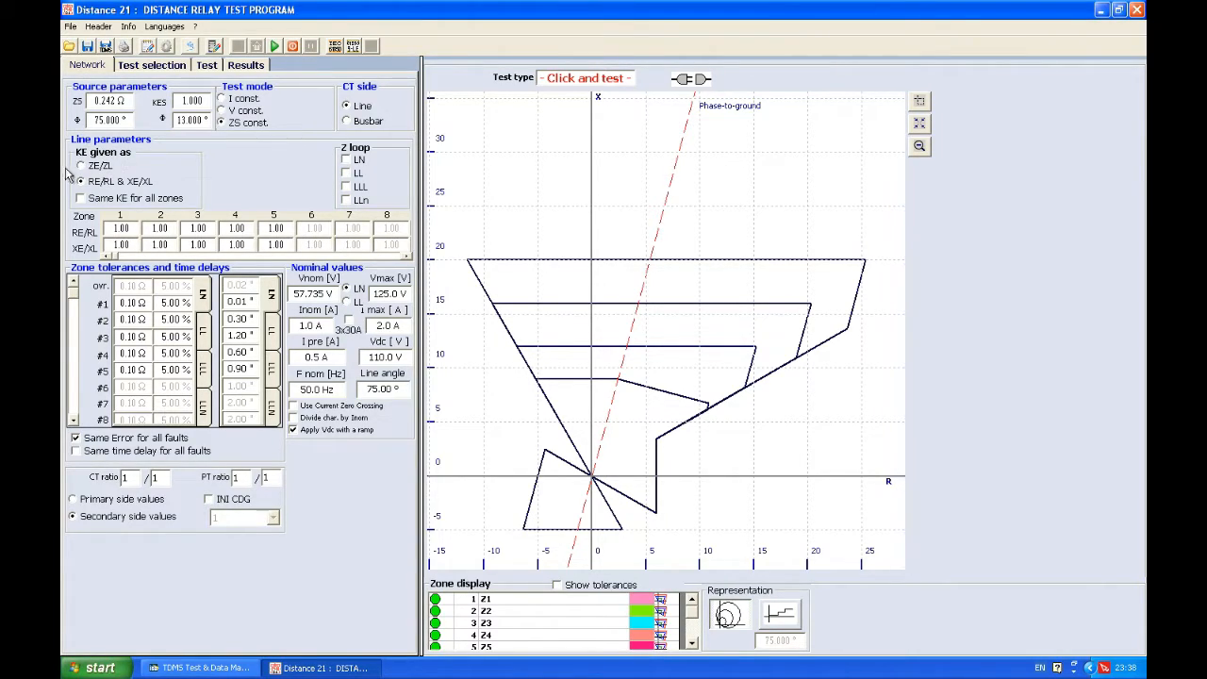
mouse_move(170, 169)
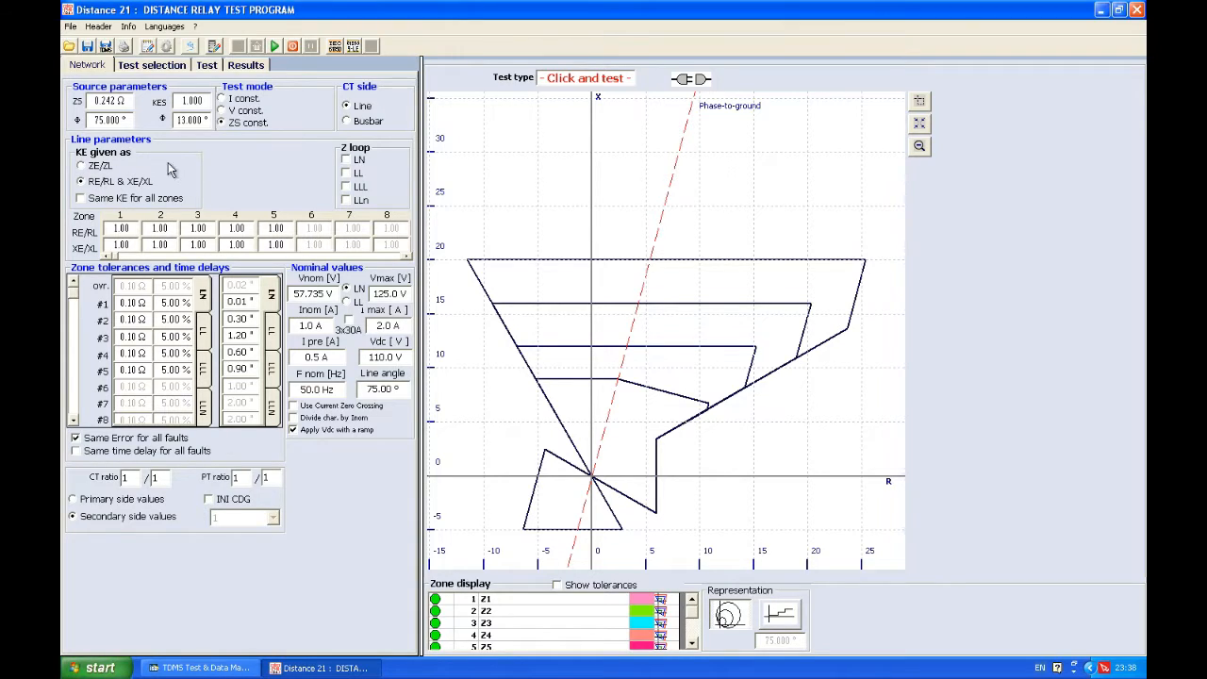
mouse_move(125, 159)
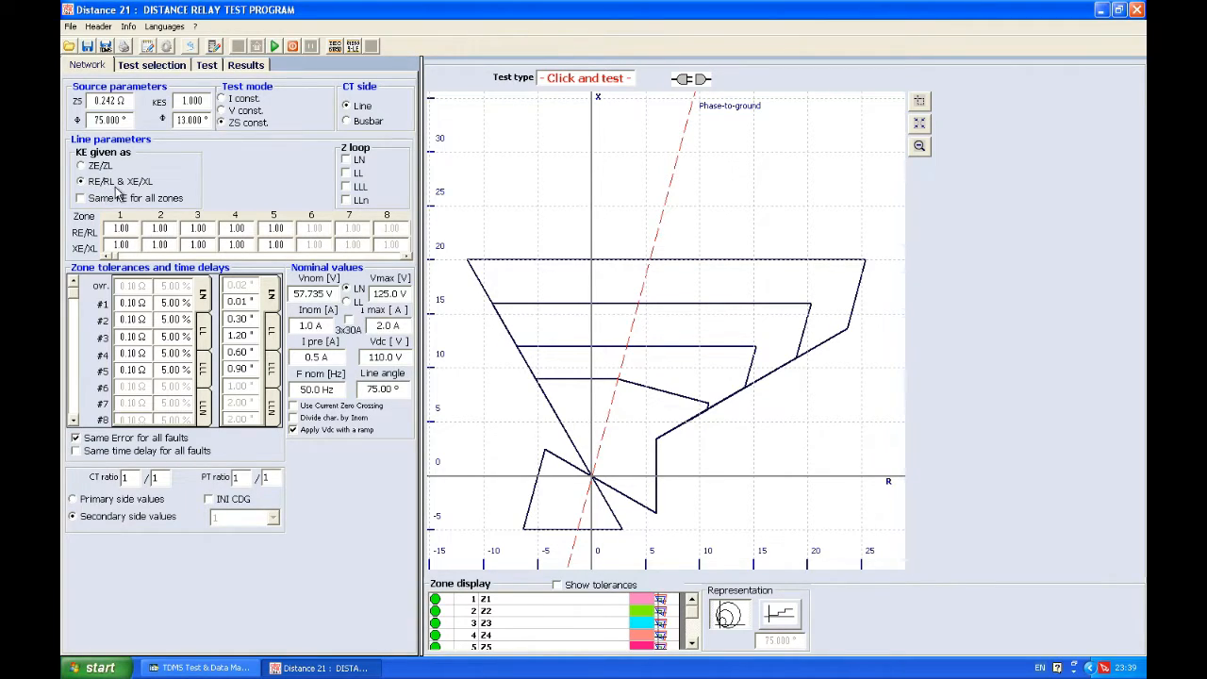
mouse_move(113, 181)
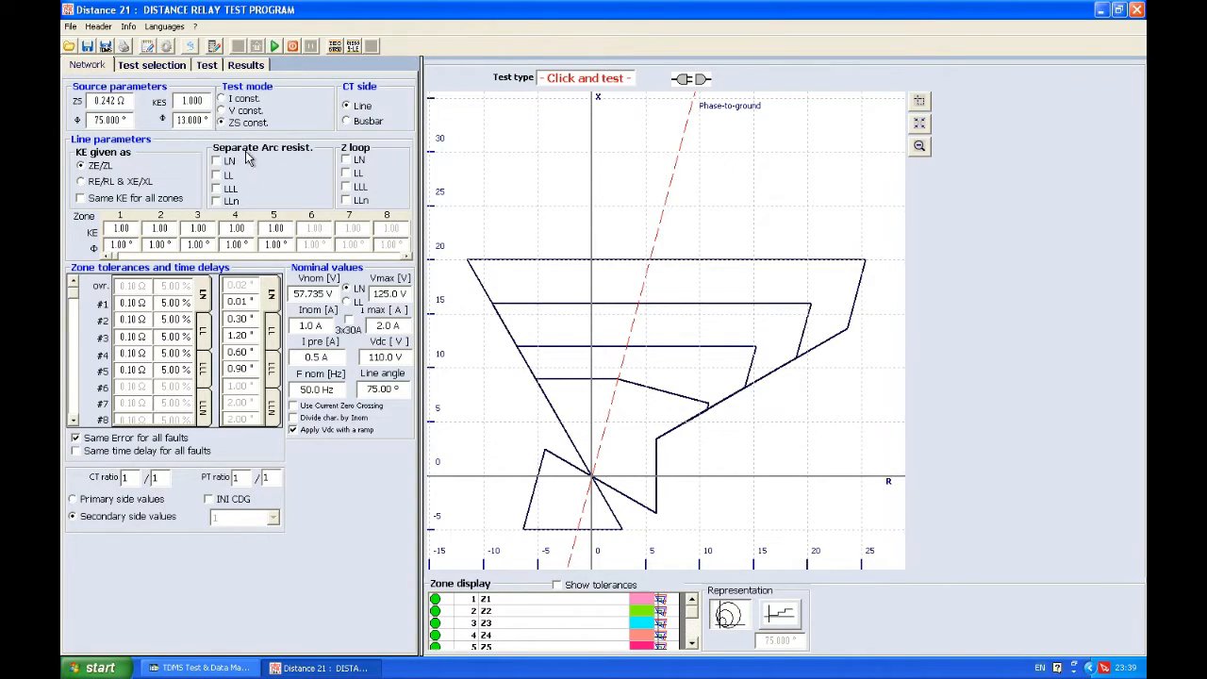
mouse_move(349, 158)
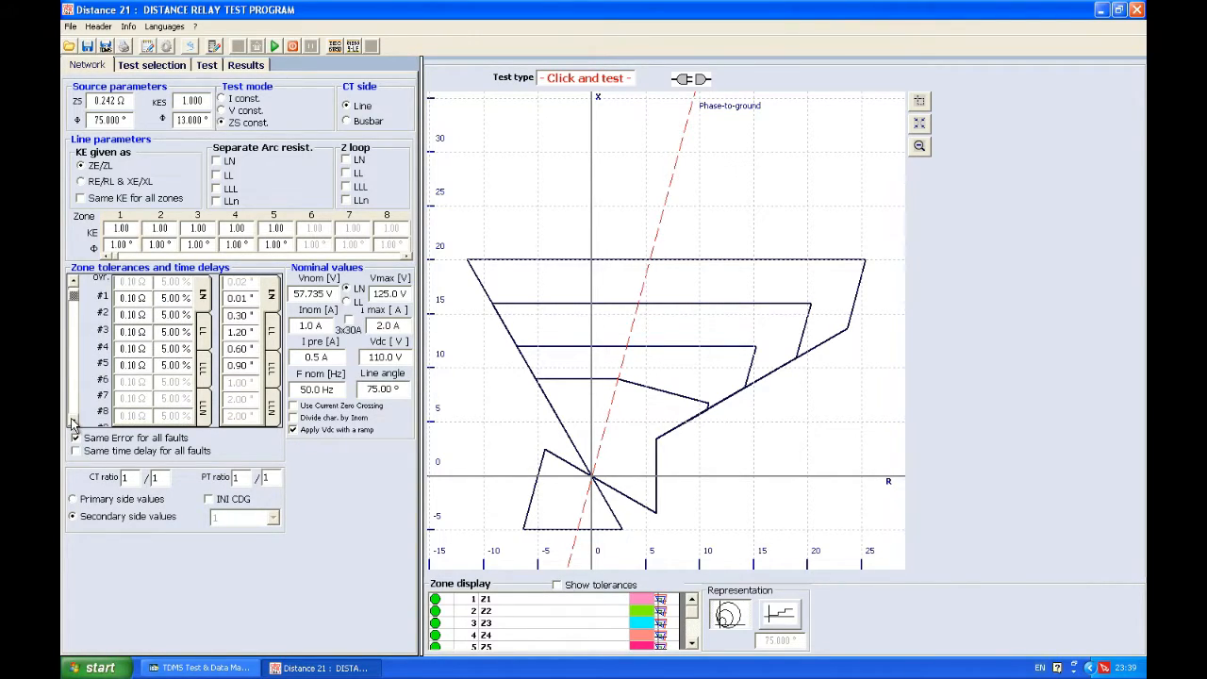
Scroll down the zone tolerances list showing per-zone KE magnitude and angle values
scroll(down, 3)
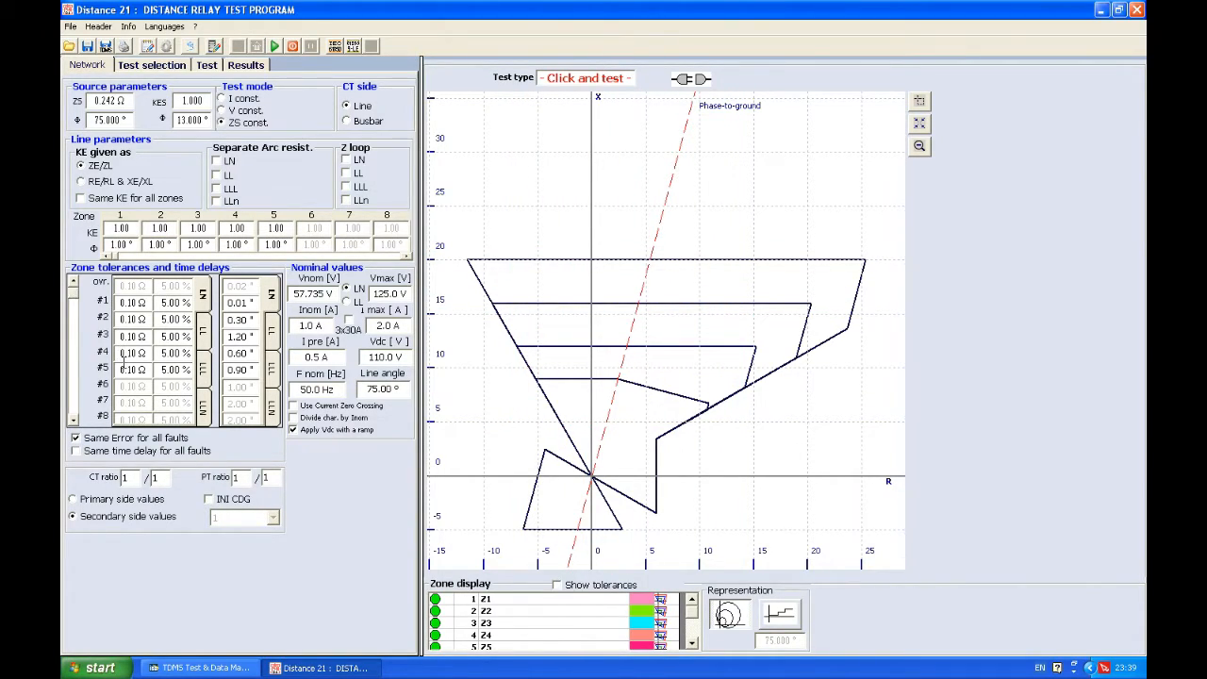
click(235, 301)
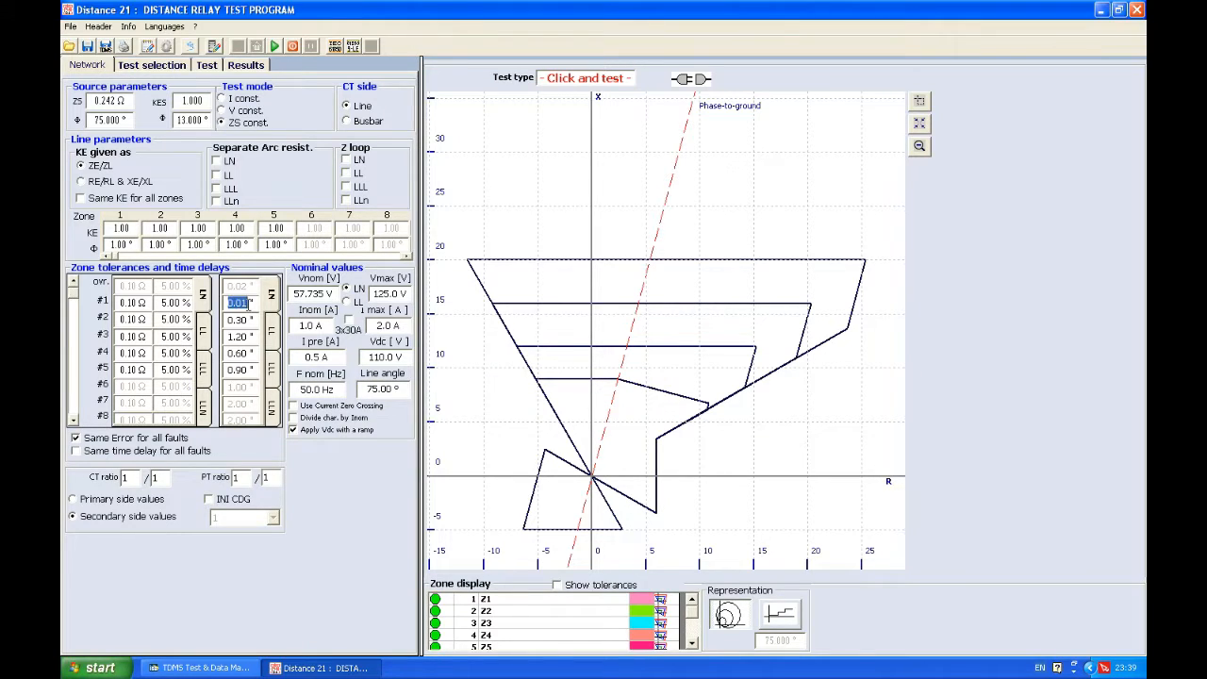
click(238, 321)
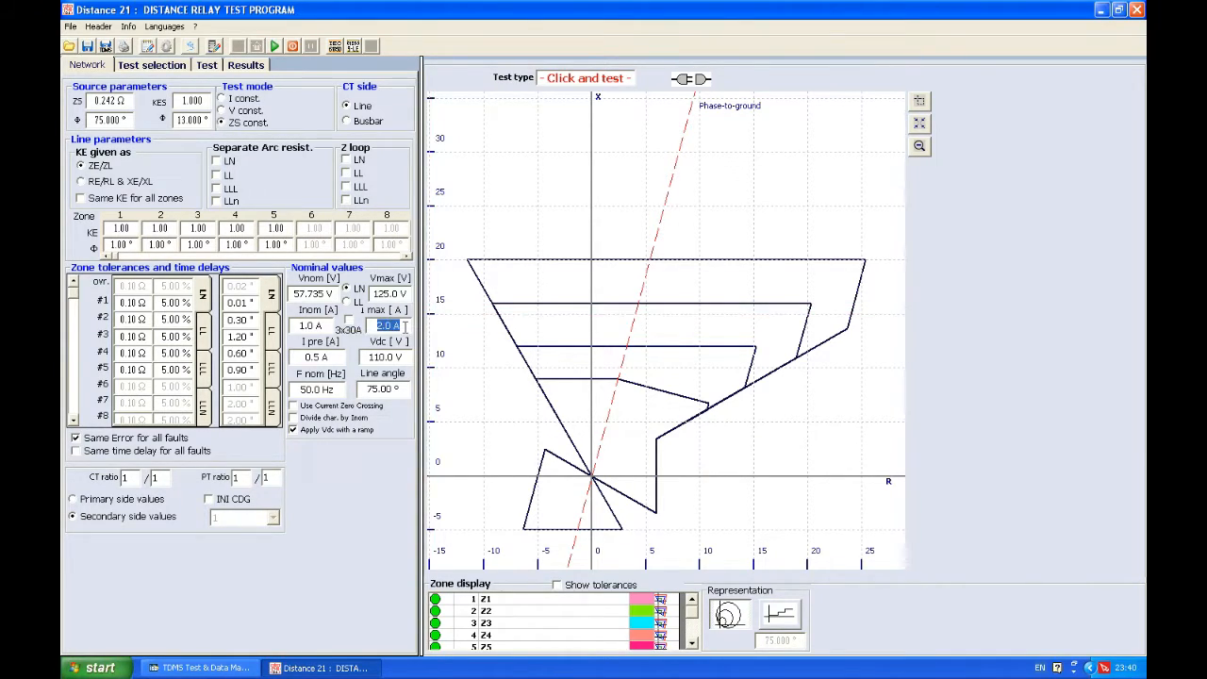
mouse_move(389, 325)
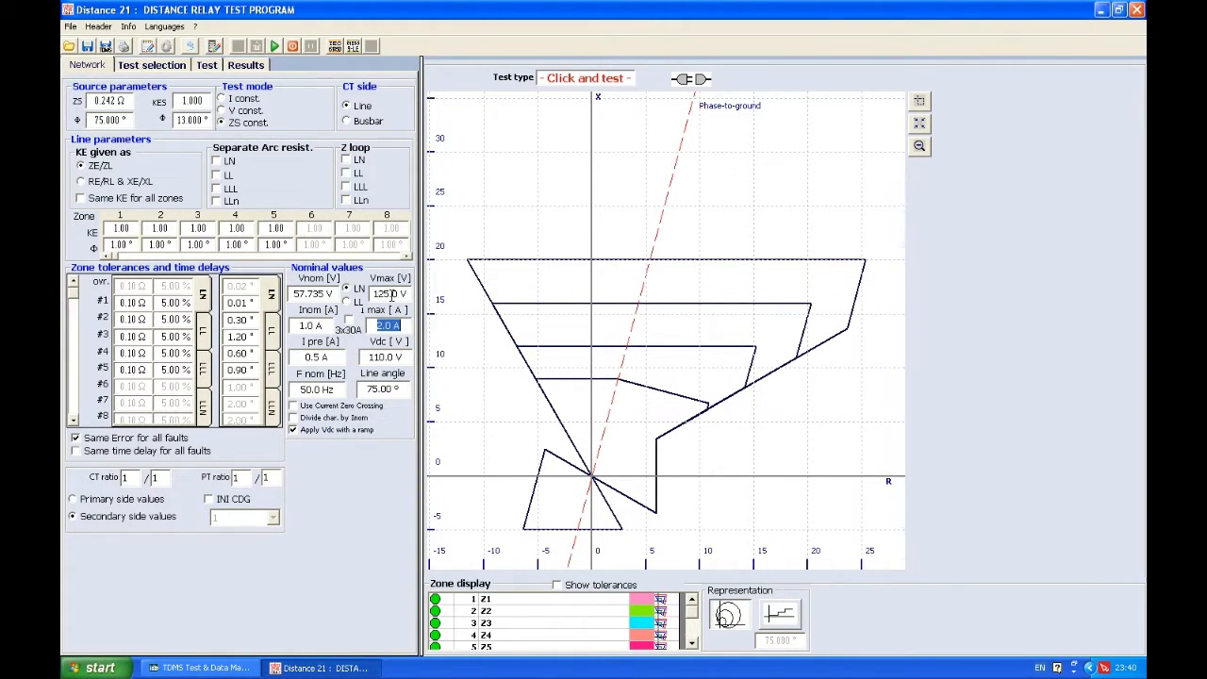
click(388, 294)
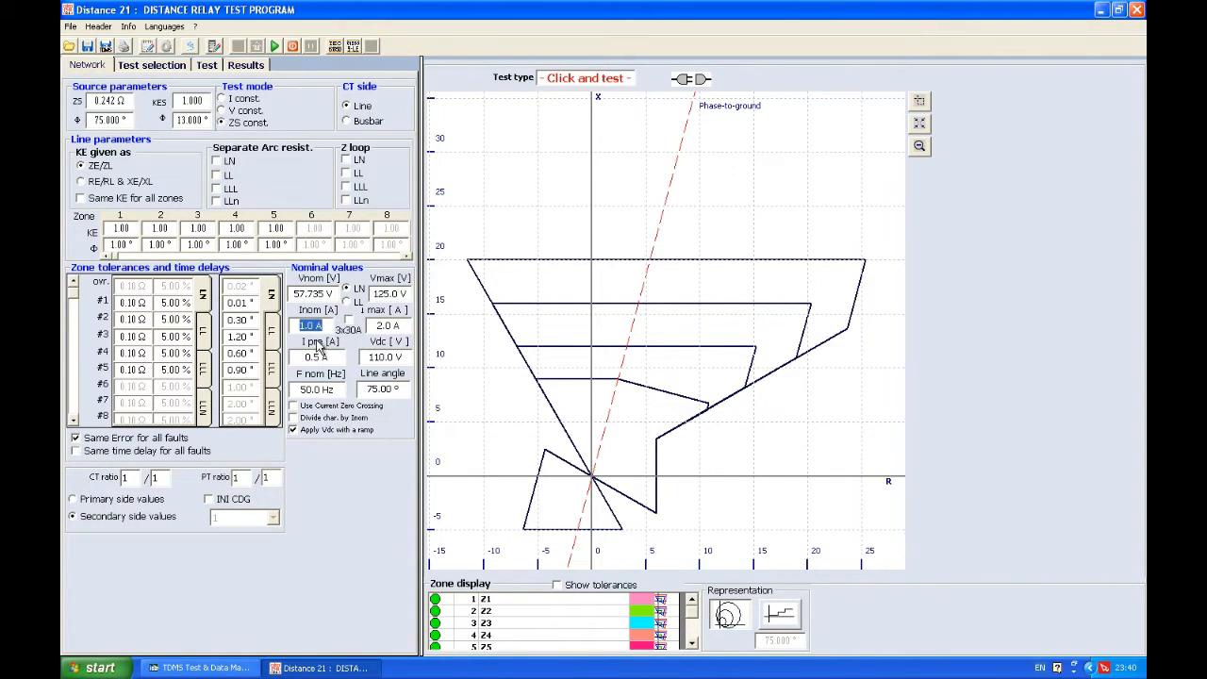
click(317, 357)
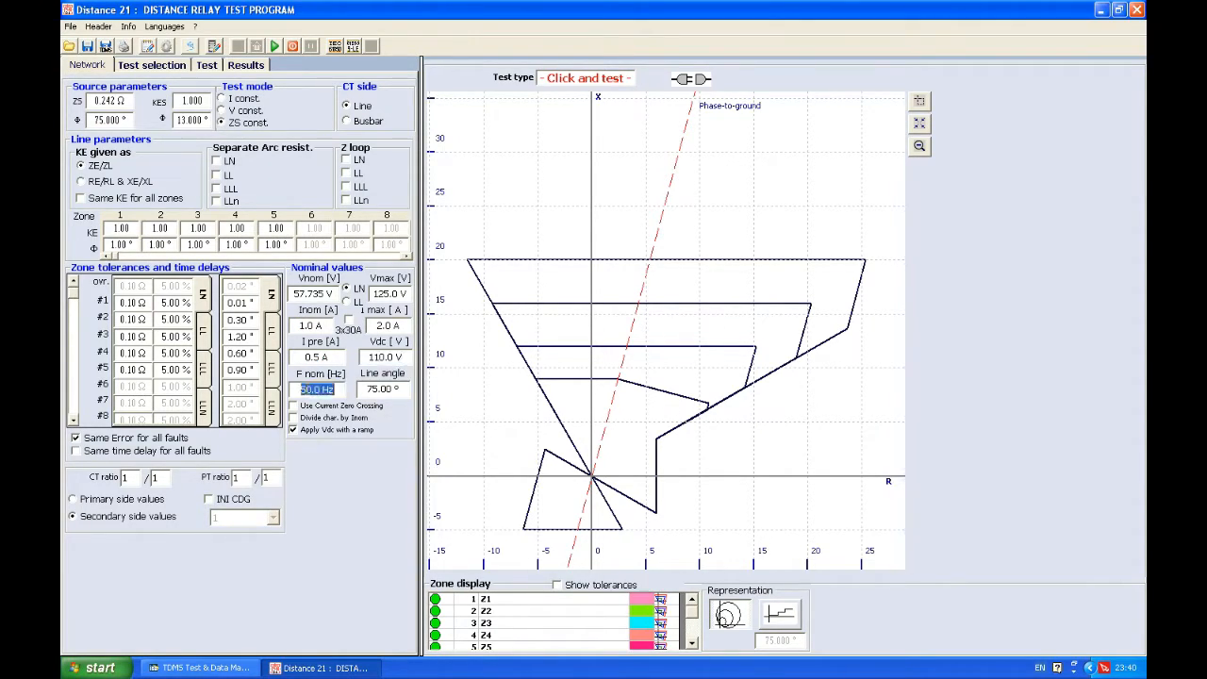
click(381, 388)
text(85)
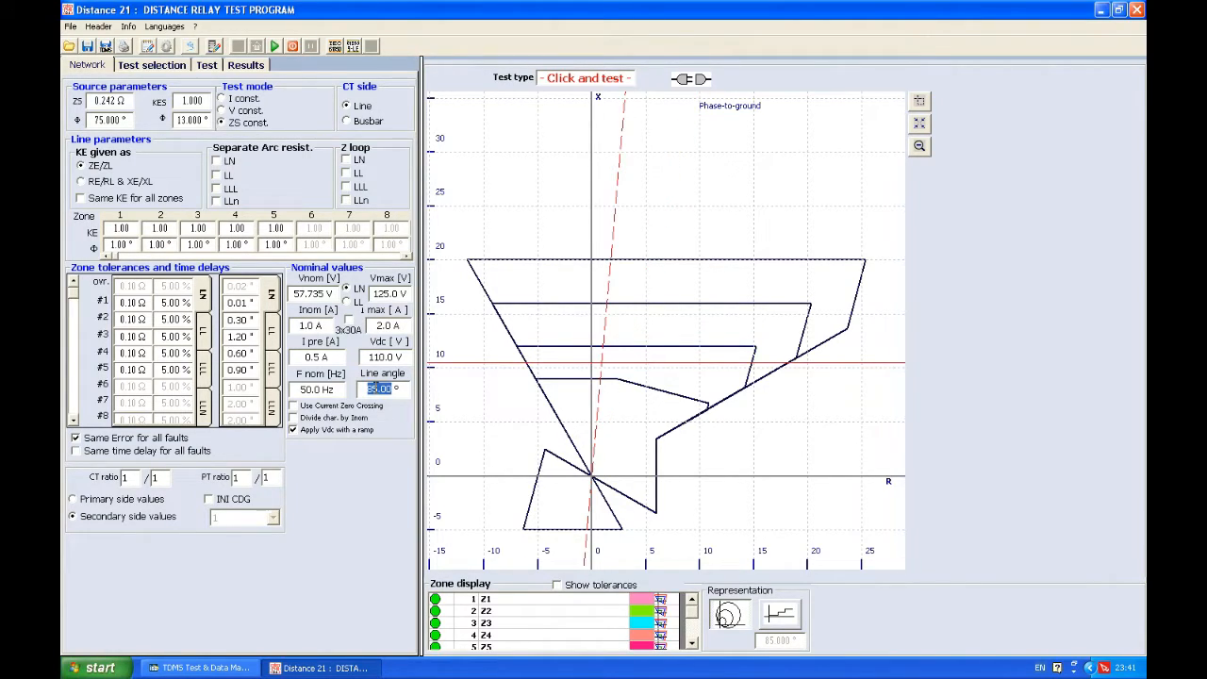
text(7)
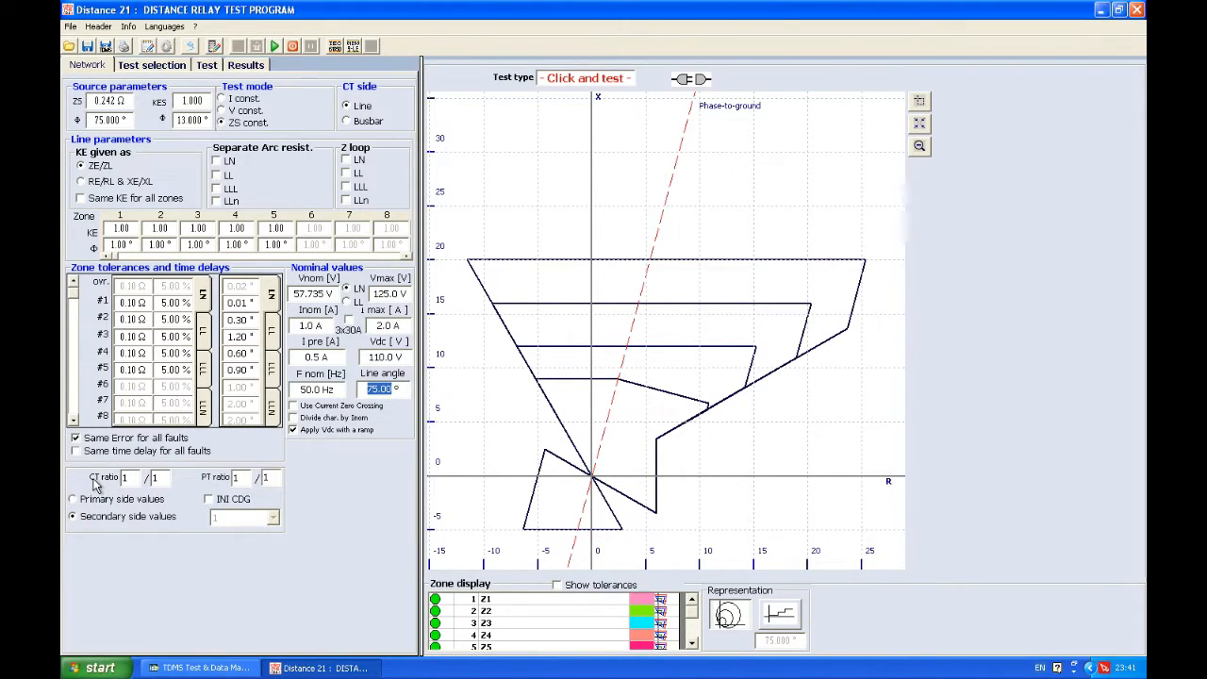
Enter CT ratio 800 and PT ratio 100, then show the characteristic in primary side values
click(125, 475)
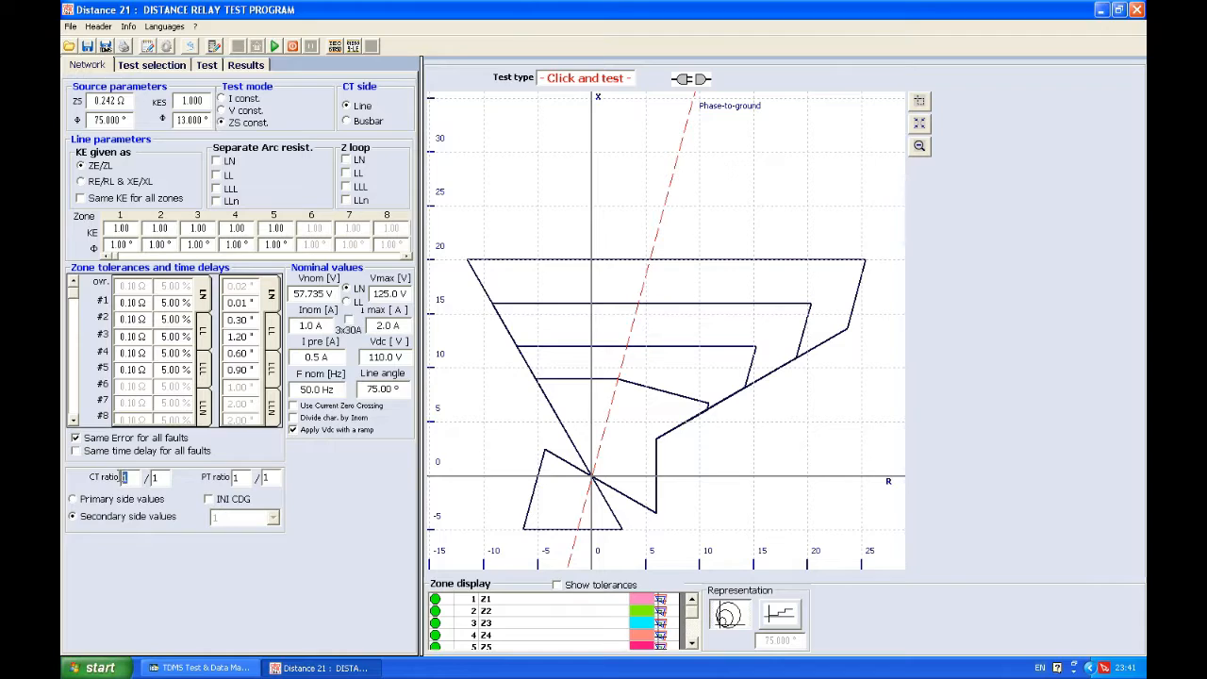
text(800)
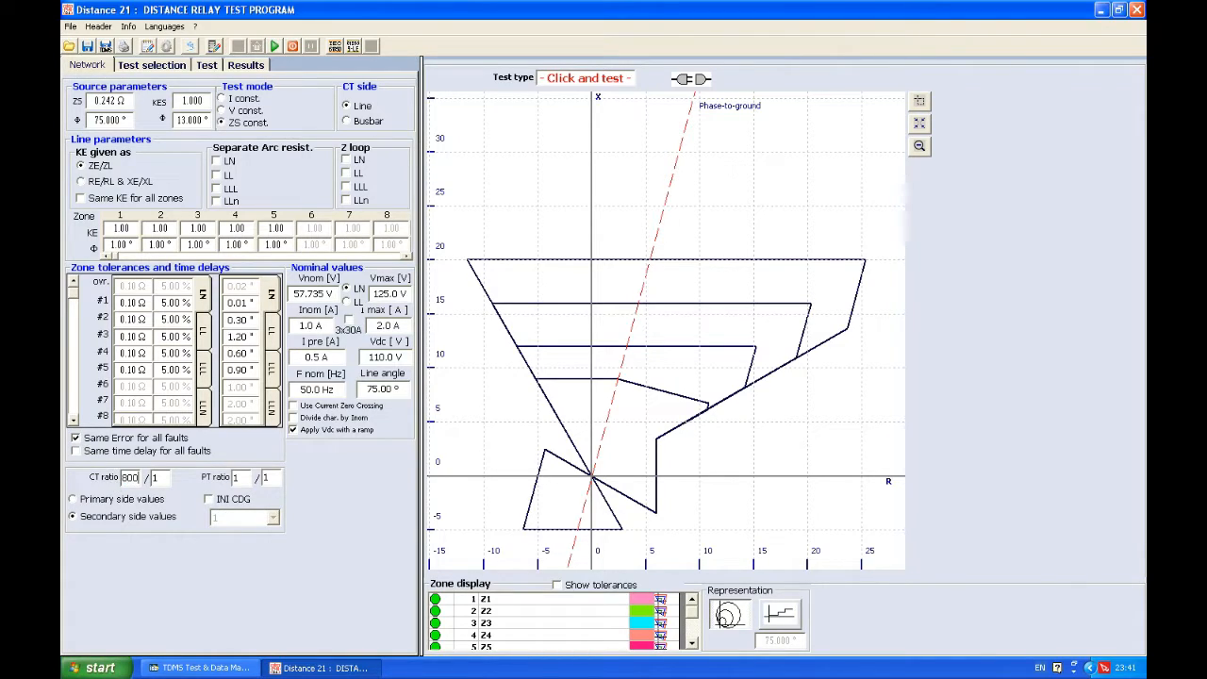
click(237, 477)
text(000)
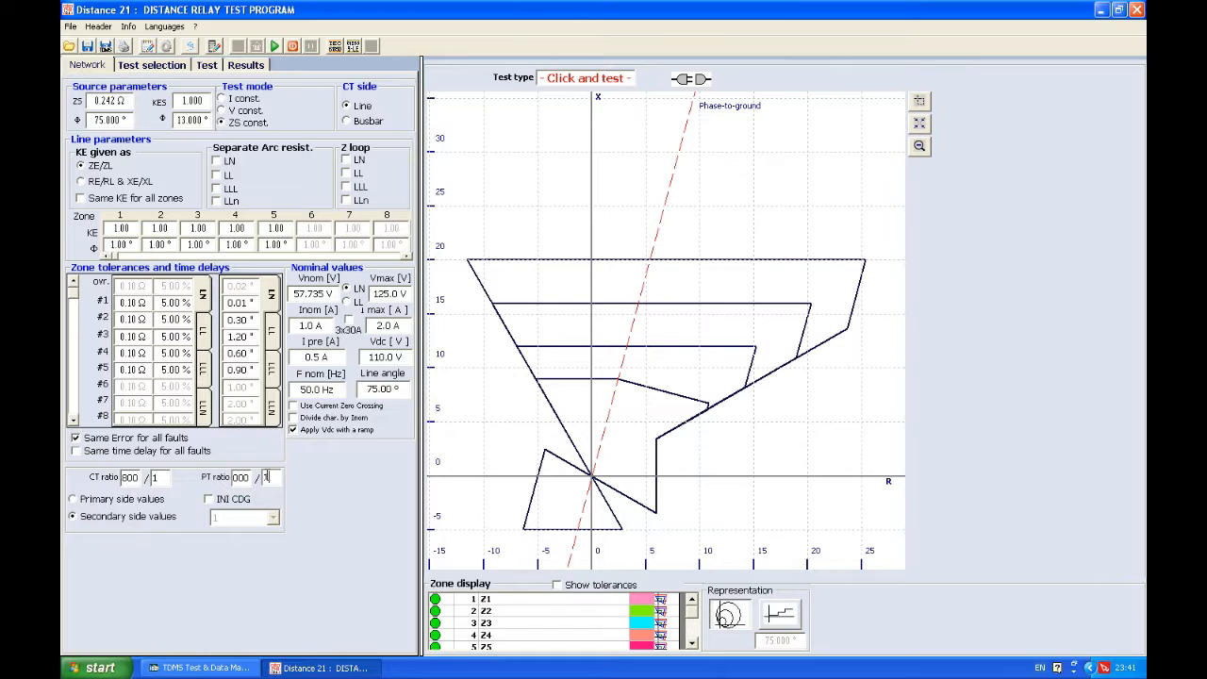
text(100)
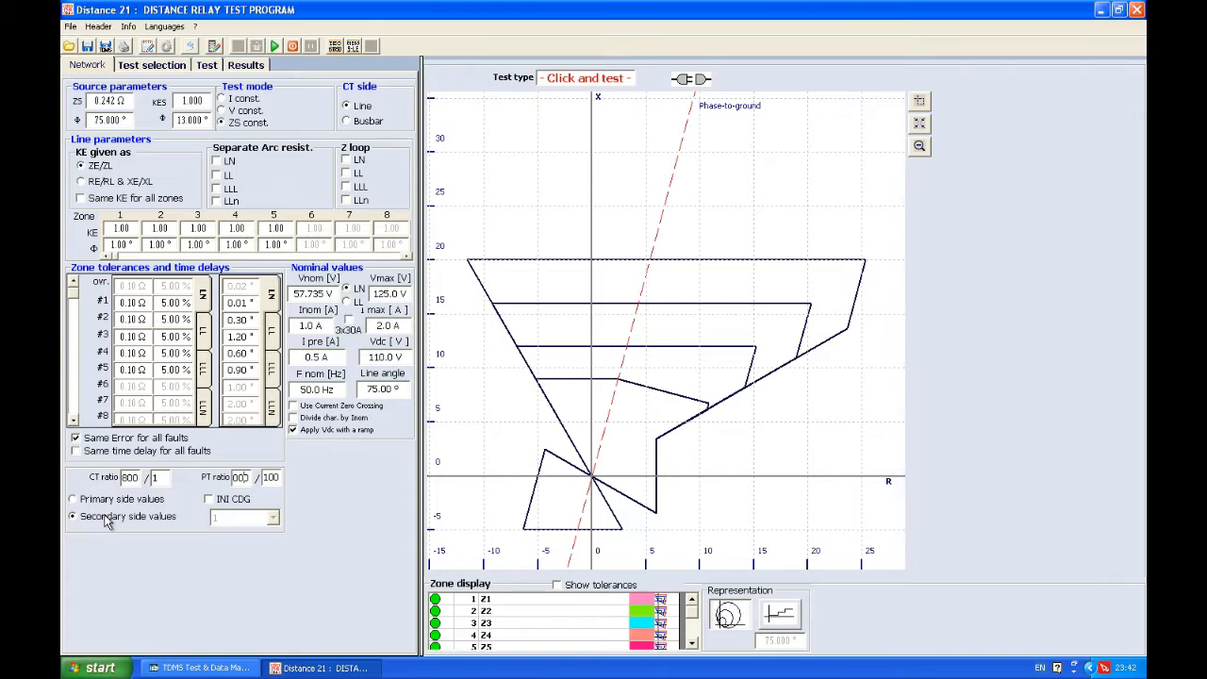
click(72, 498)
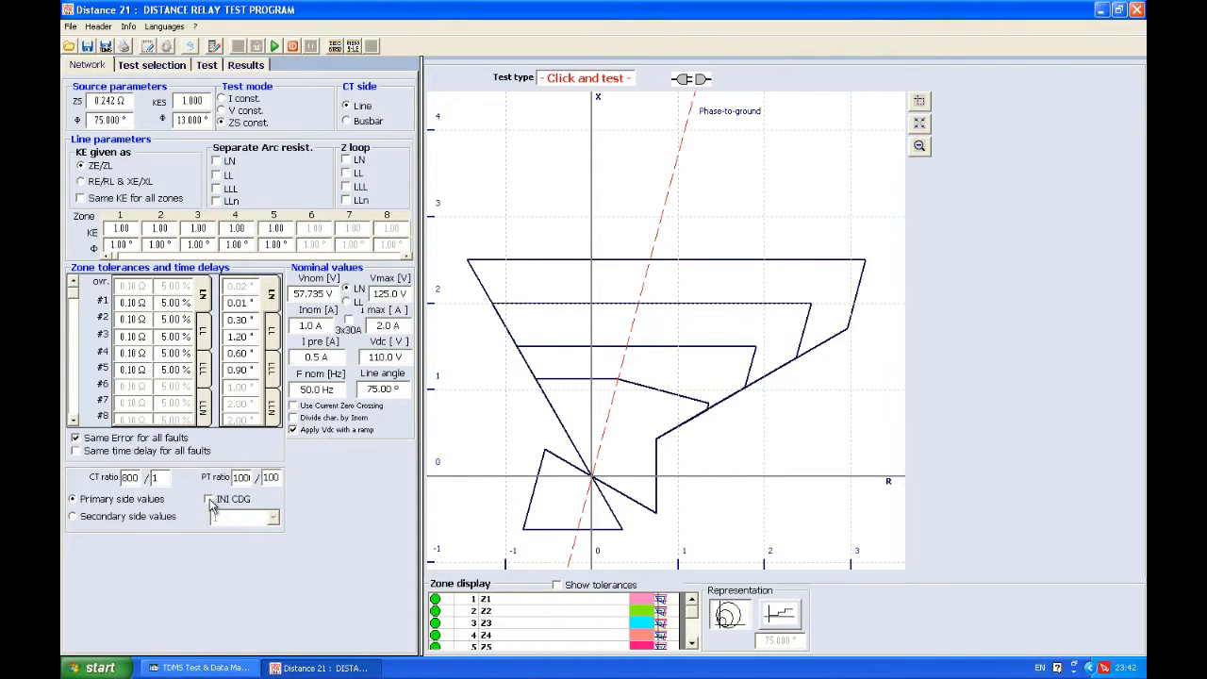
click(208, 498)
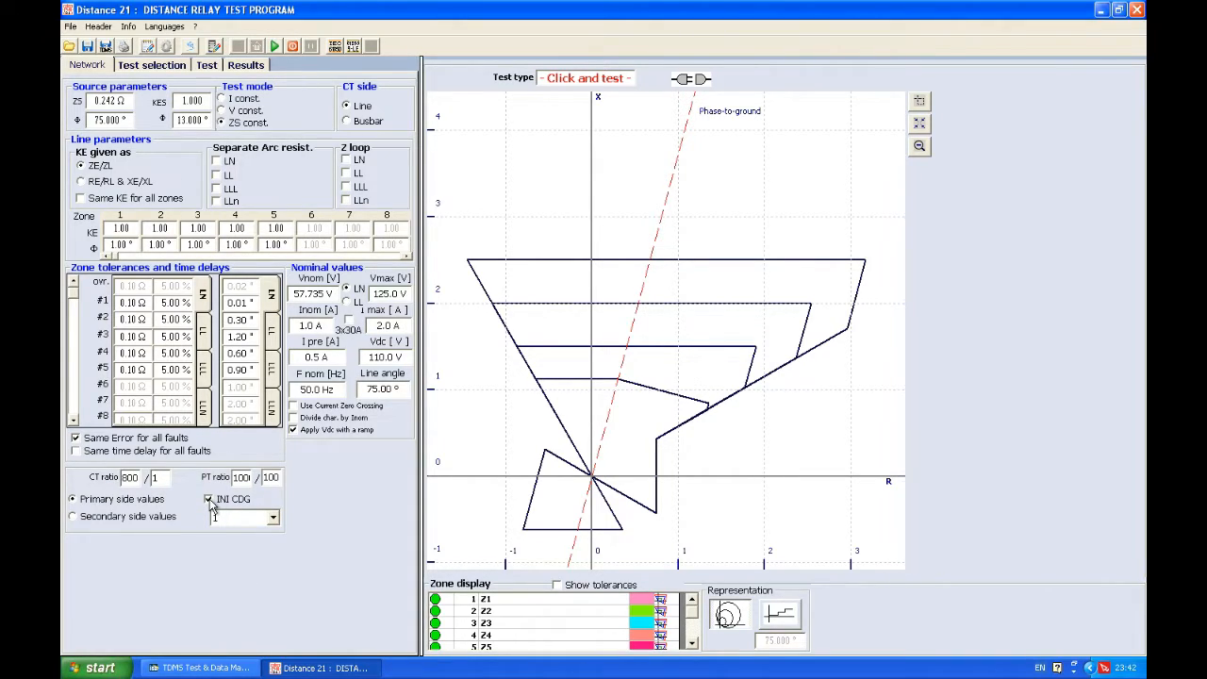
click(208, 498)
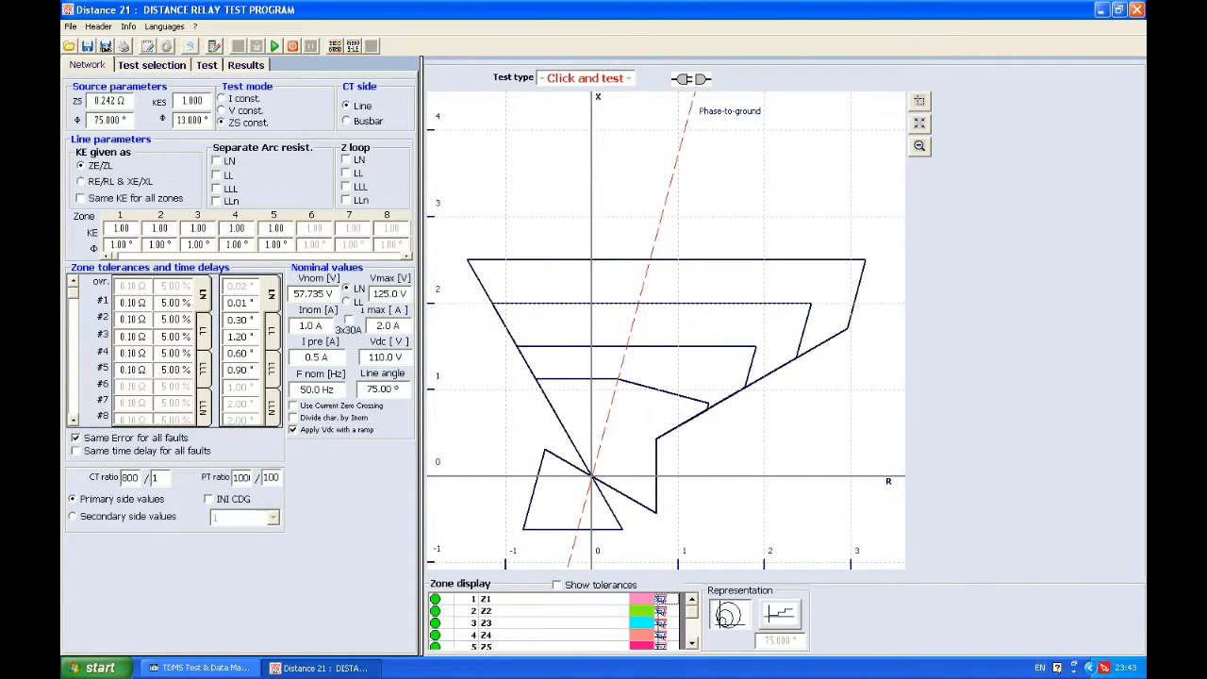
click(781, 615)
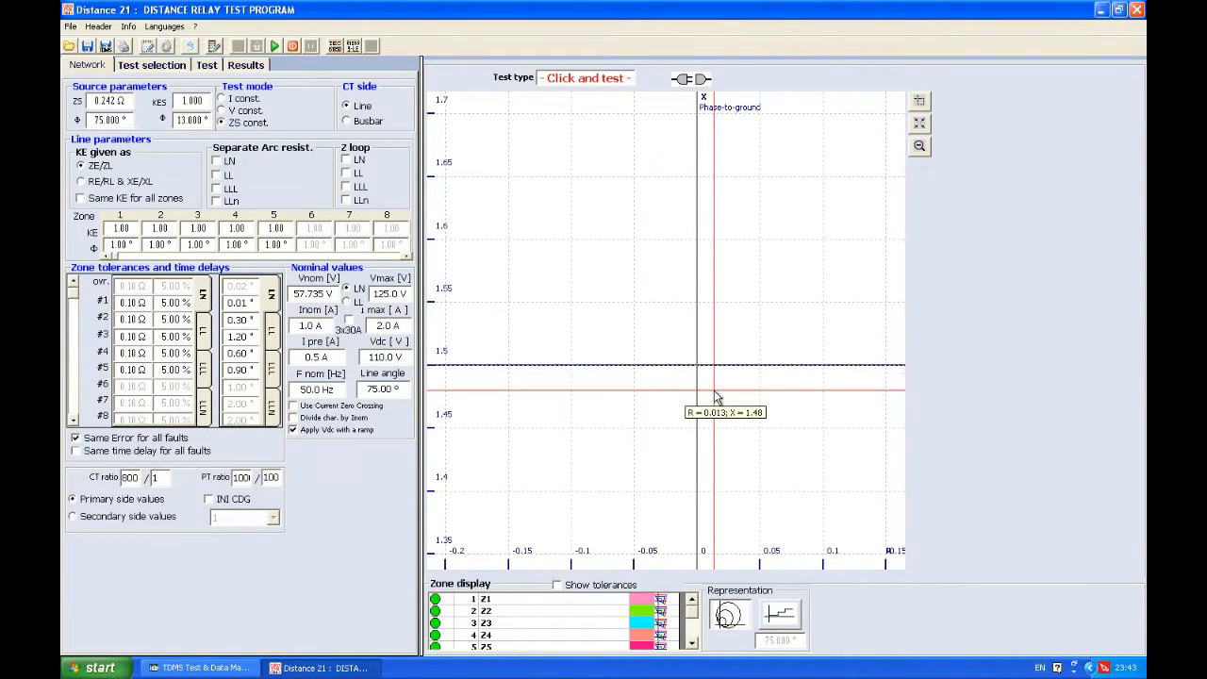
mouse_move(764, 173)
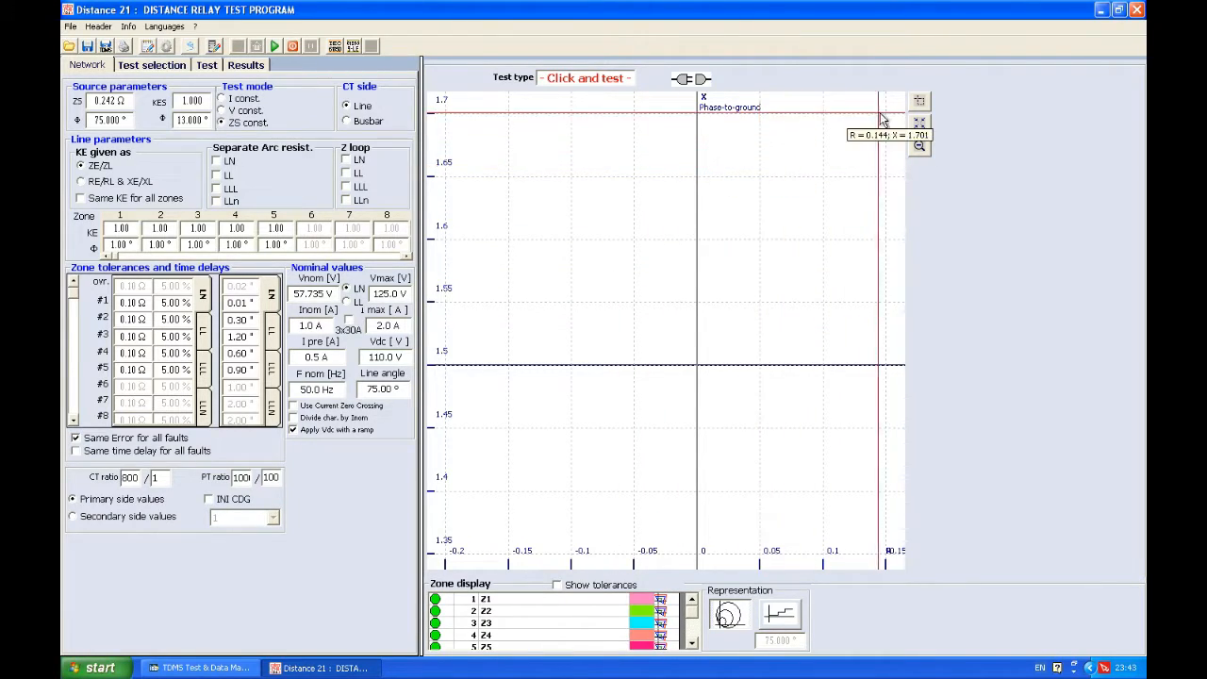
Zoom out and fit the graph so all five zone polygons show in full
click(918, 122)
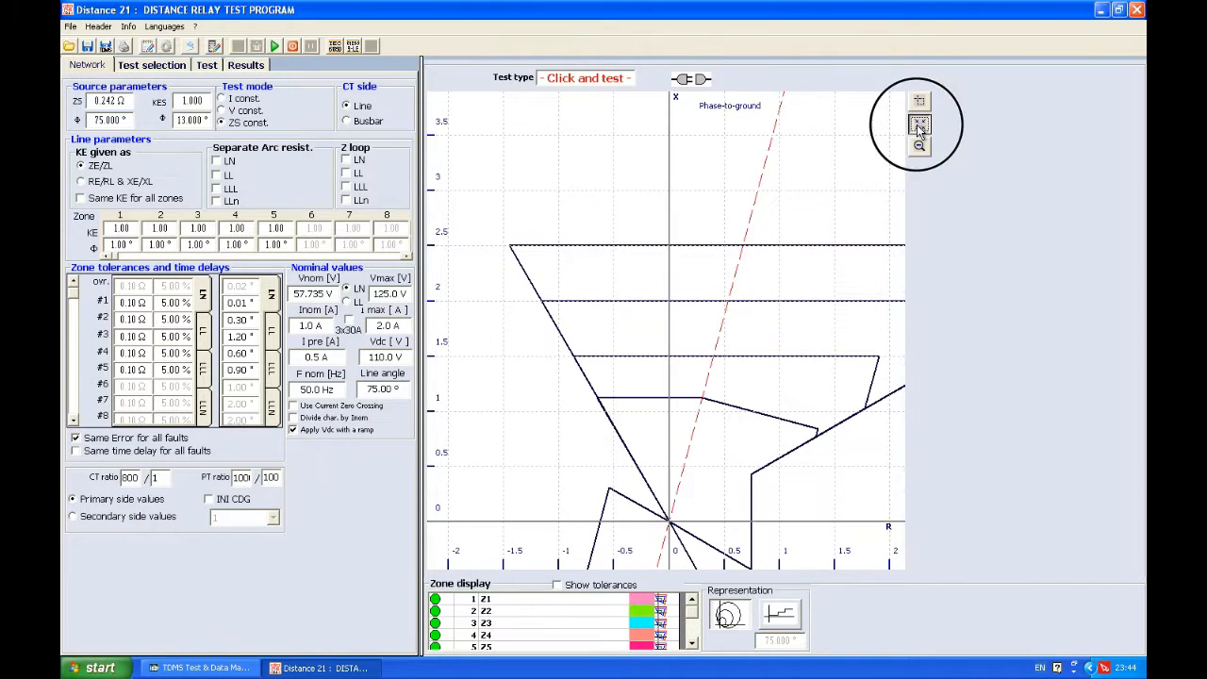
click(919, 148)
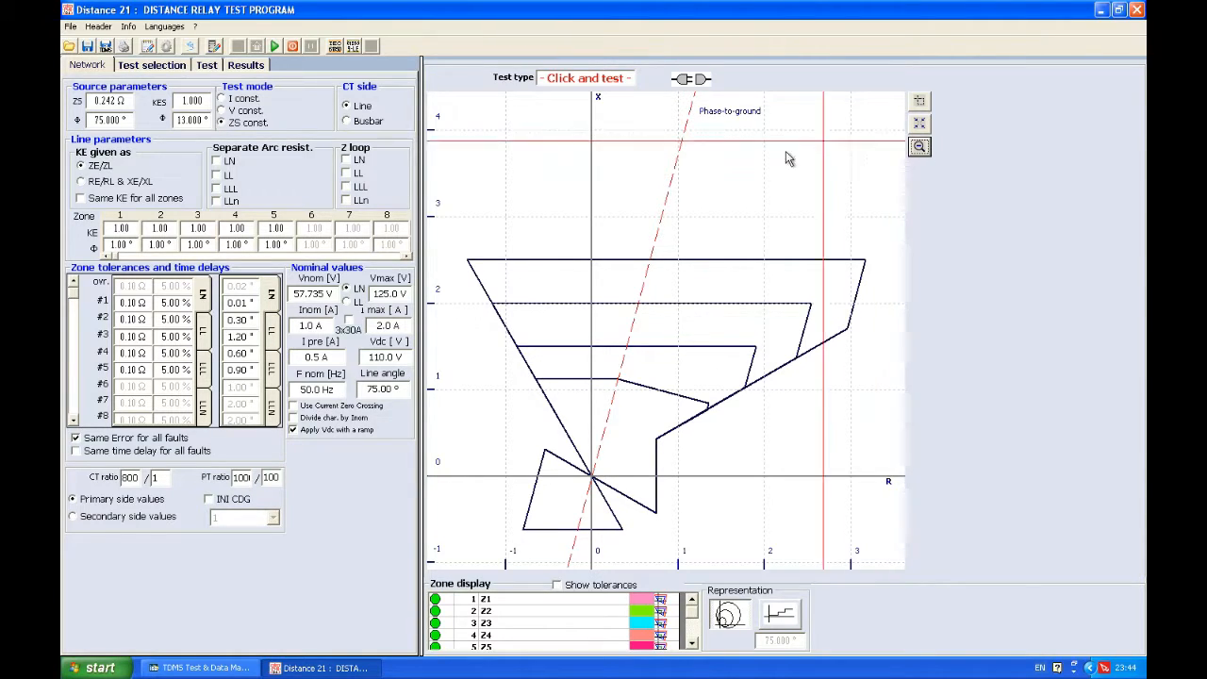
mouse_move(745, 136)
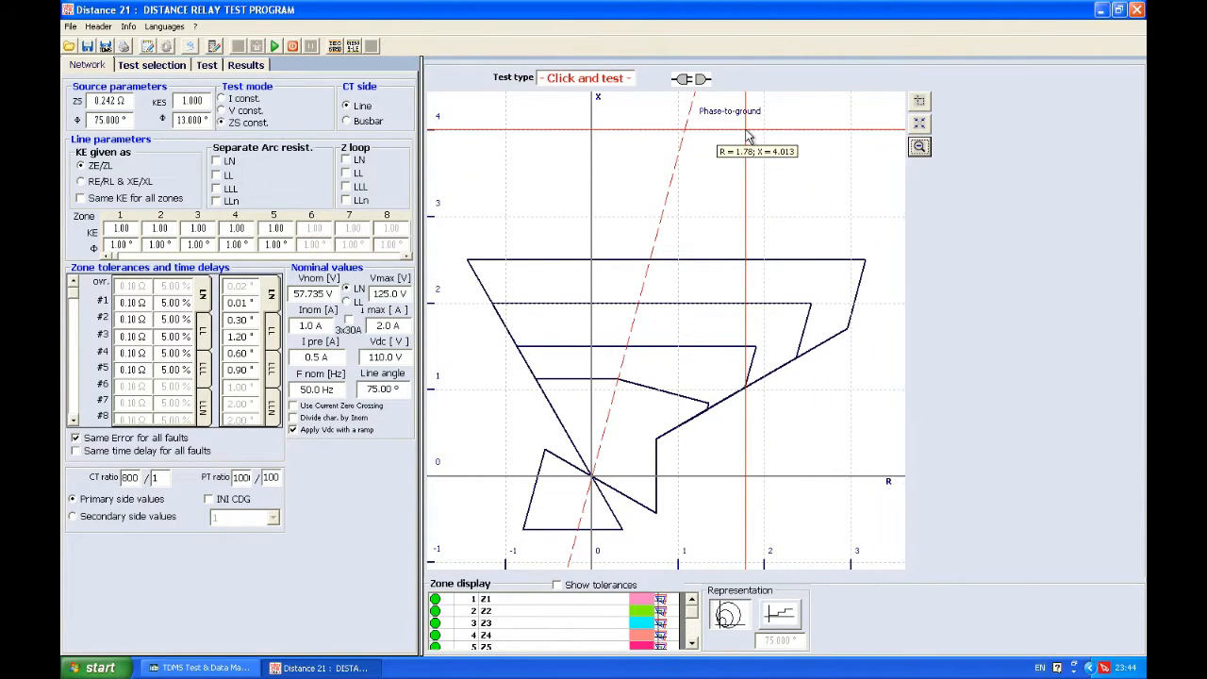